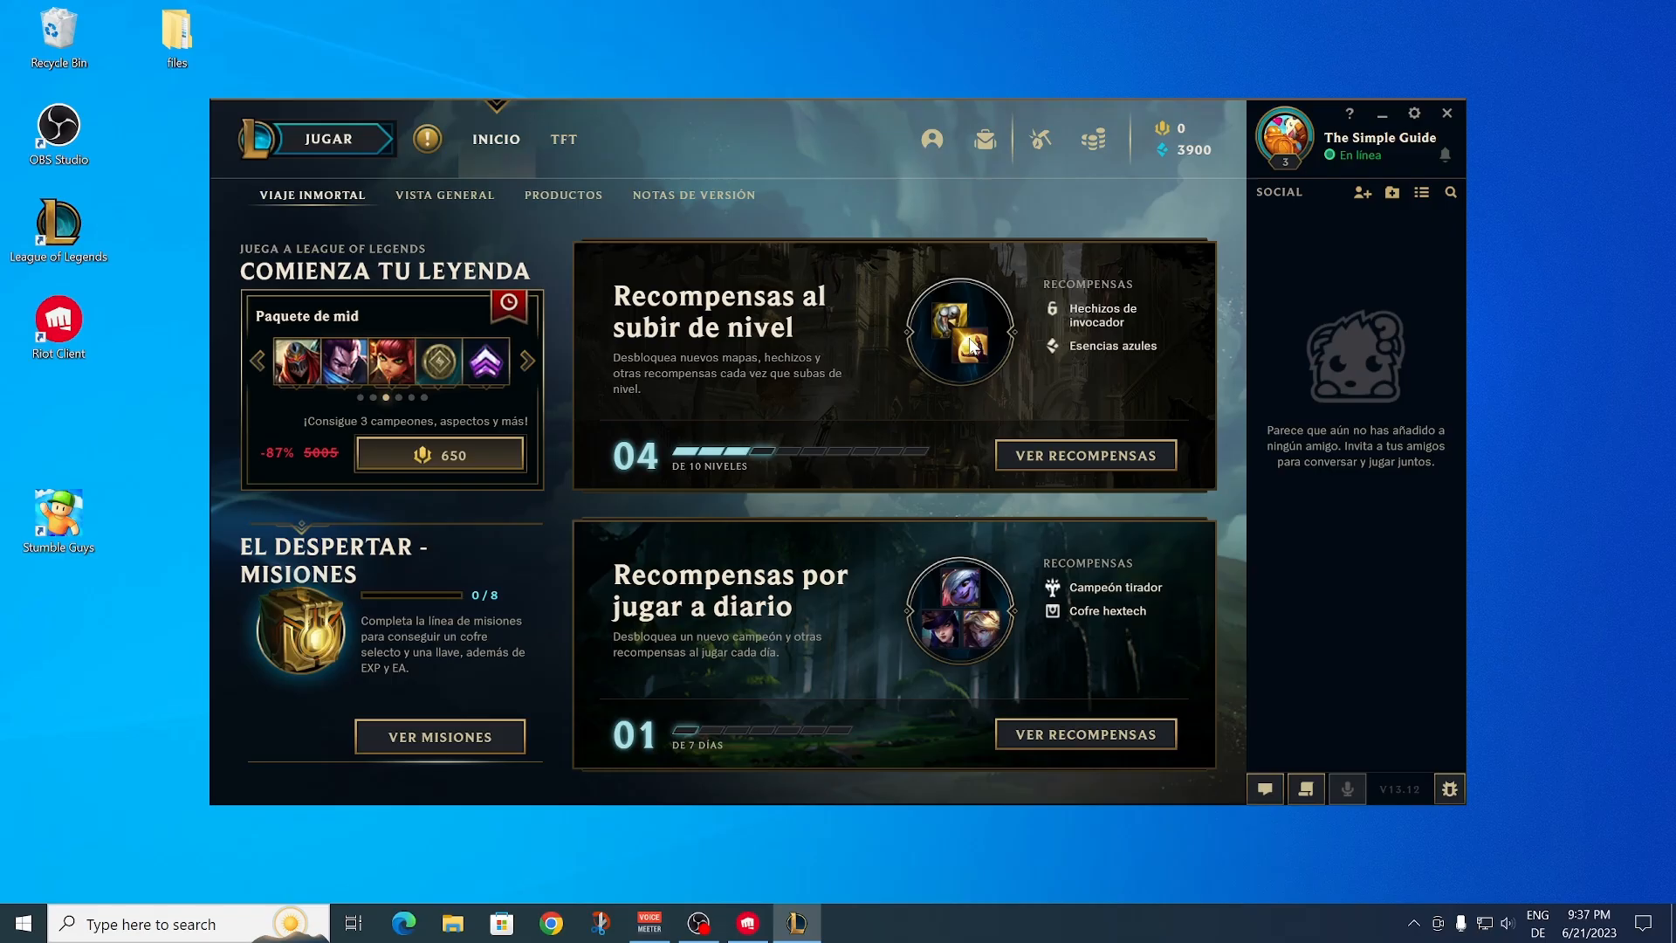
# - Close the Spanish League client and relaunch it from the desktop LeagueClient shortcut to the Riot sign-in screen
pyautogui.click(529, 363)
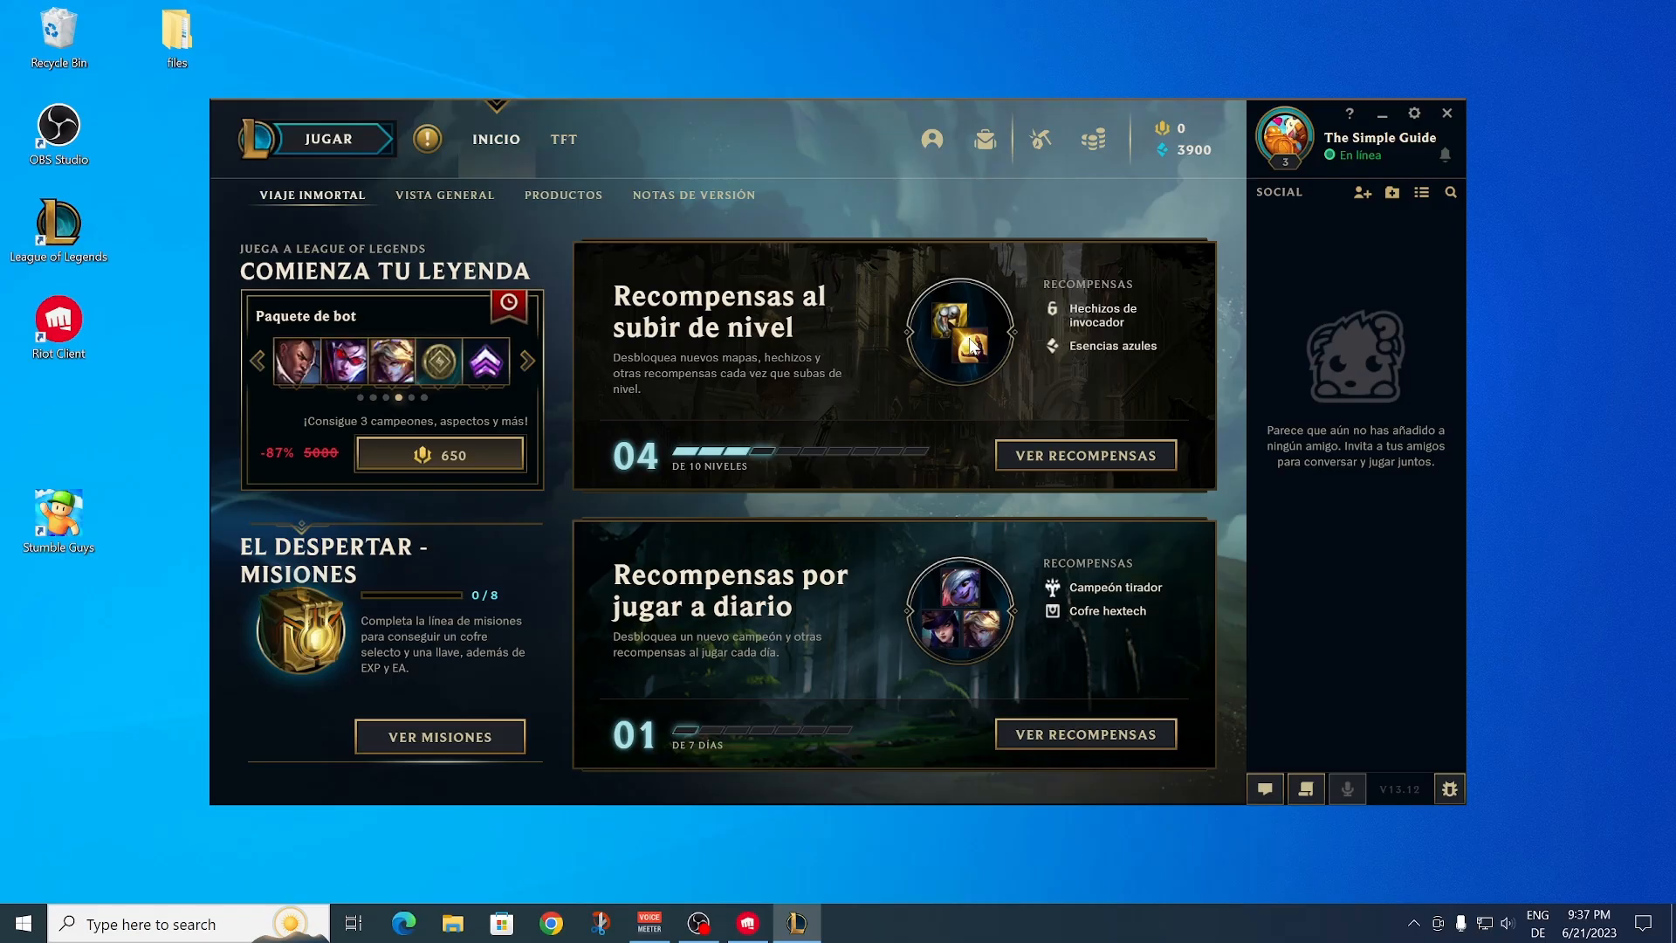
pyautogui.click(531, 363)
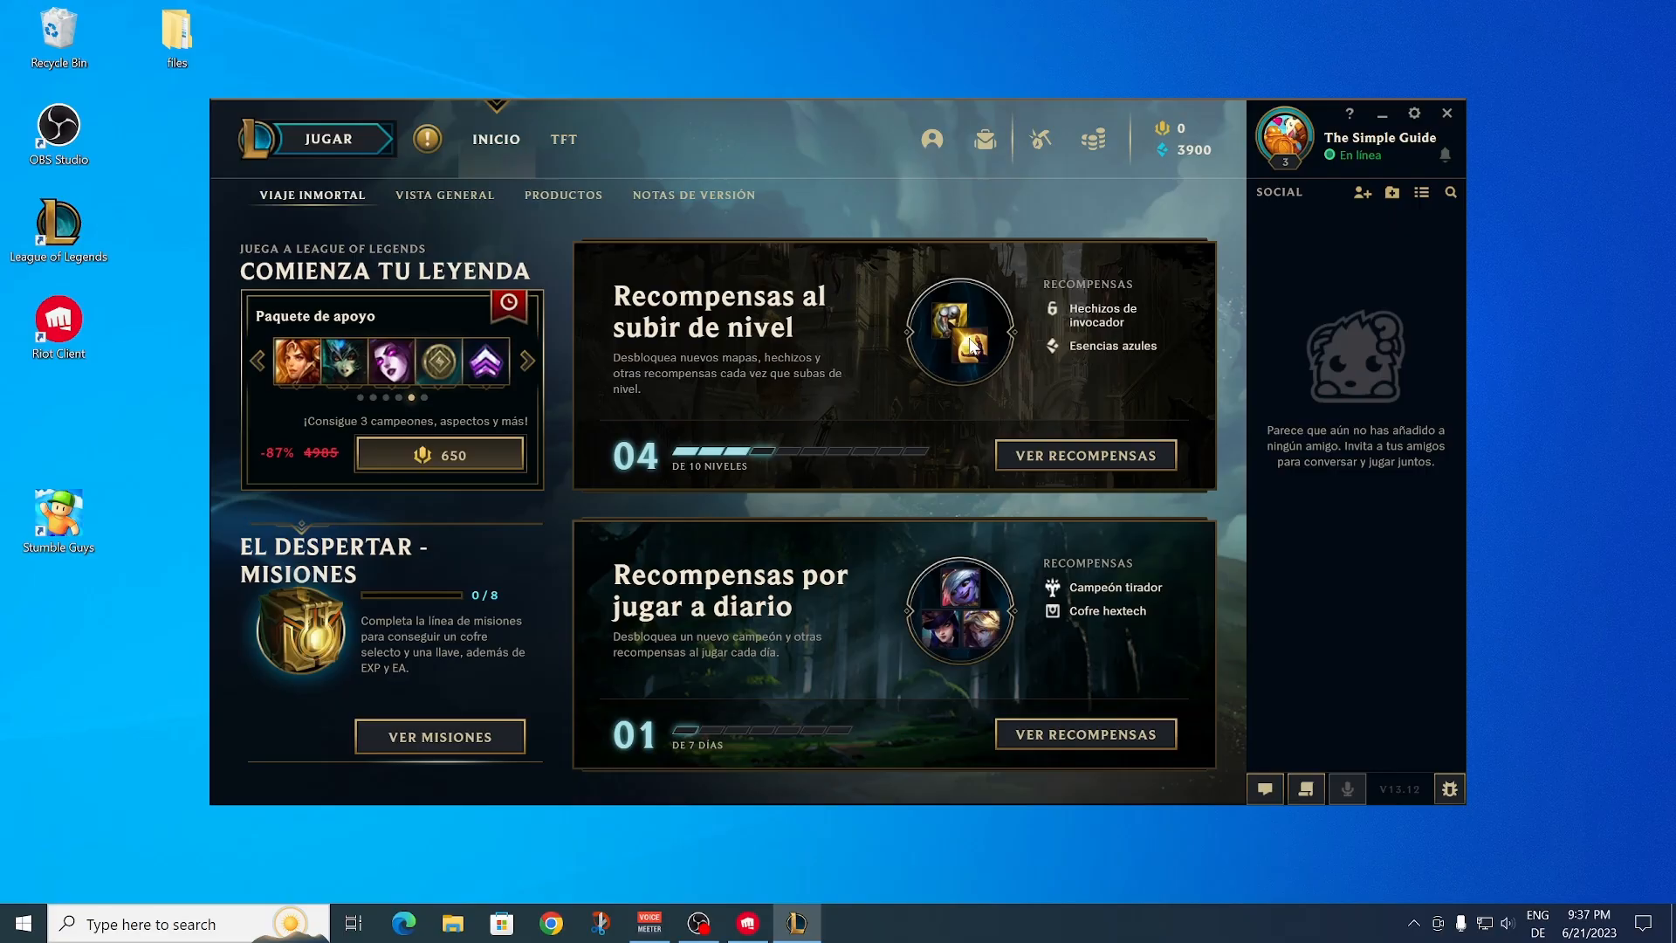
pyautogui.click(532, 362)
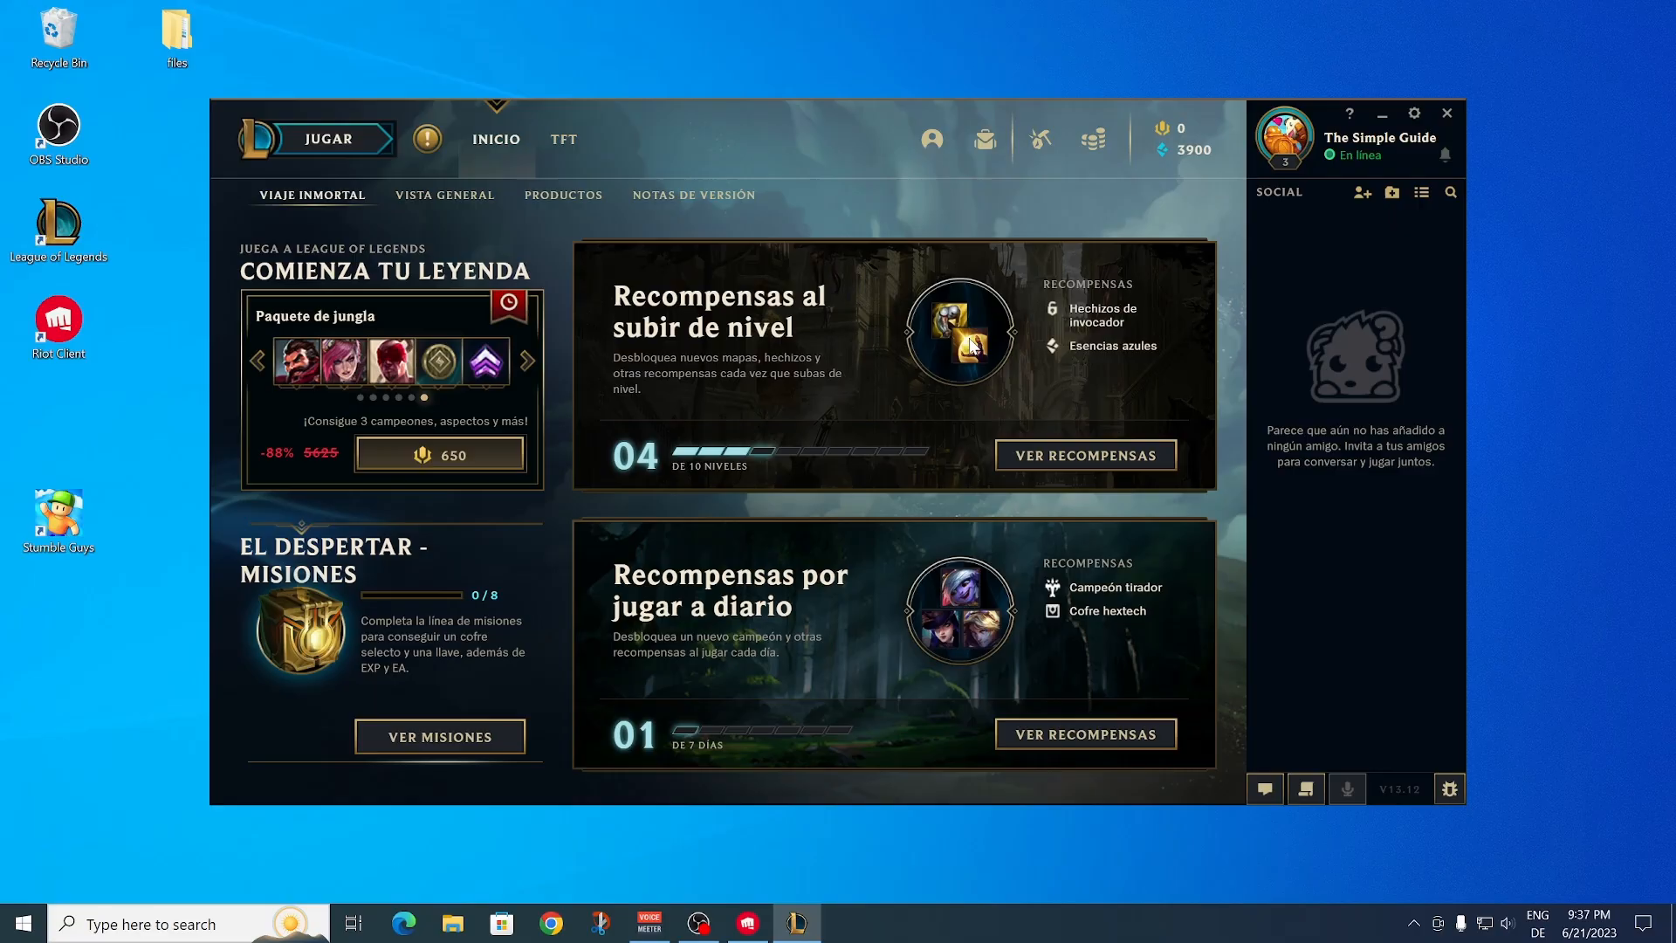
pyautogui.click(529, 361)
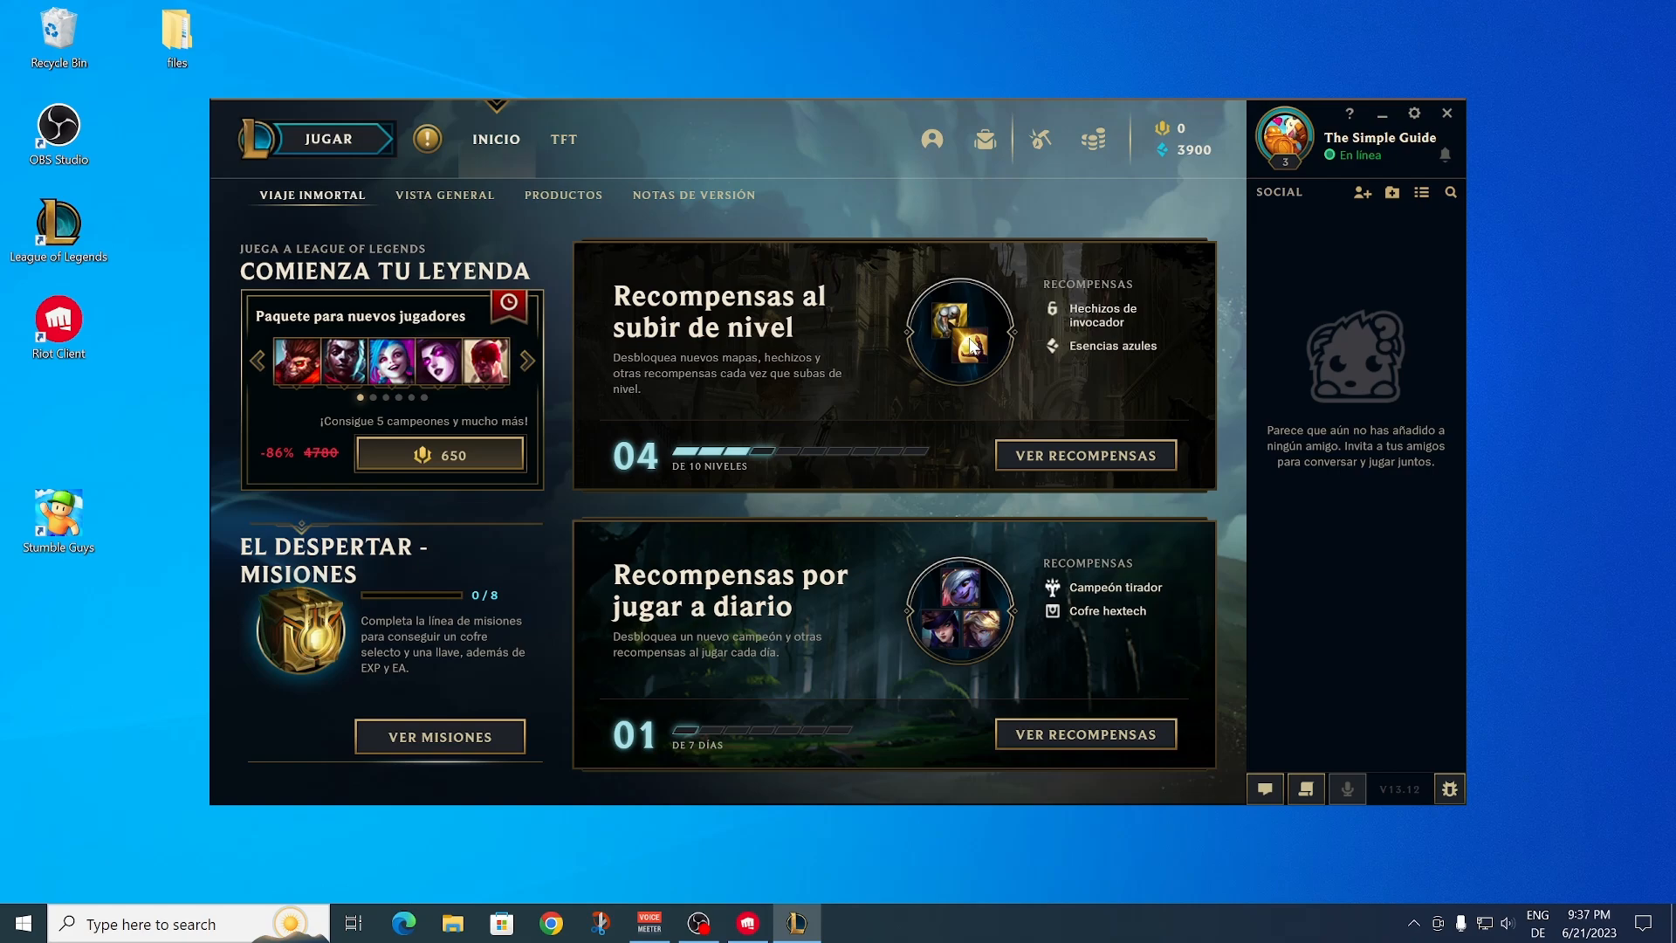
pyautogui.click(529, 371)
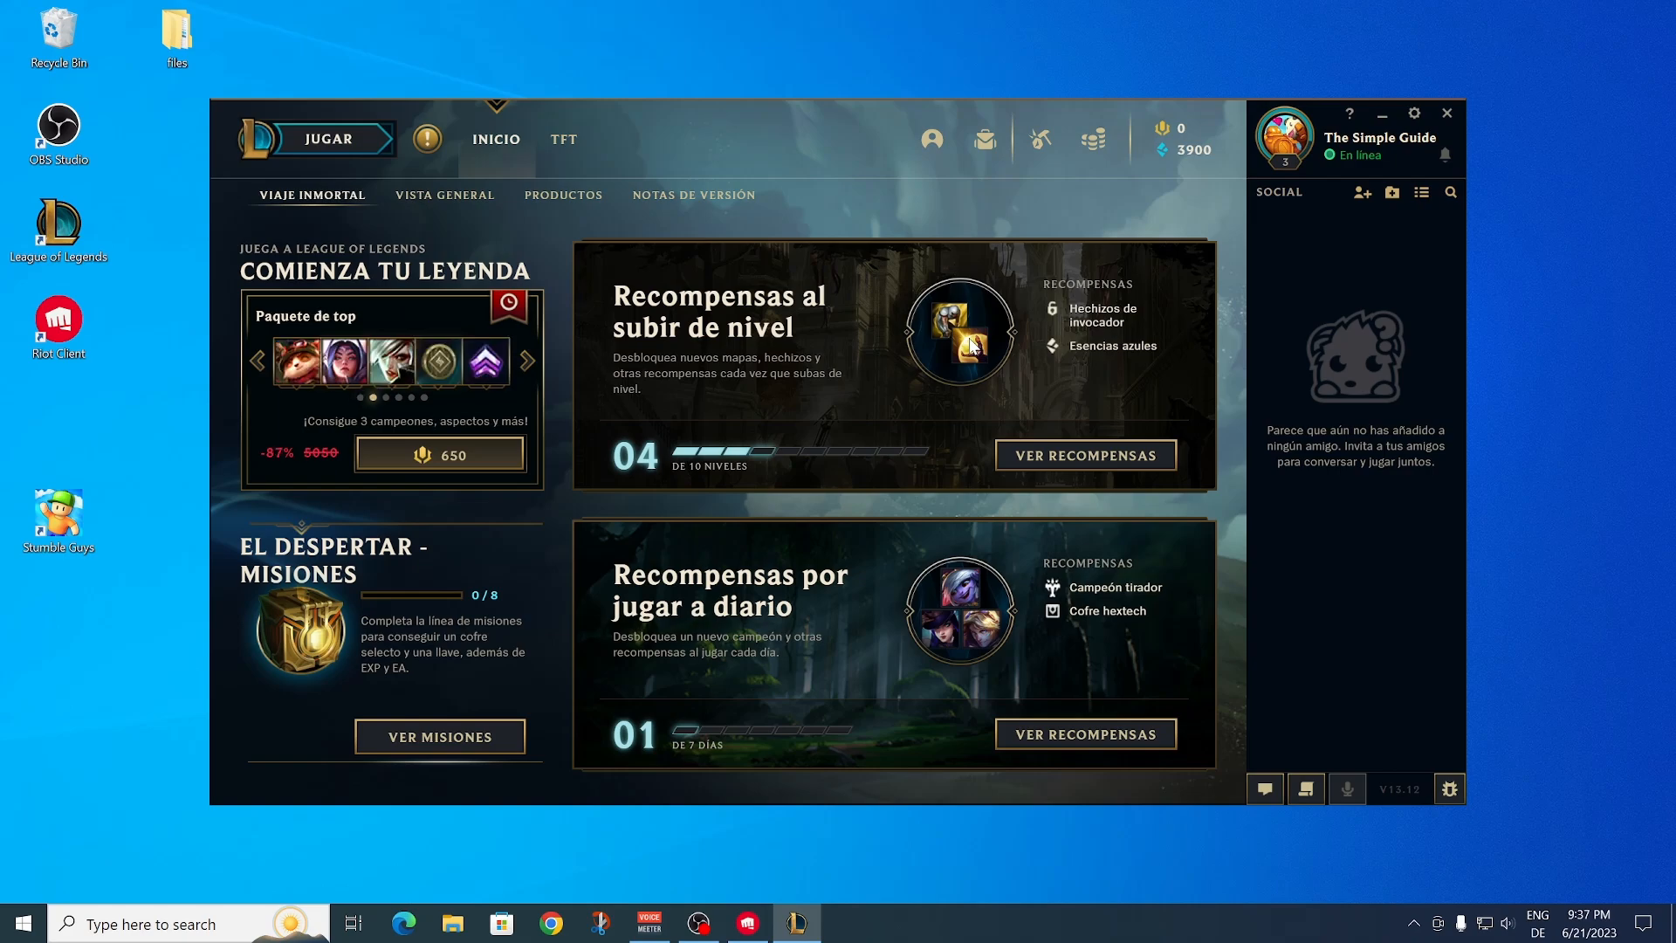
pyautogui.click(530, 362)
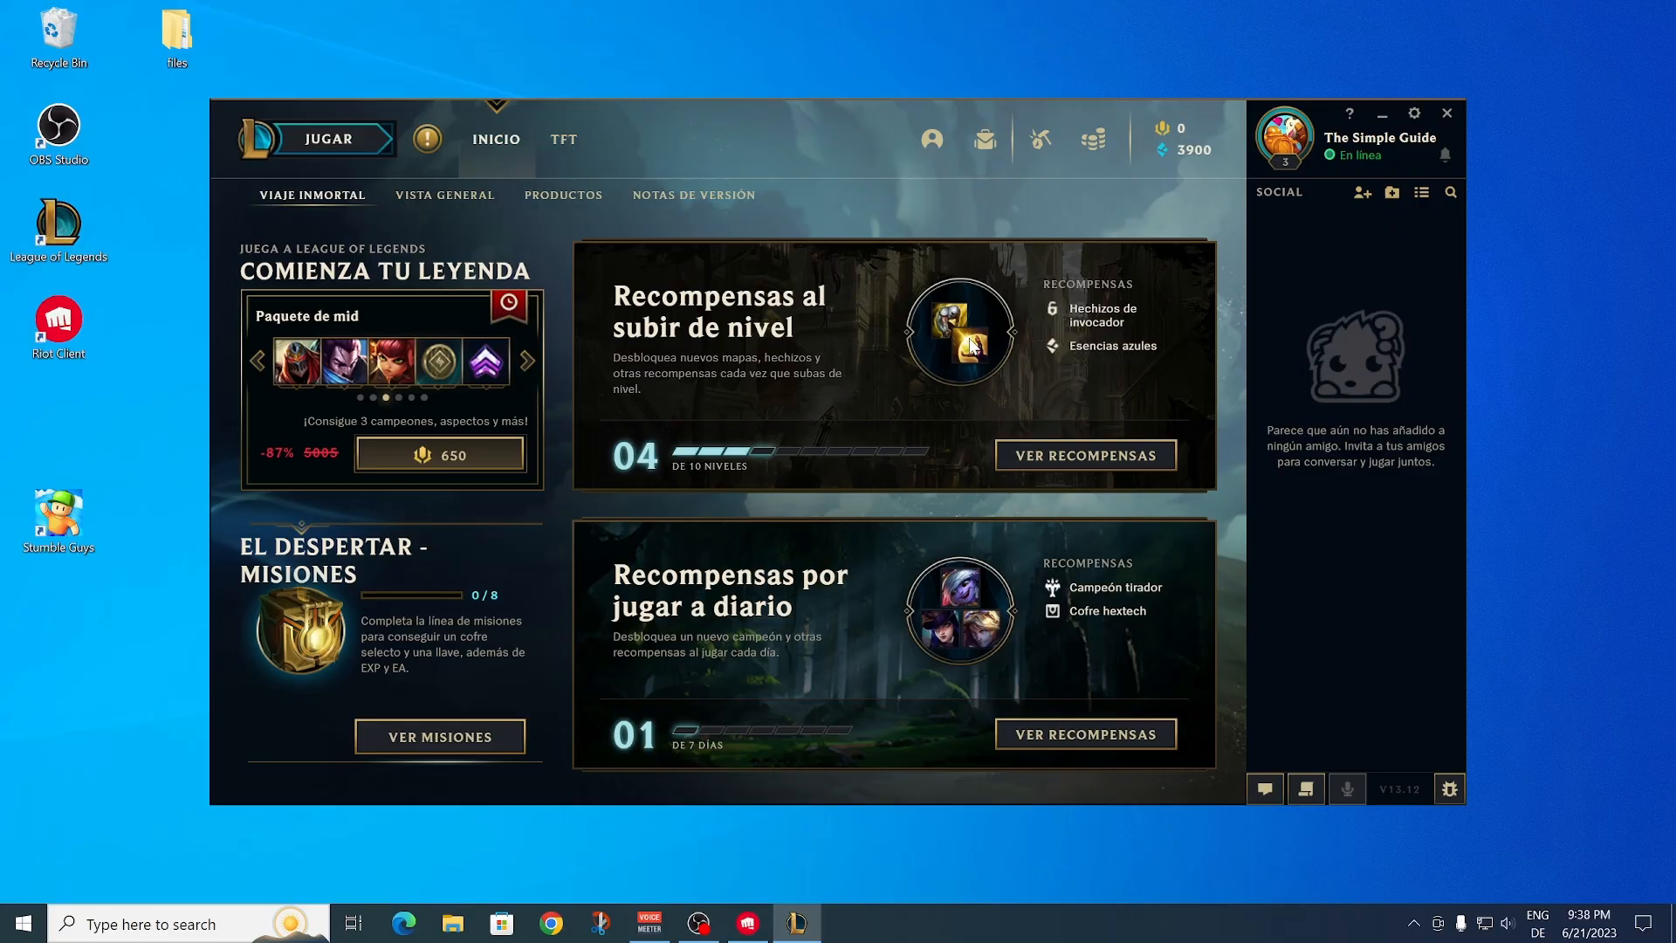
pyautogui.click(529, 360)
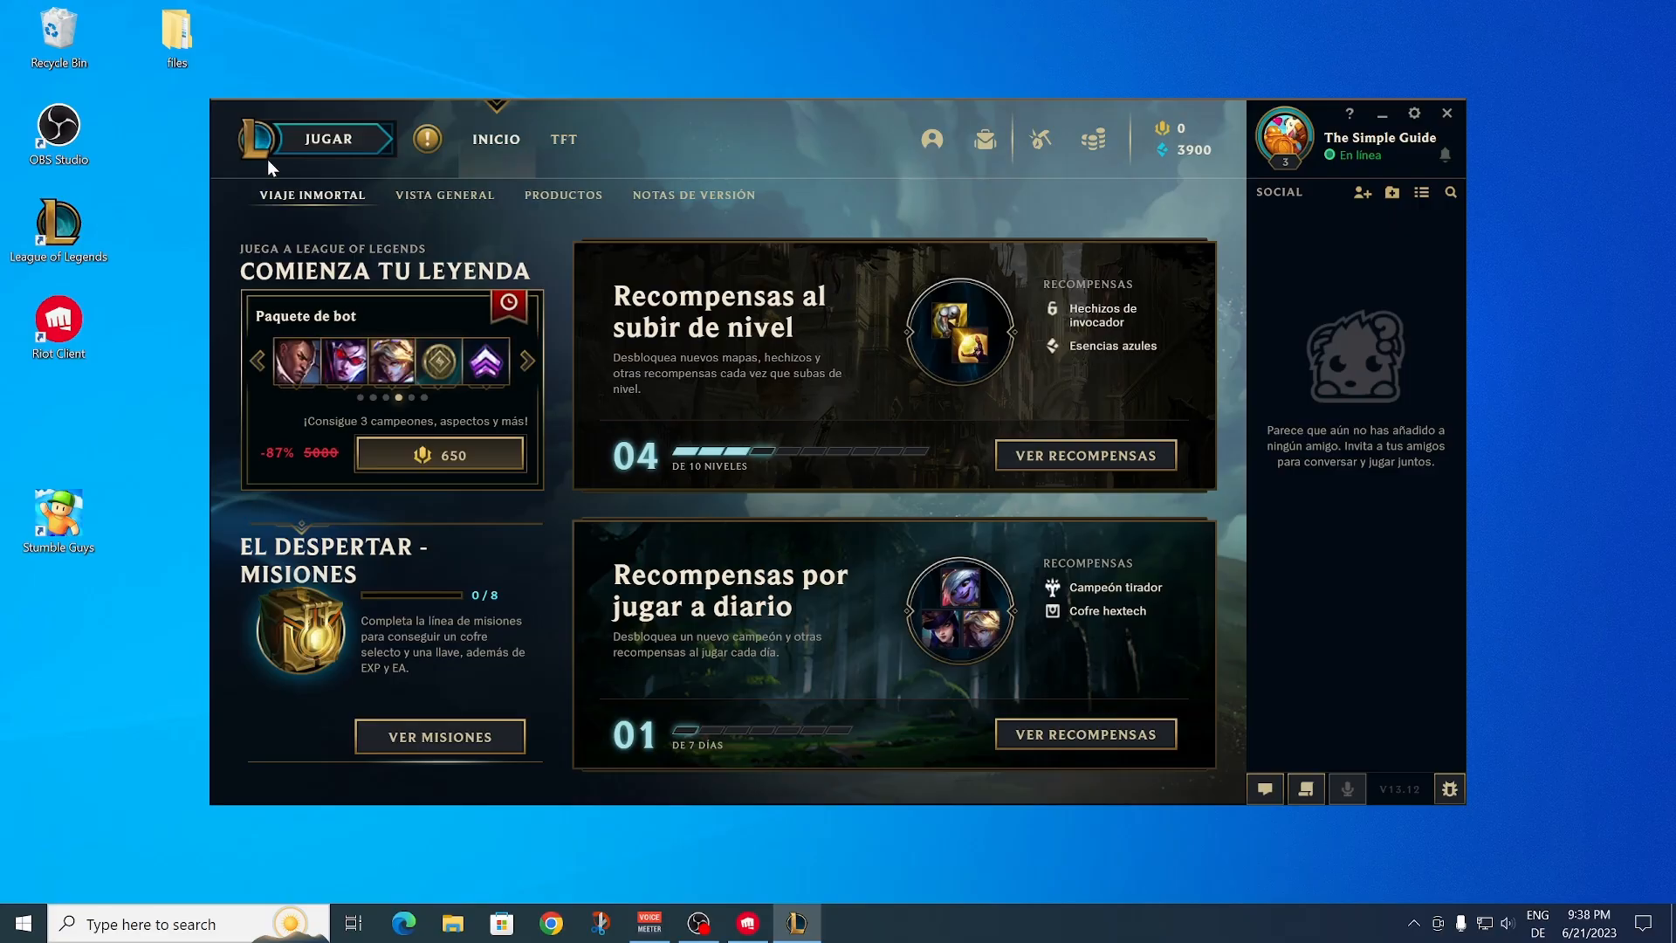
pyautogui.moveTo(1047, 332)
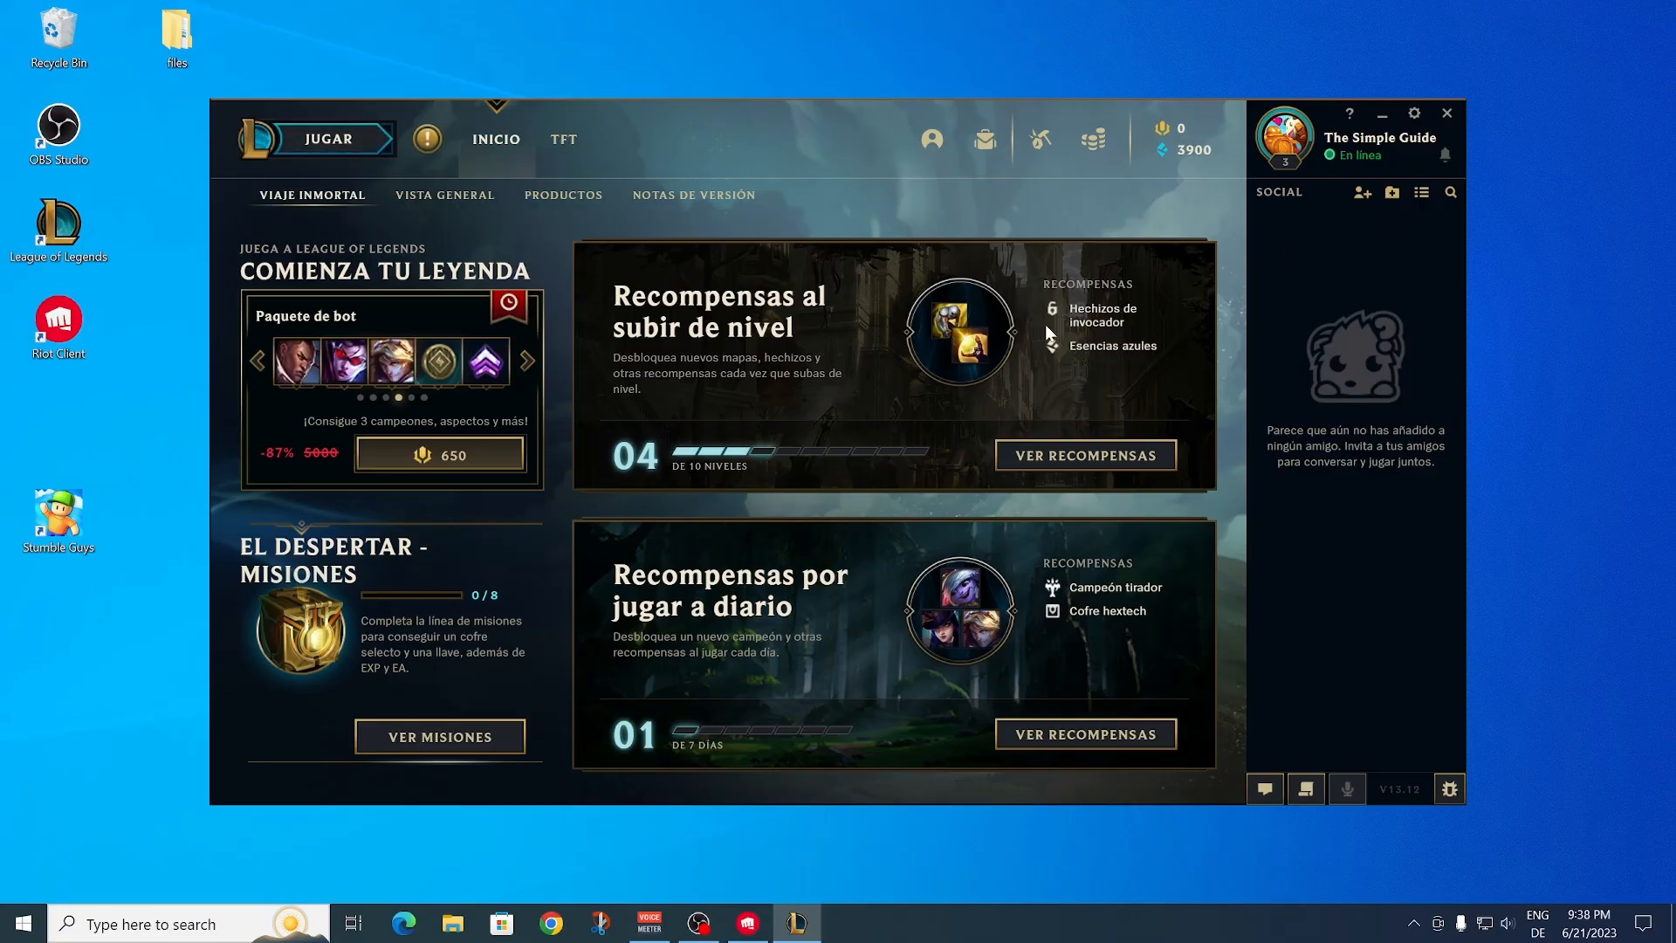
pyautogui.click(525, 360)
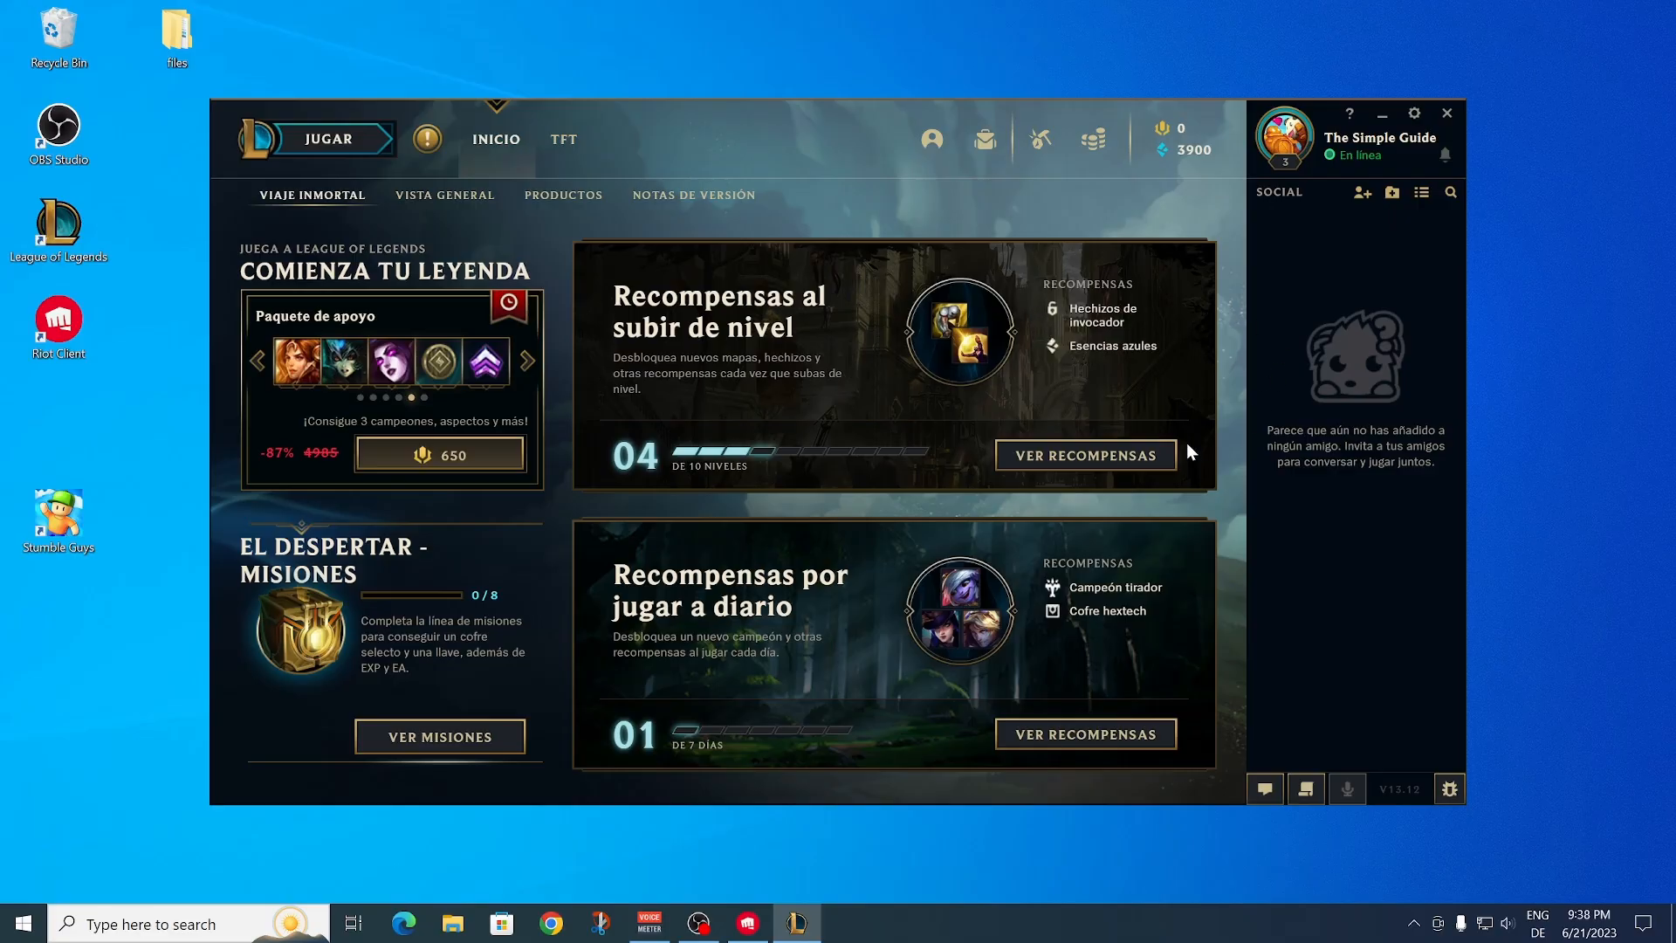
pyautogui.click(529, 364)
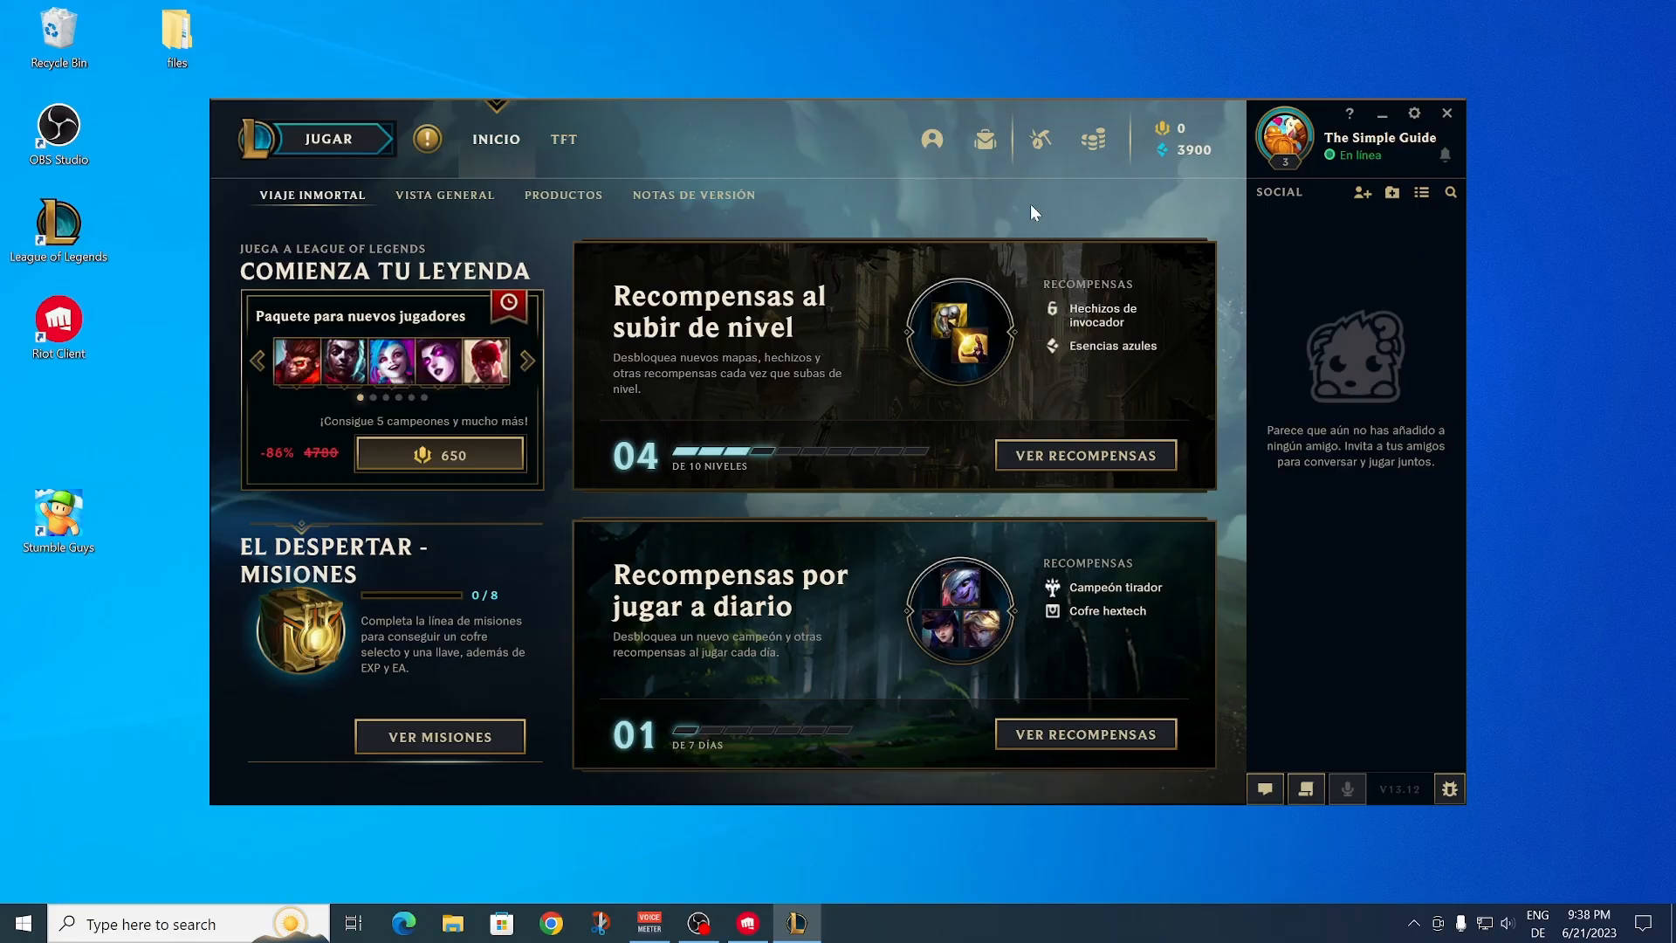
pyautogui.moveTo(850, 422)
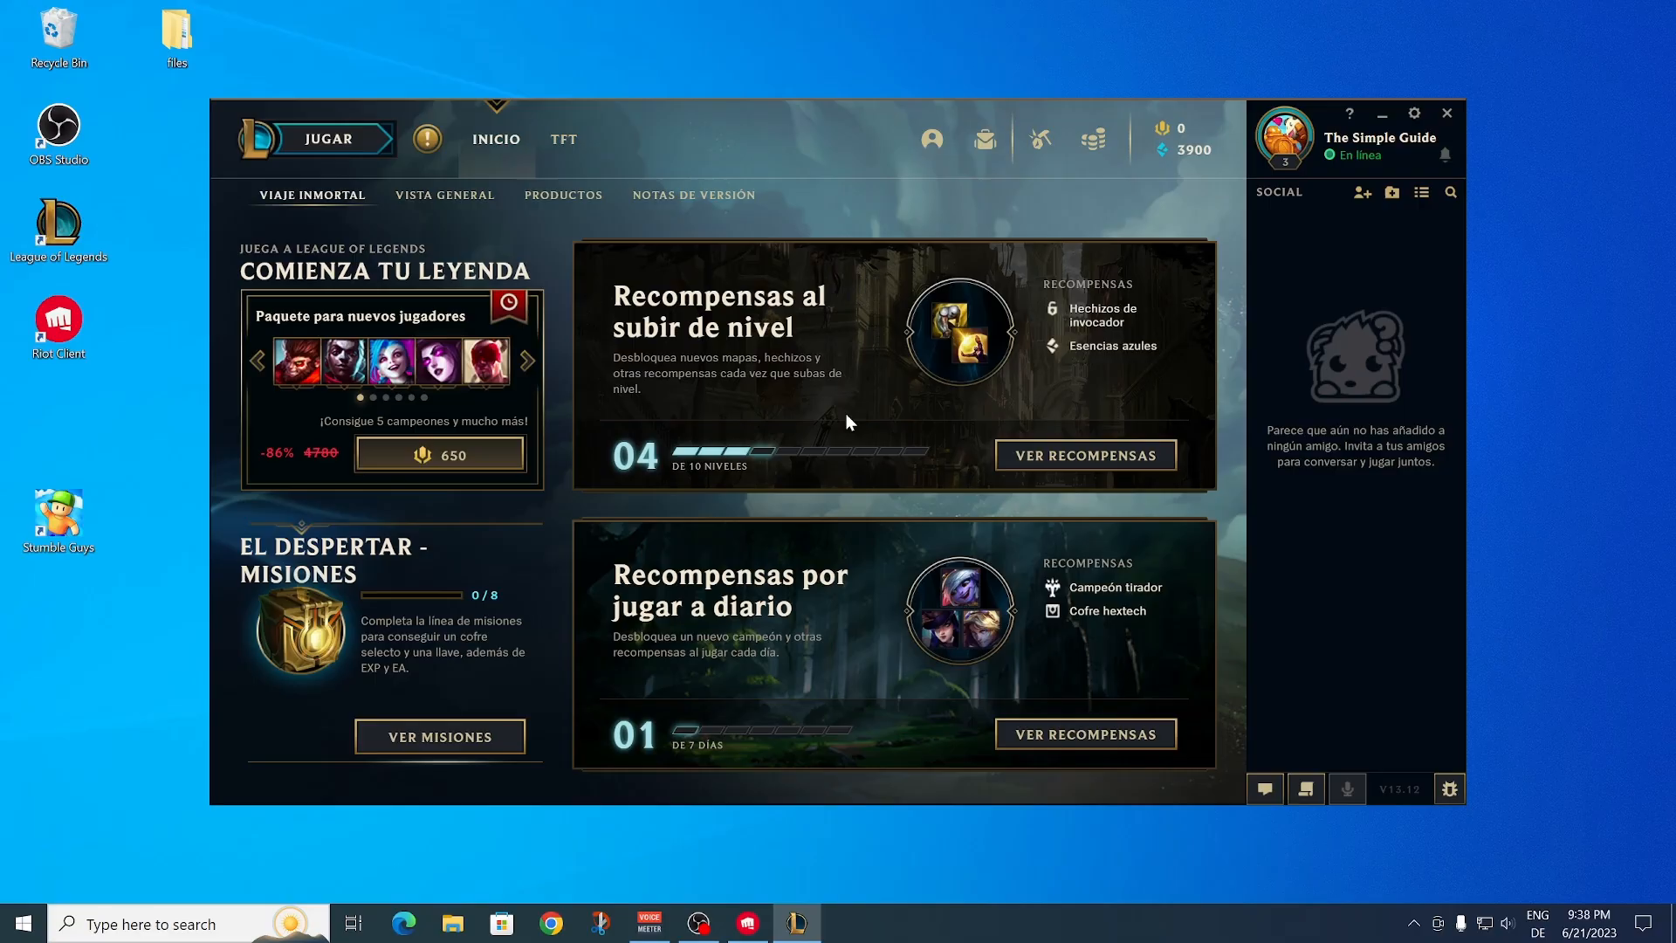
pyautogui.moveTo(1456, 105)
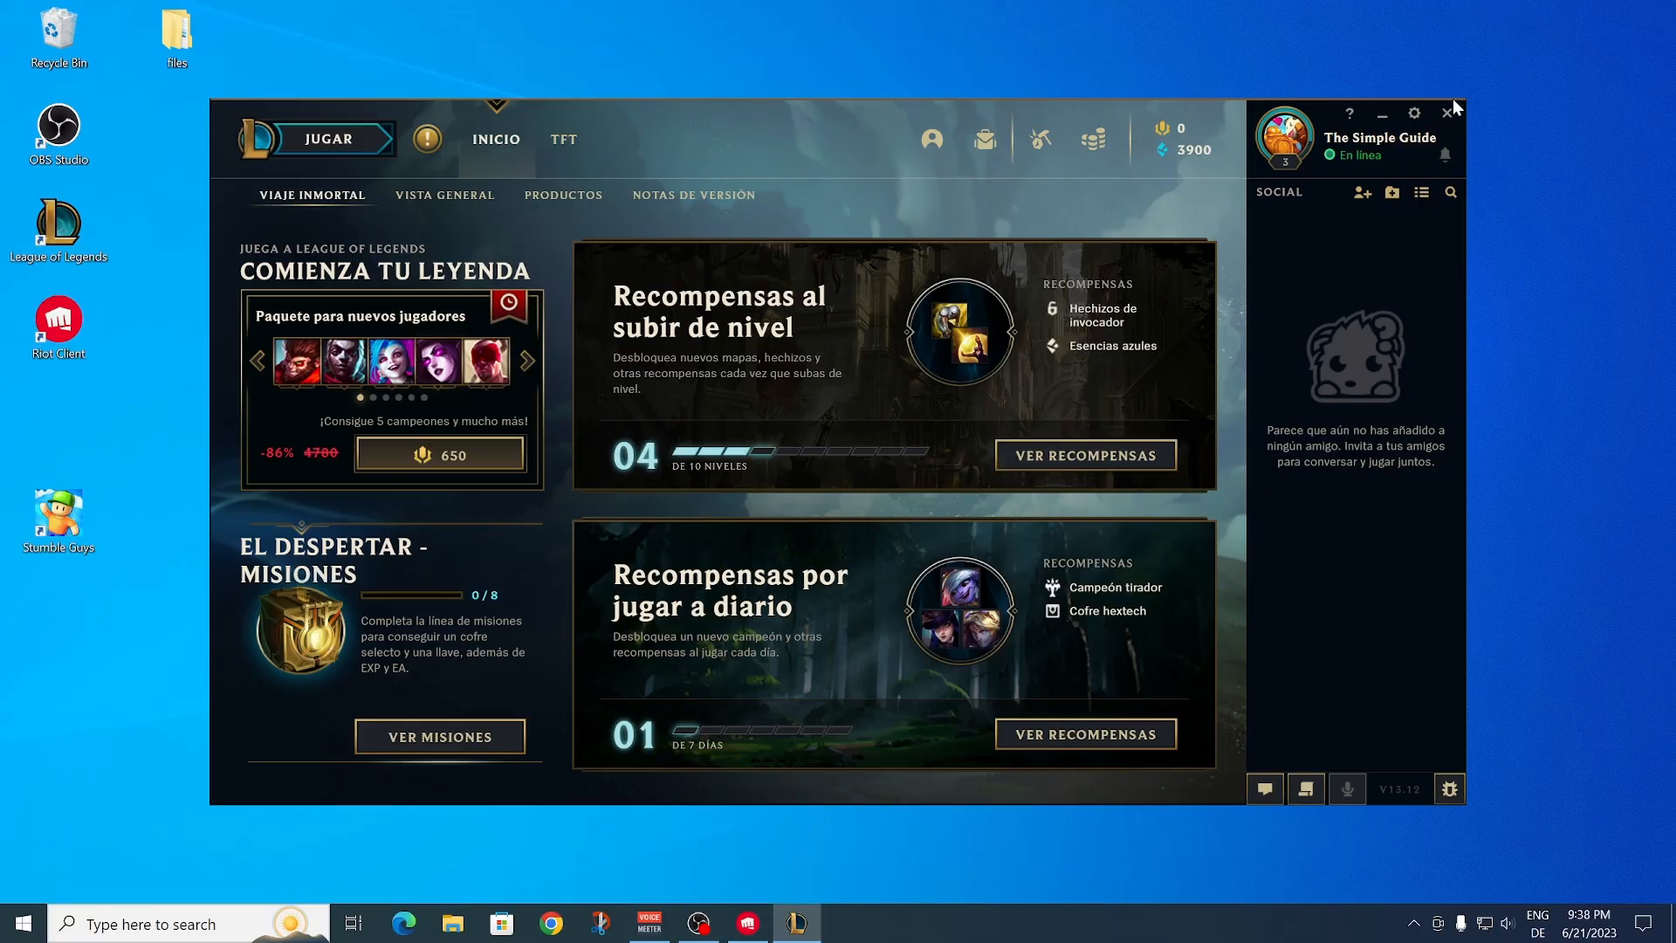
pyautogui.click(1445, 112)
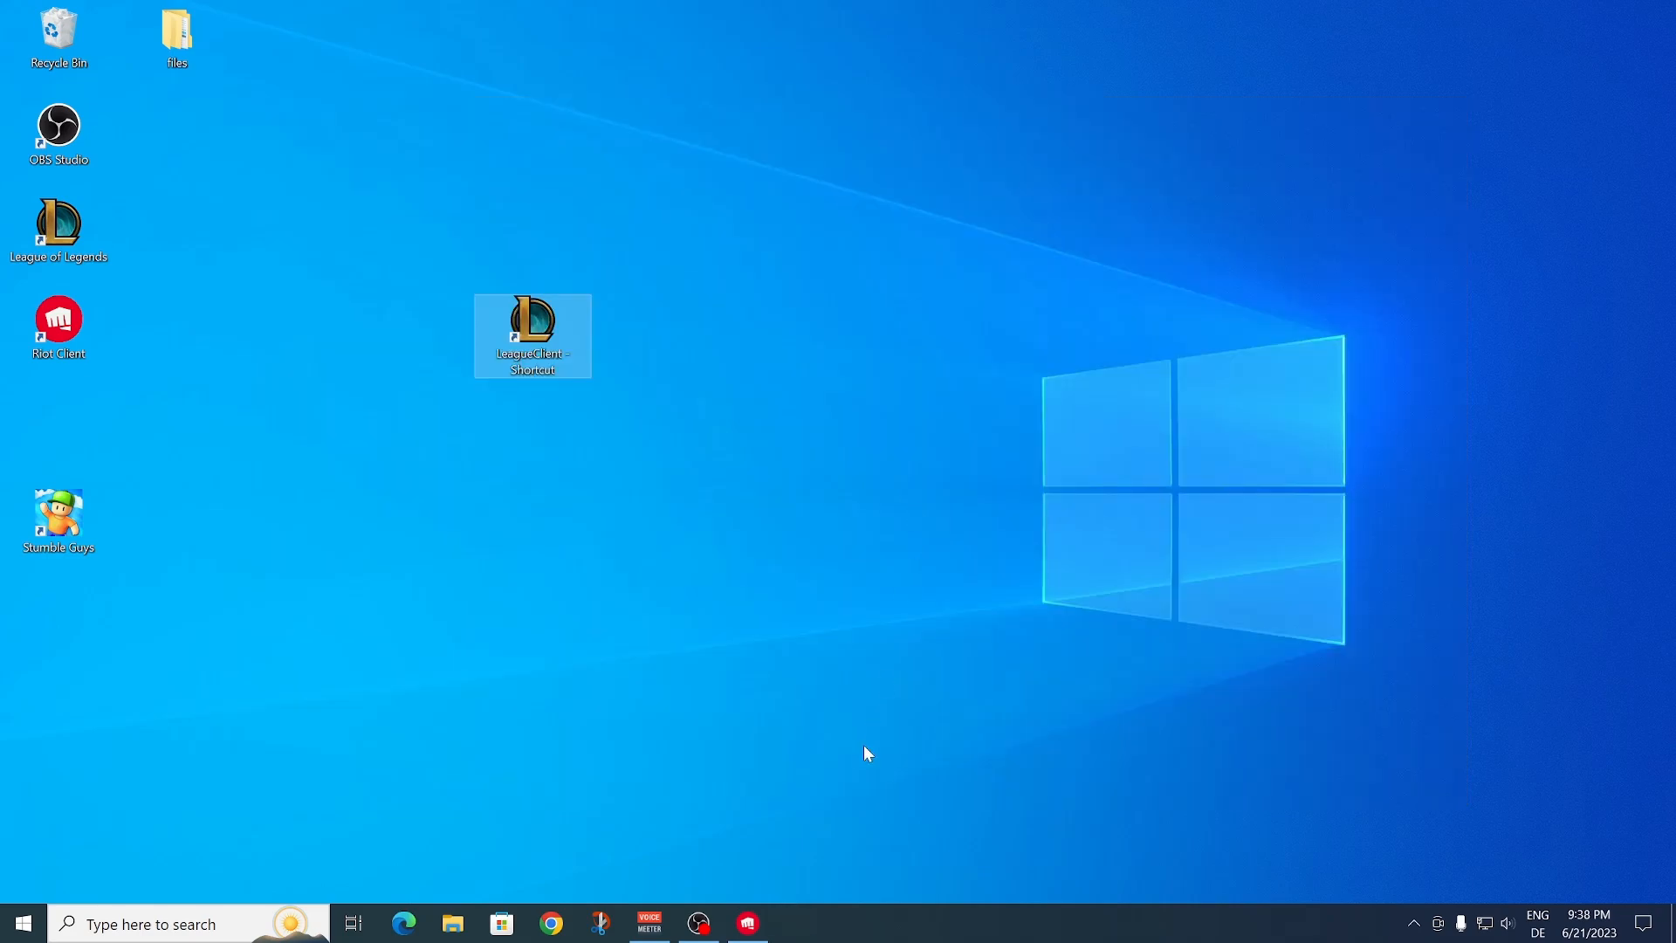
pyautogui.doubleClick(531, 328)
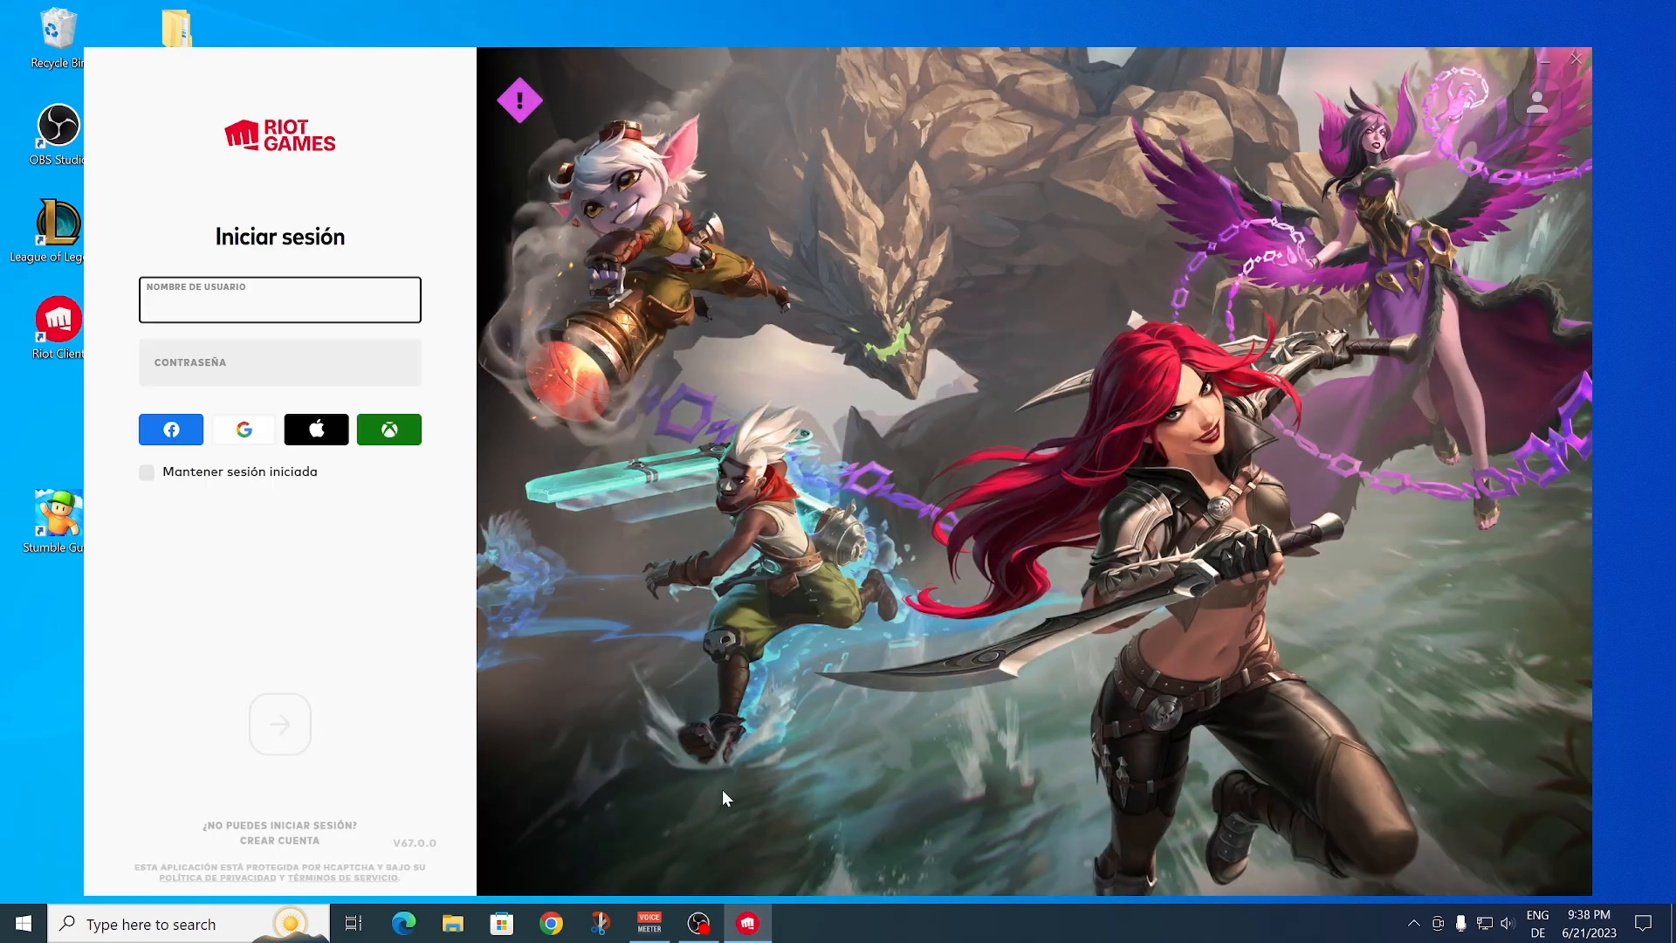
pyautogui.moveTo(1041, 270)
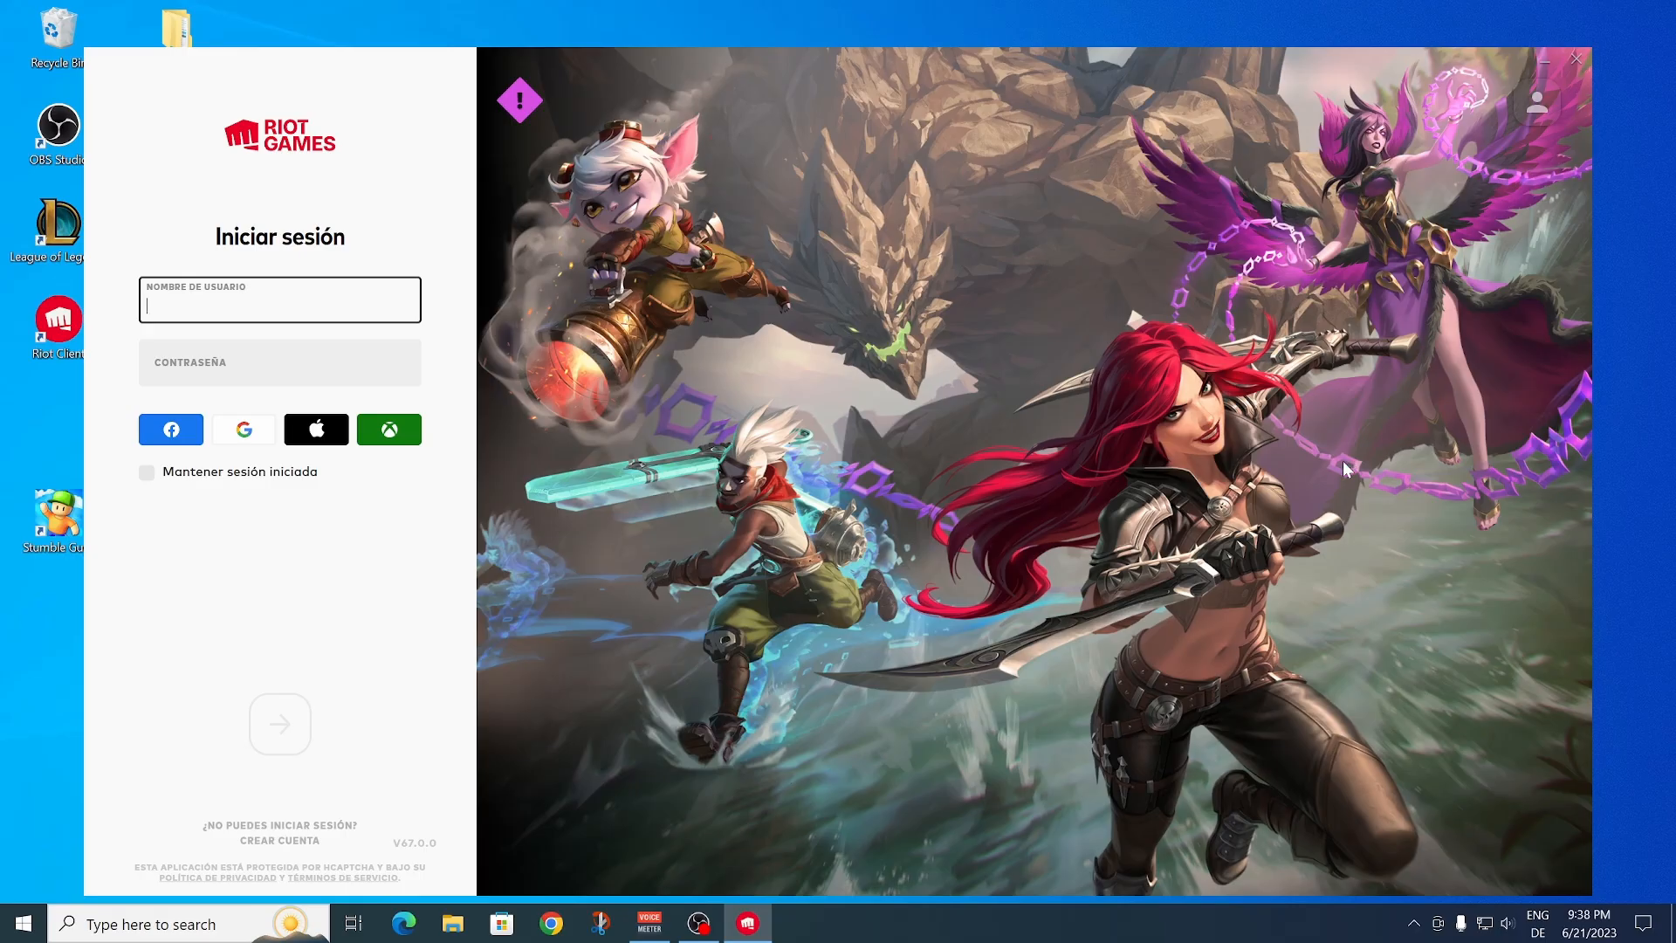
pyautogui.moveTo(998, 444)
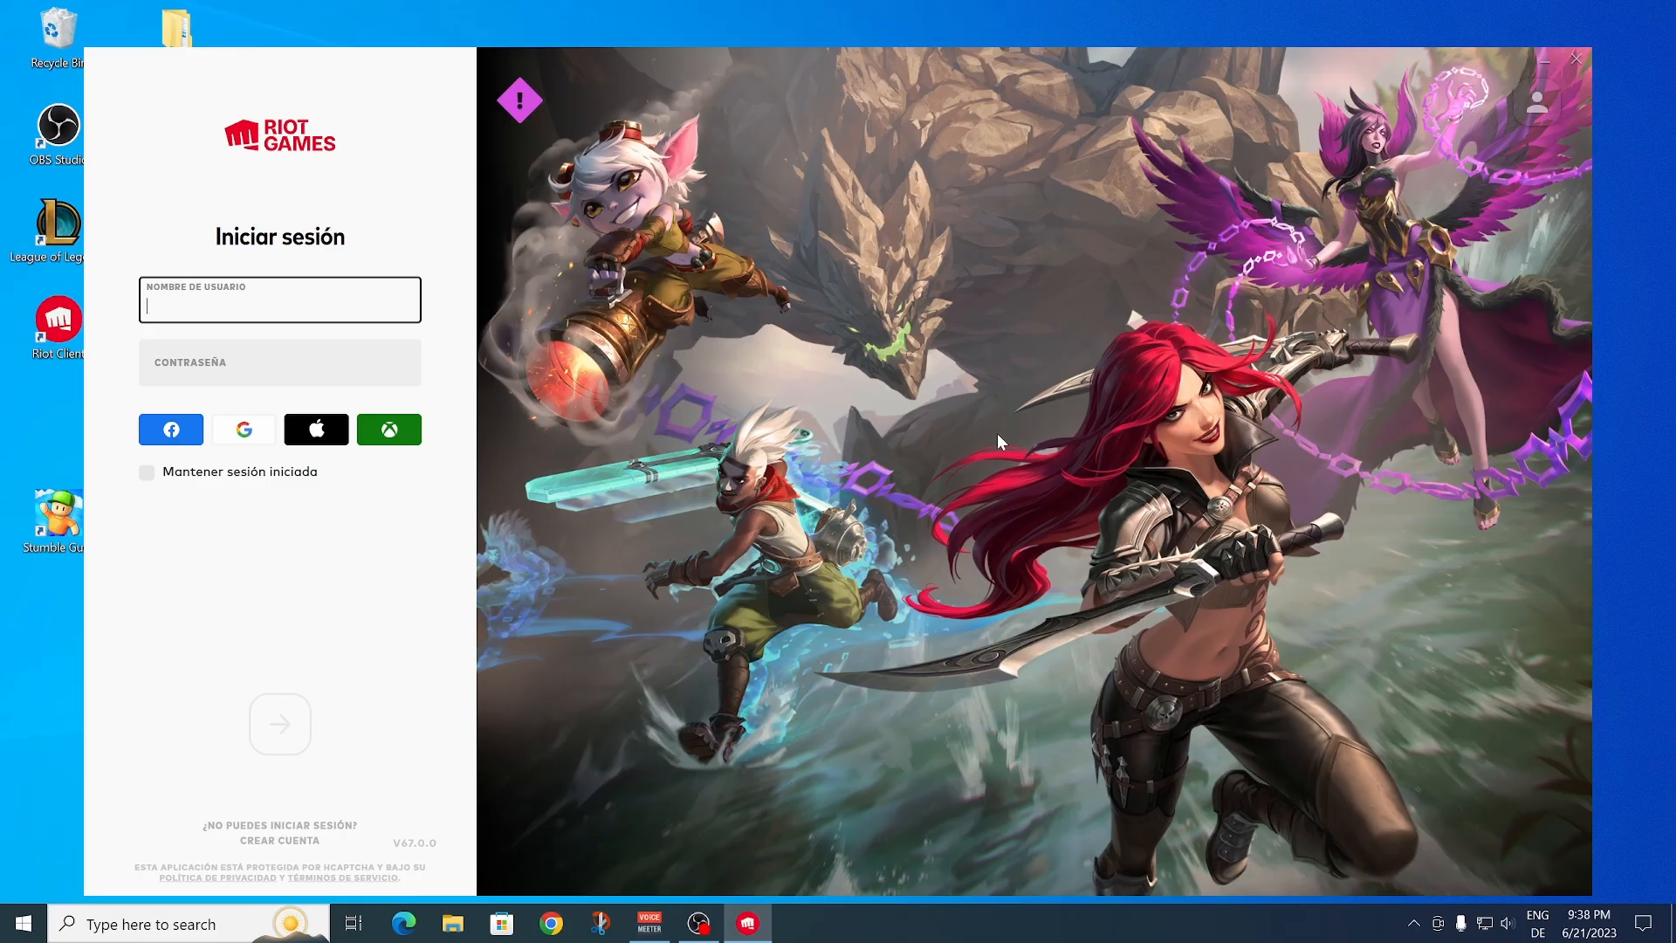
pyautogui.moveTo(1538, 108)
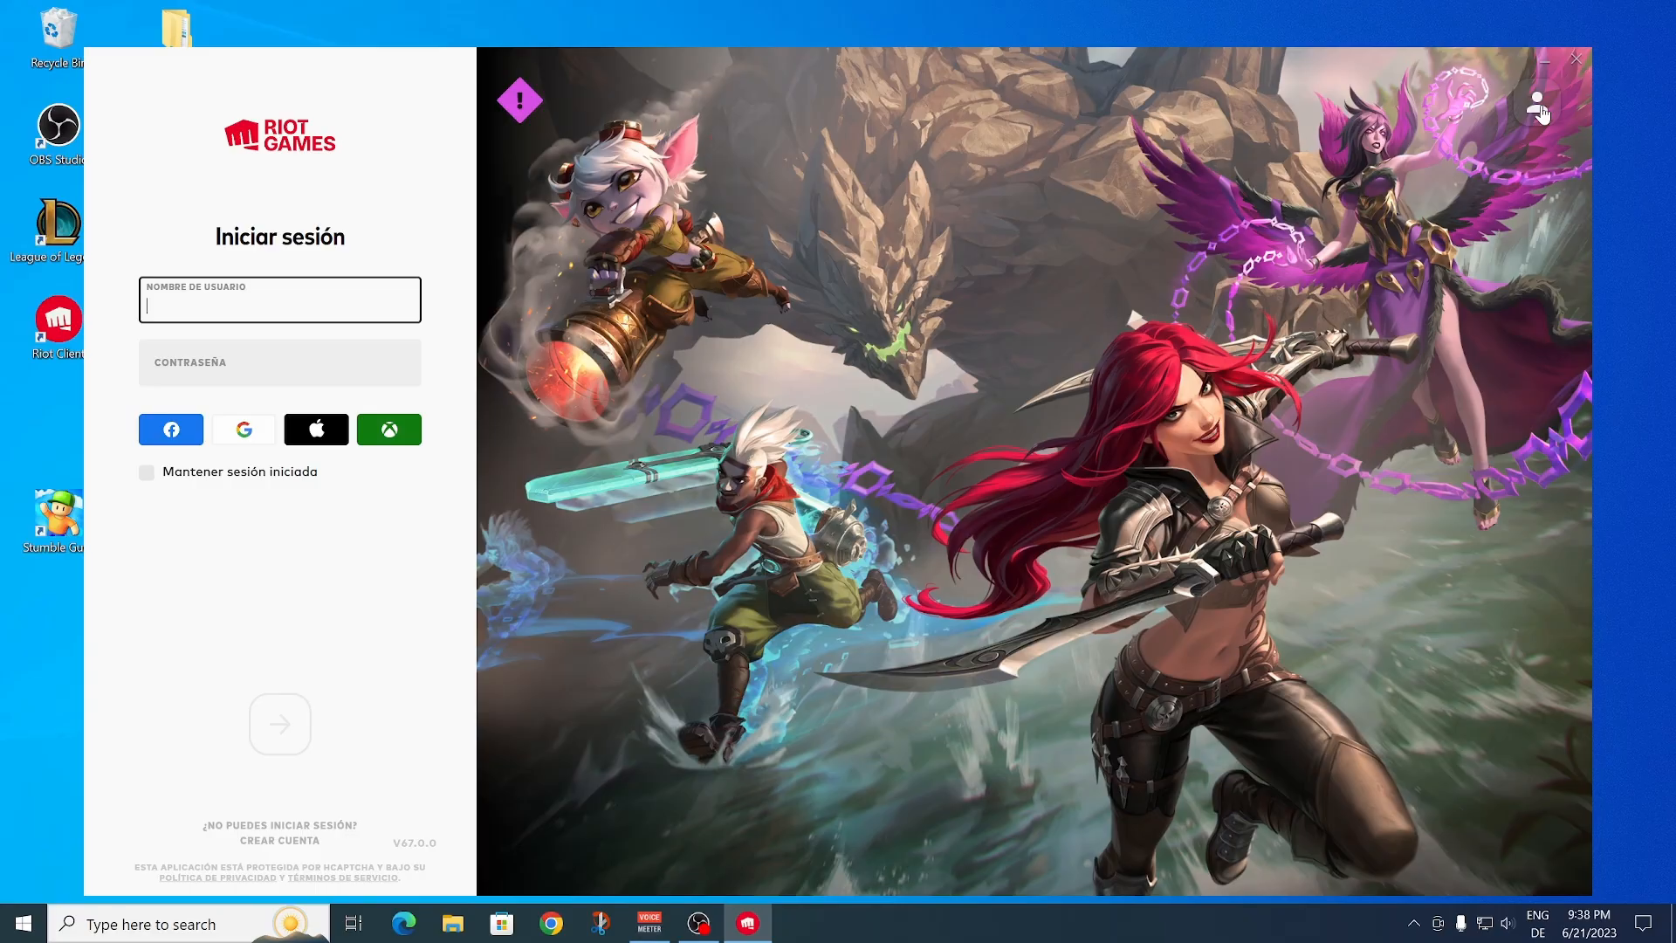
# - Open Ajustes from the profile menu at the top right of the sign-in window
pyautogui.click(1536, 103)
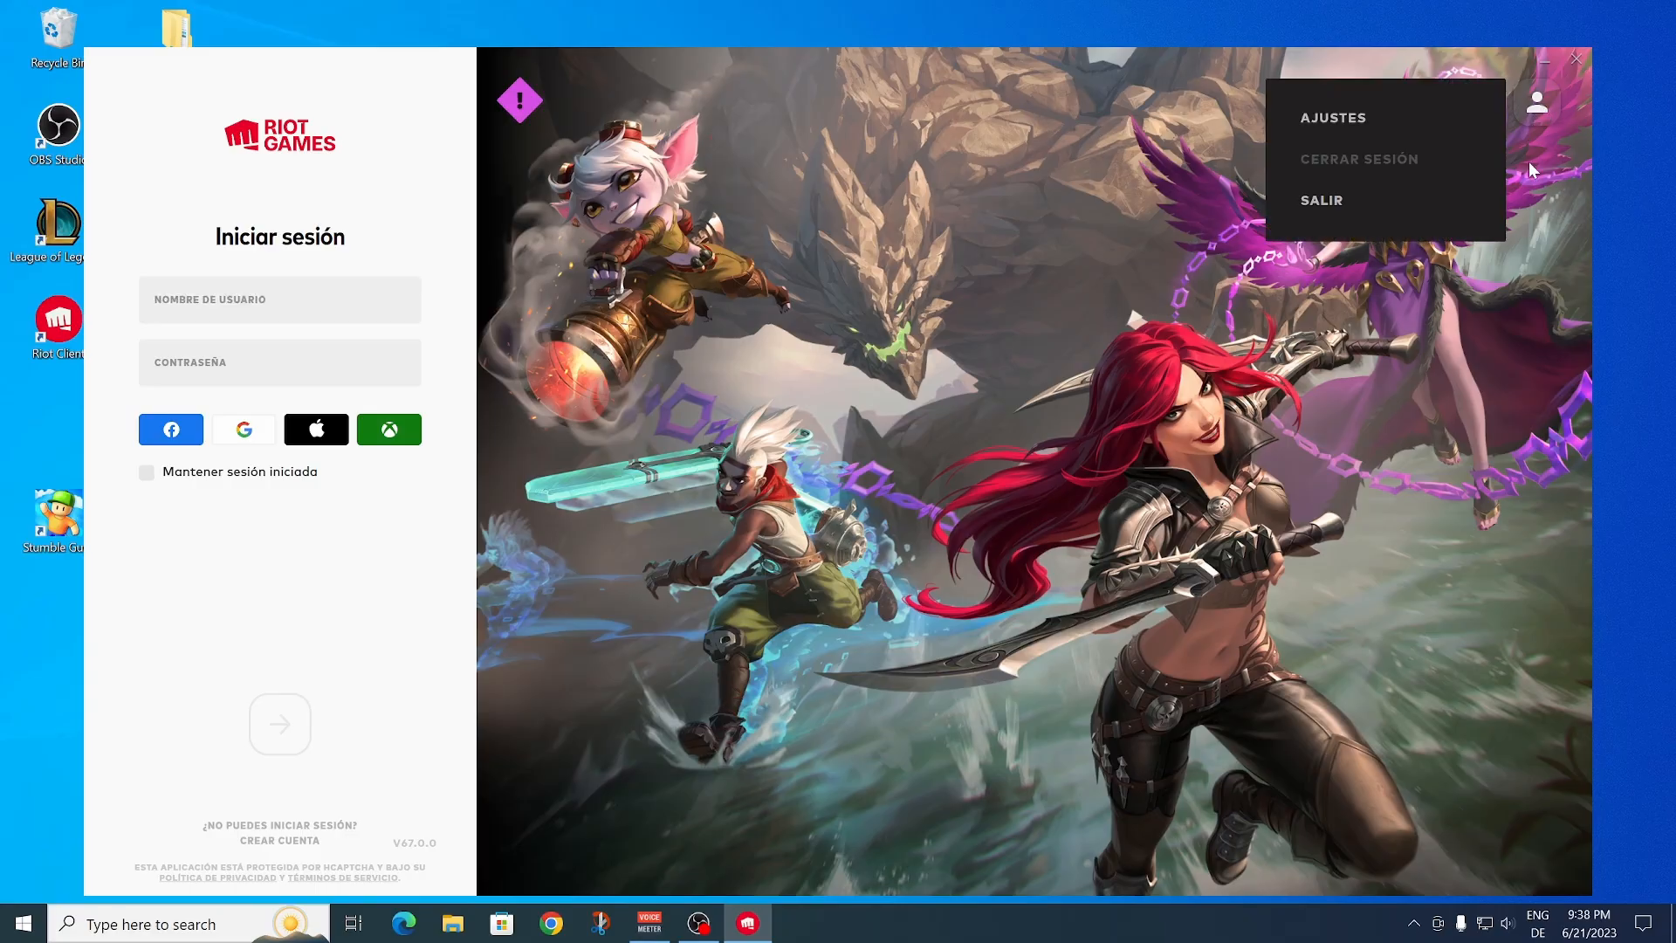
pyautogui.click(1333, 119)
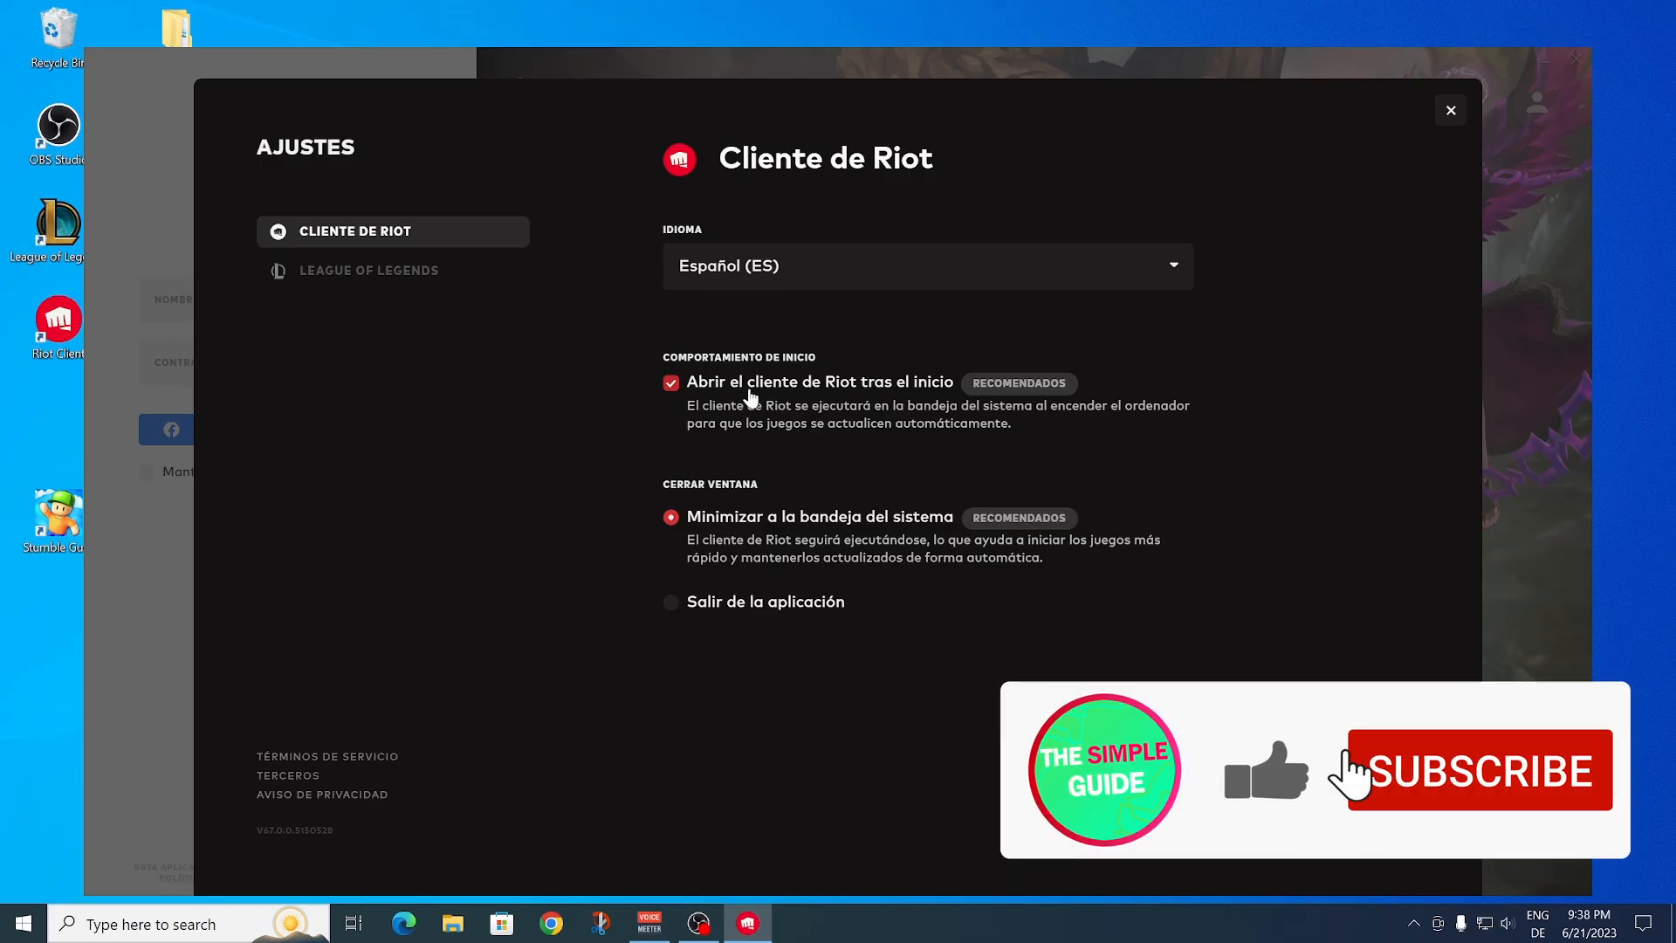
# - Turn off 'Abrir el cliente de Riot tras el inicio' and set window close to 'Salir de la aplicación'
pyautogui.click(670, 382)
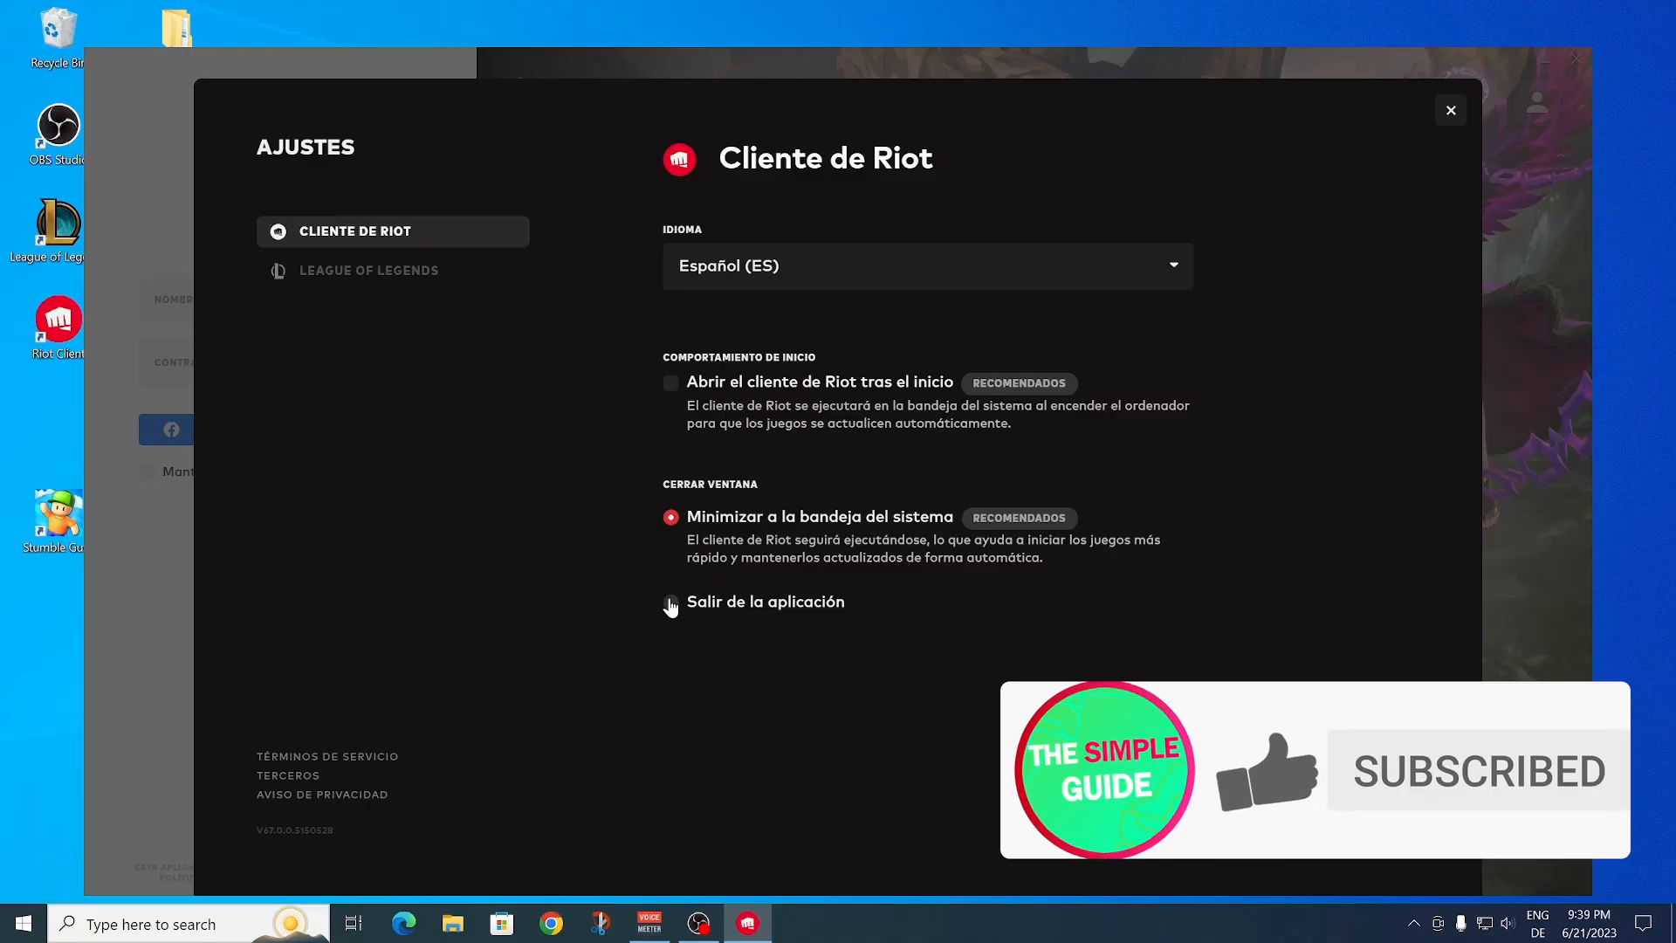
pyautogui.click(671, 601)
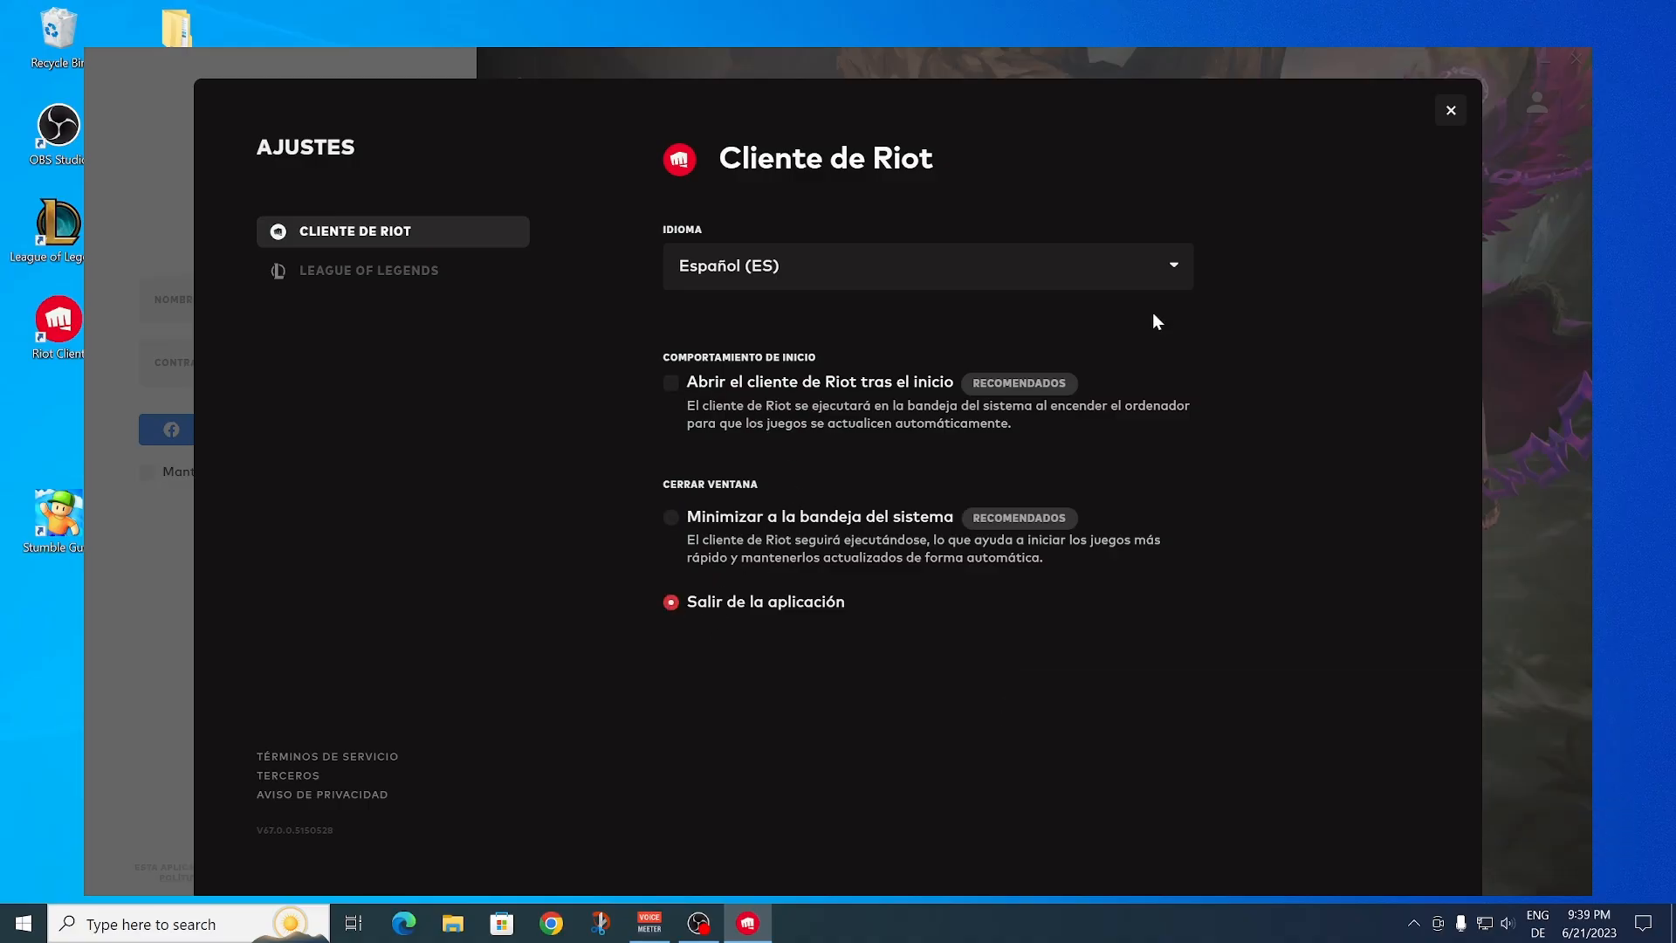
pyautogui.moveTo(1180, 288)
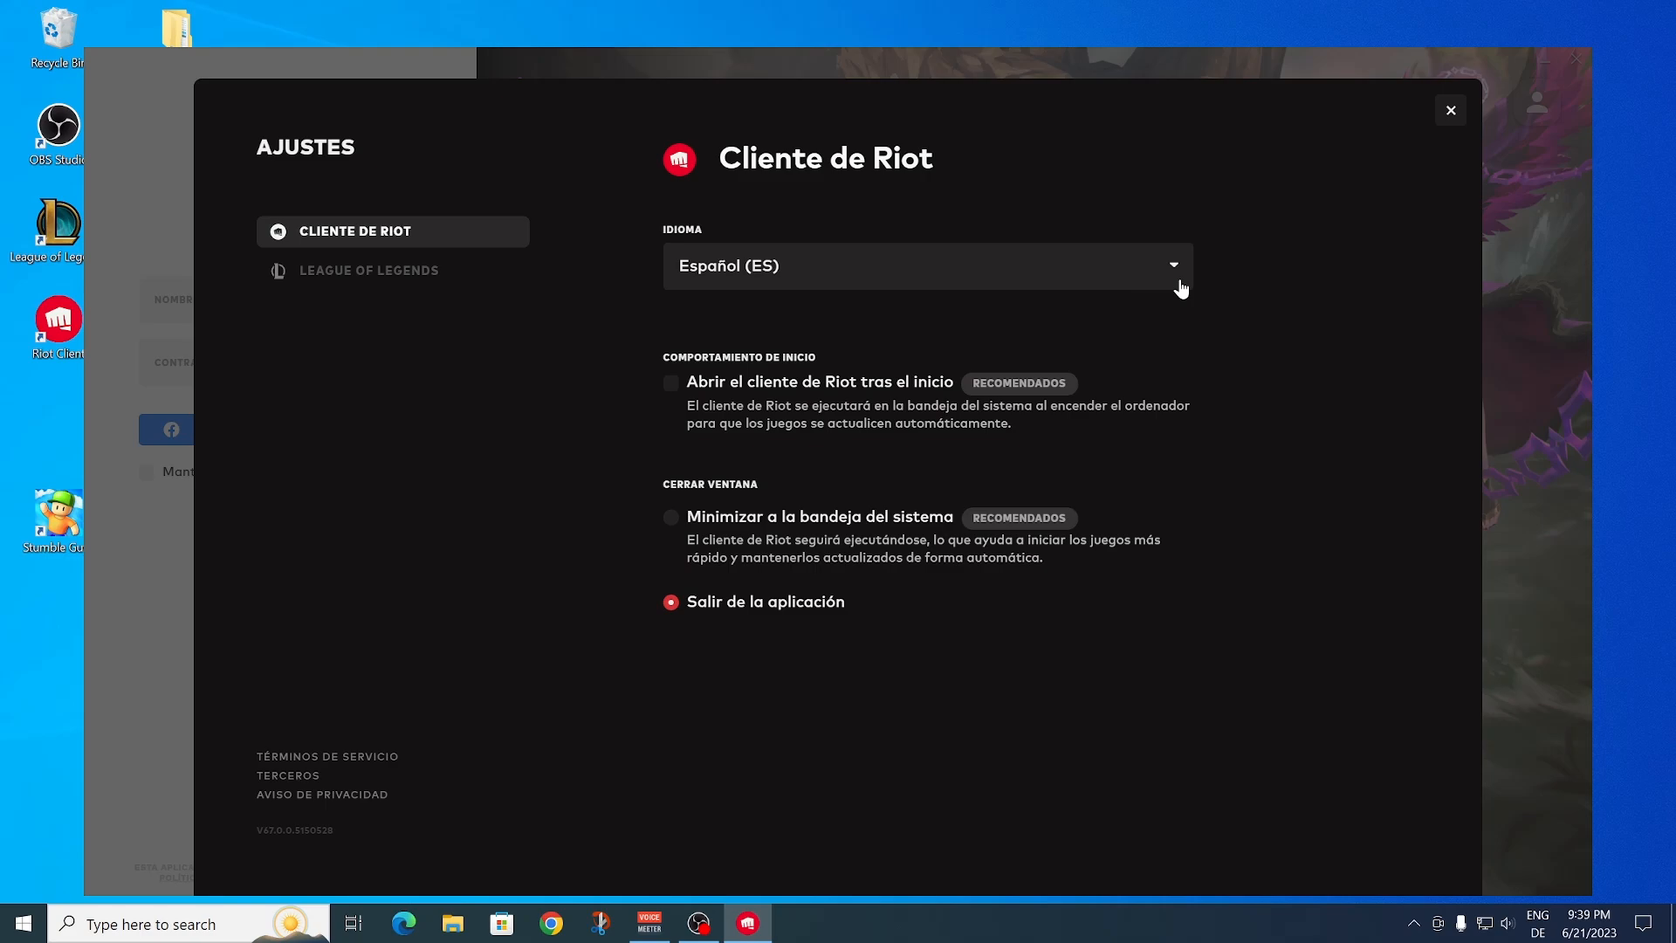
pyautogui.moveTo(681, 213)
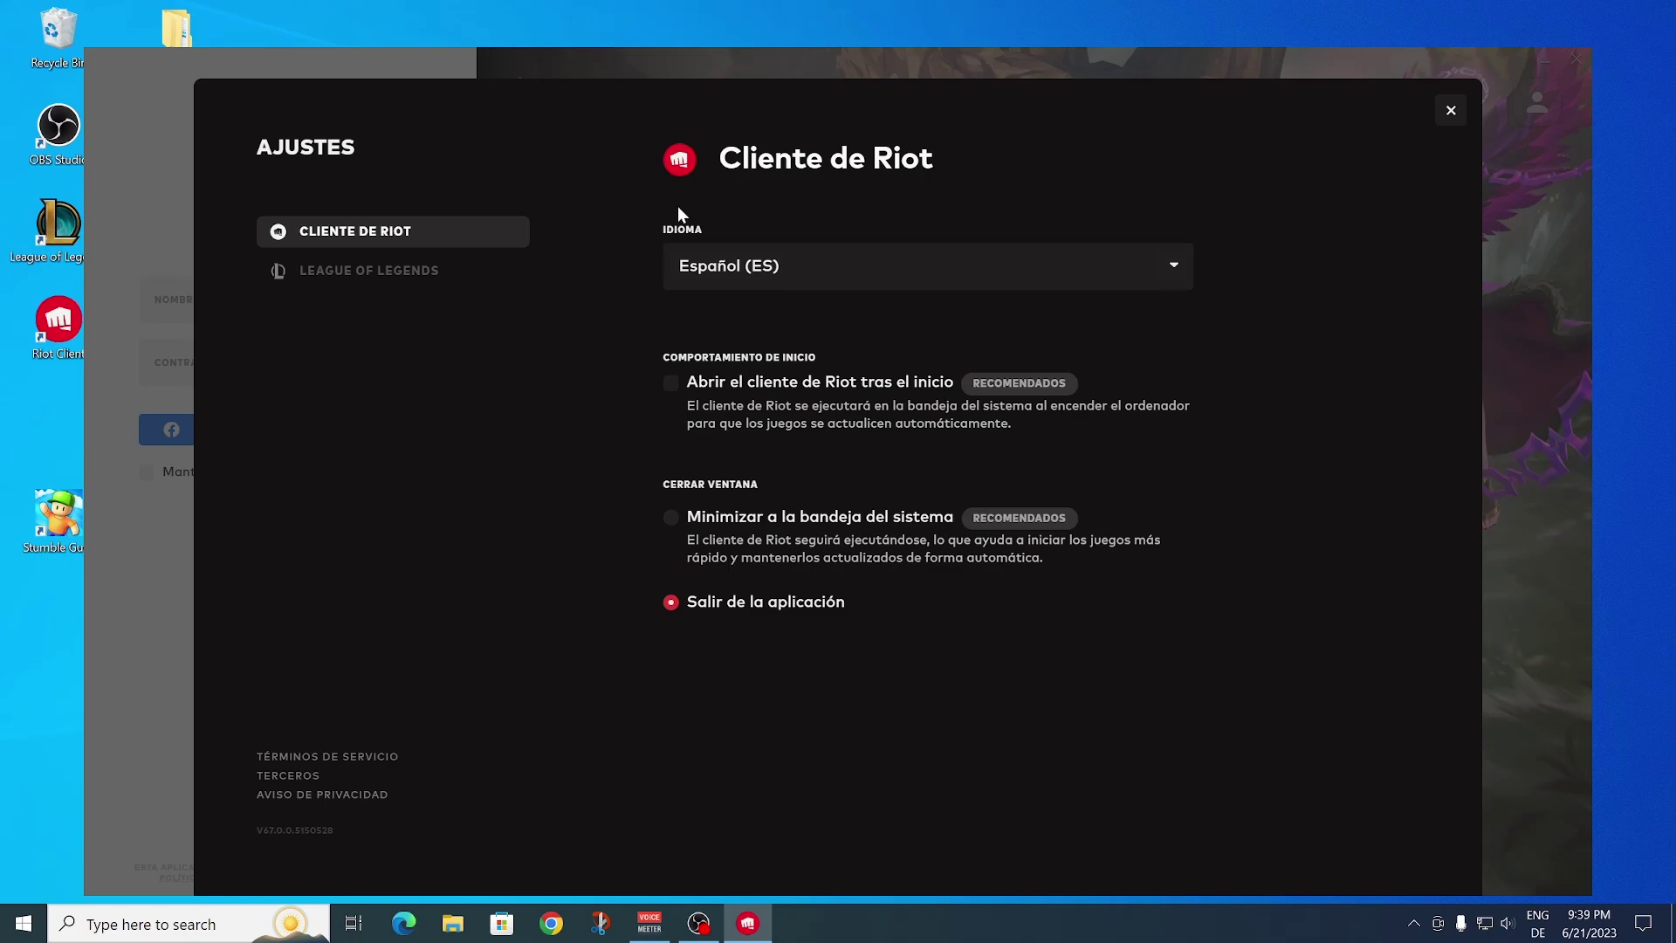
pyautogui.moveTo(751, 178)
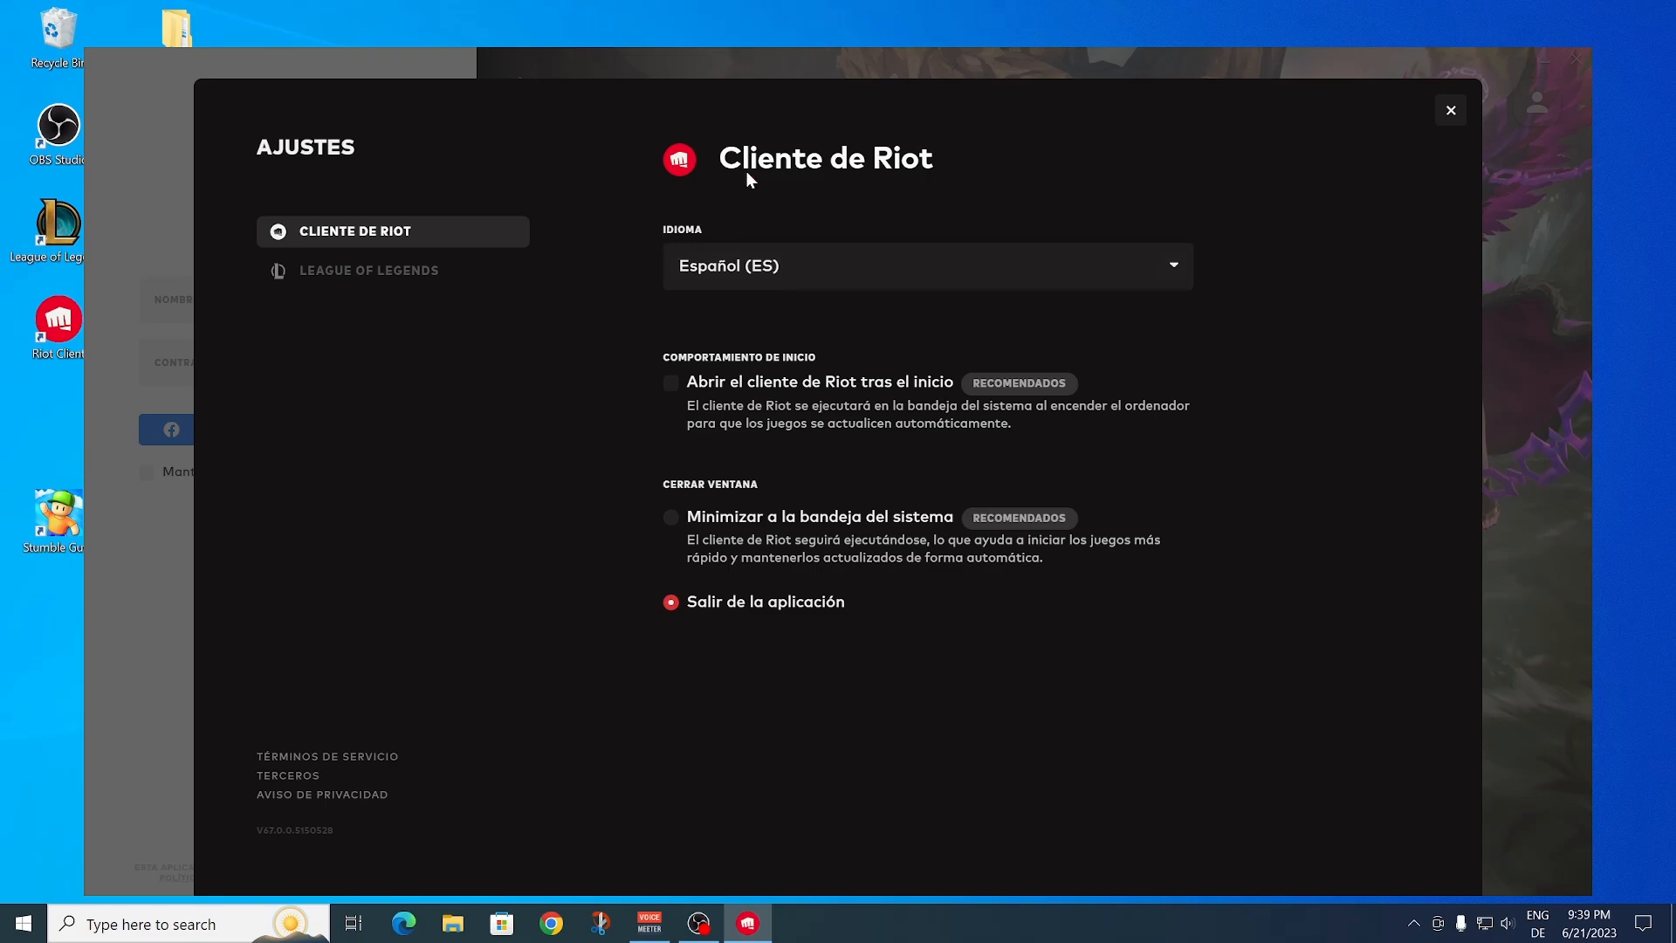
pyautogui.moveTo(748, 229)
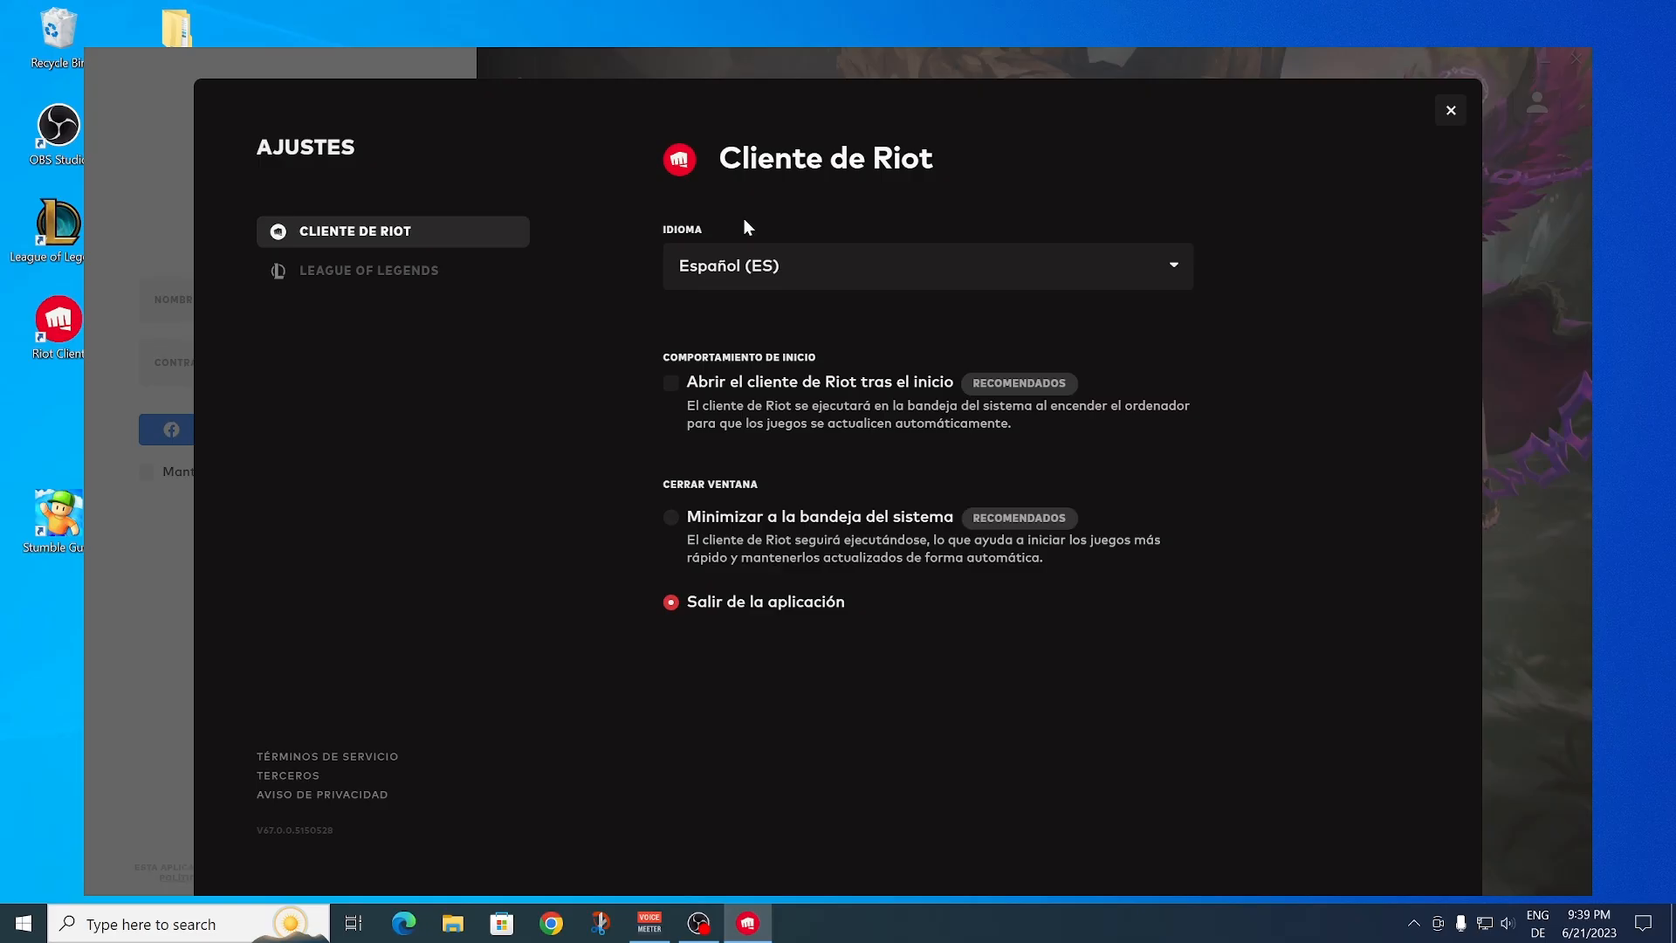
# - Change the Idioma setting from Español (ES) to English (US)
pyautogui.click(927, 266)
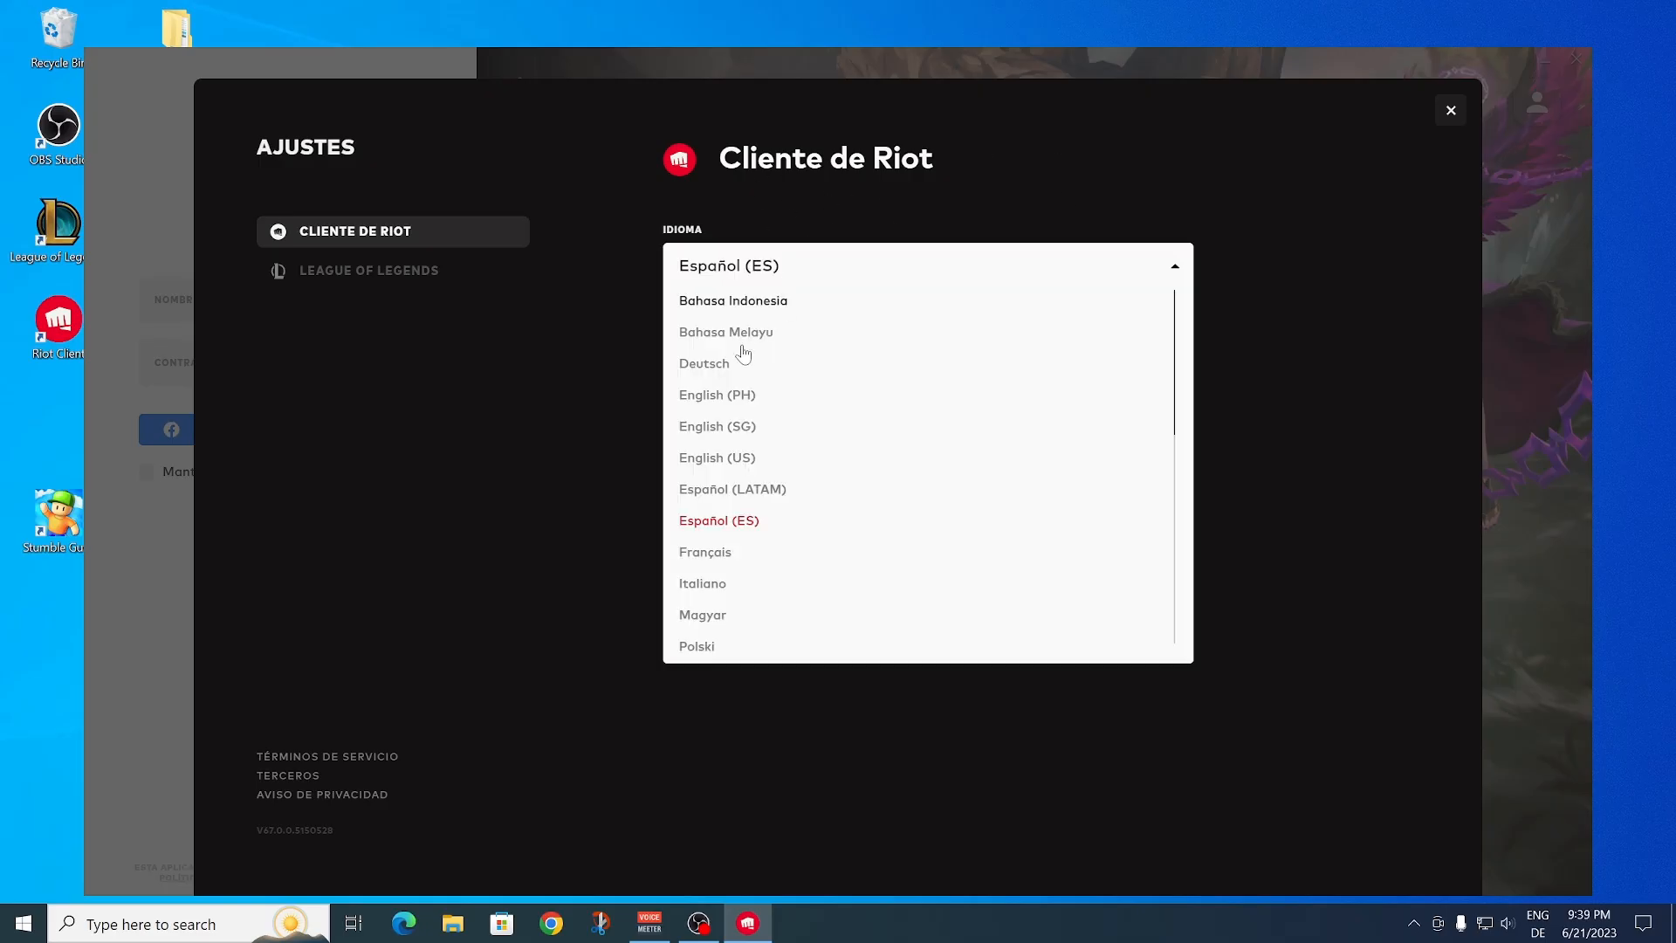
pyautogui.click(716, 458)
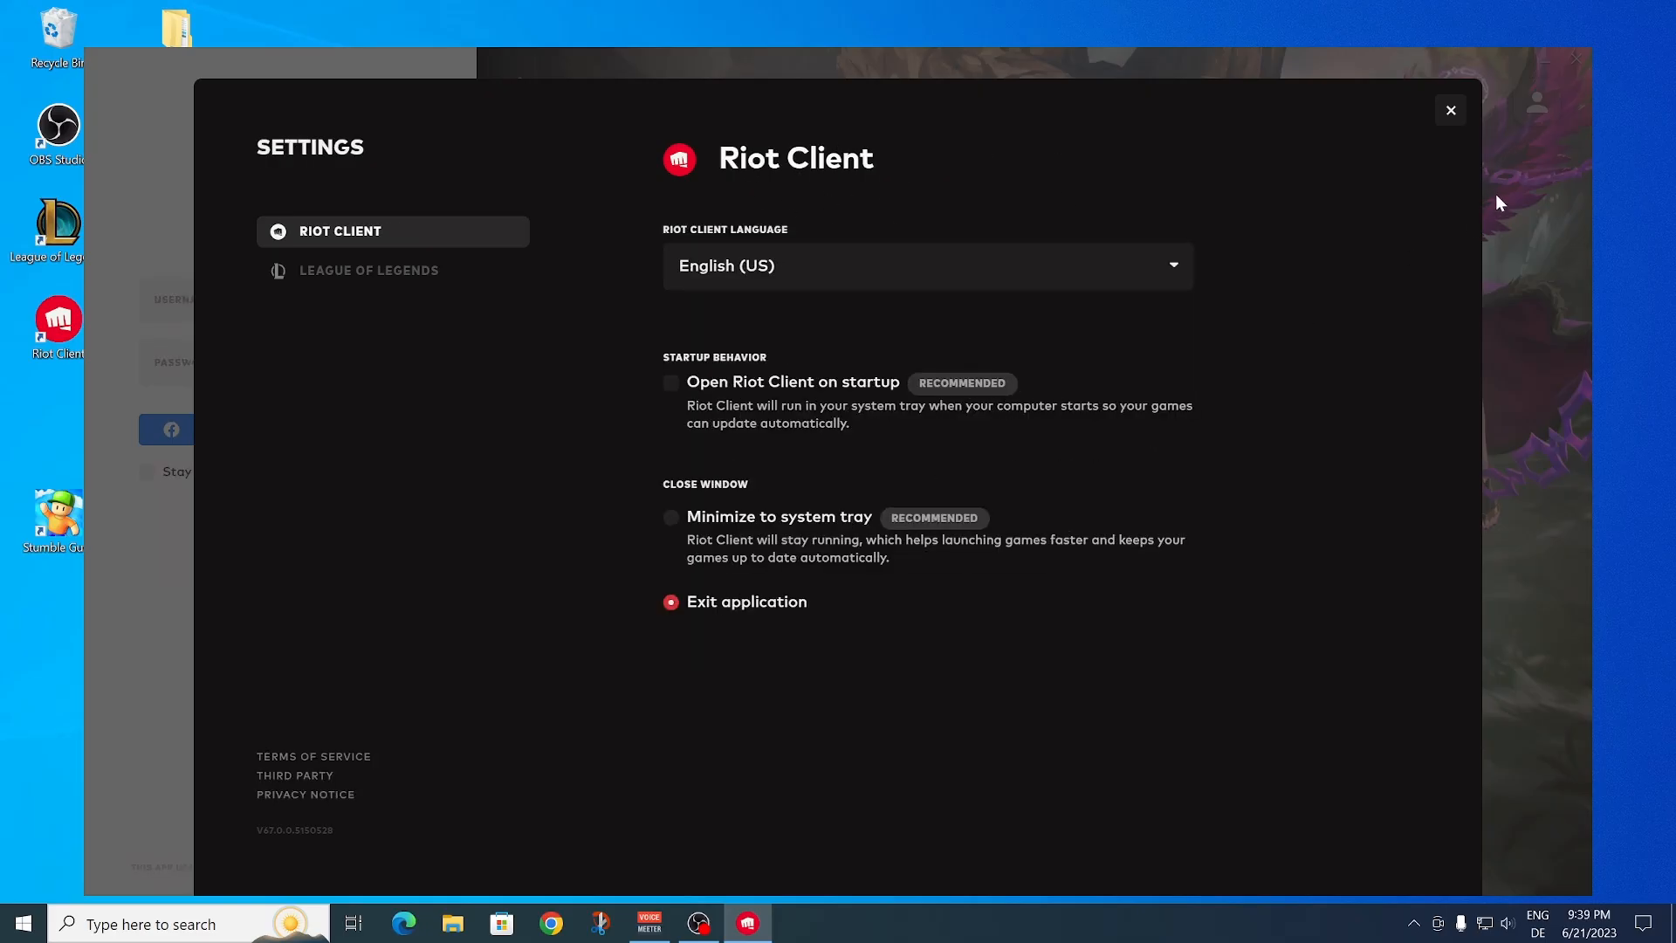
pyautogui.moveTo(1449, 115)
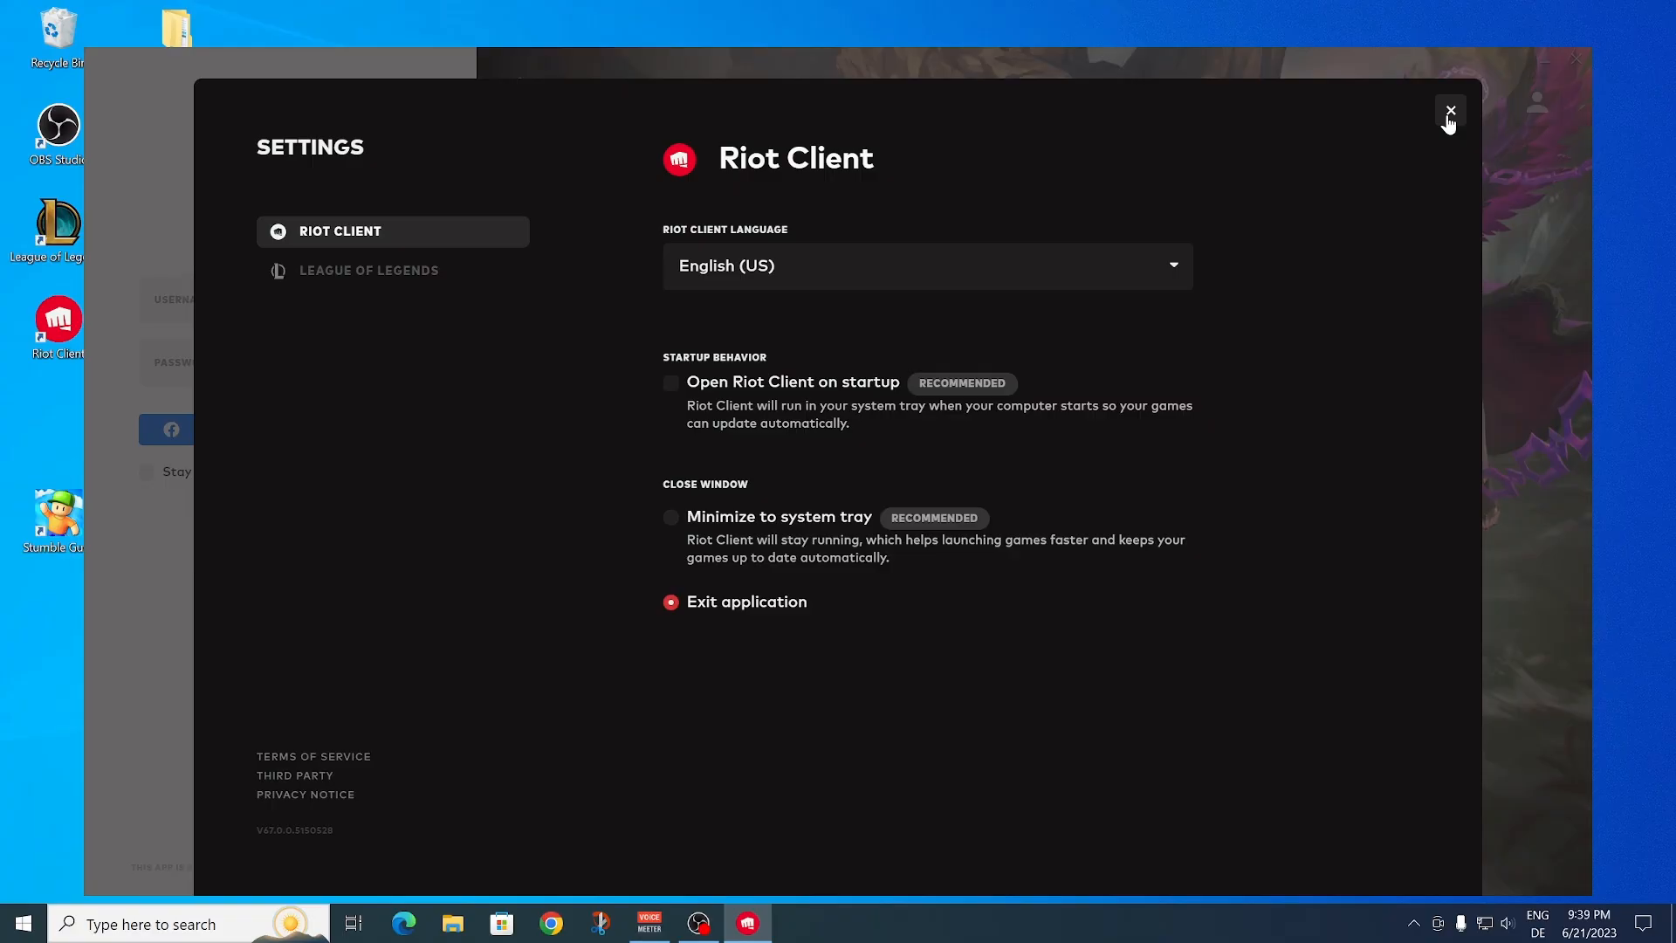
pyautogui.moveTo(1397, 198)
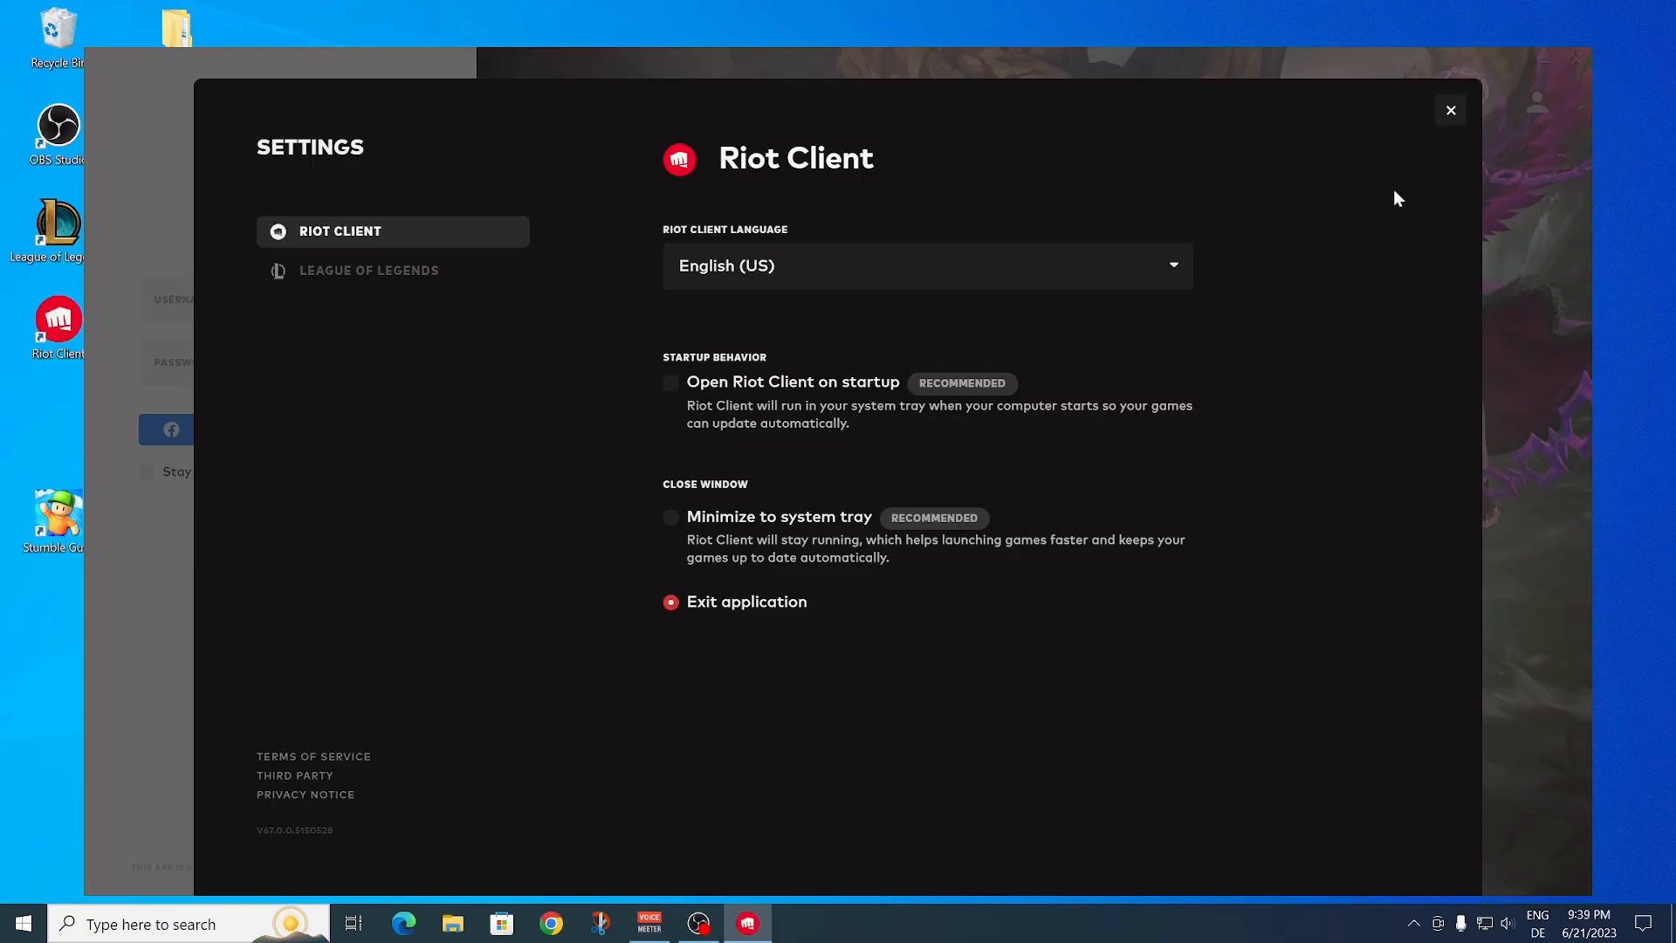
# - Close the settings panel and exit the Riot sign-in window back to the desktop
pyautogui.click(1449, 109)
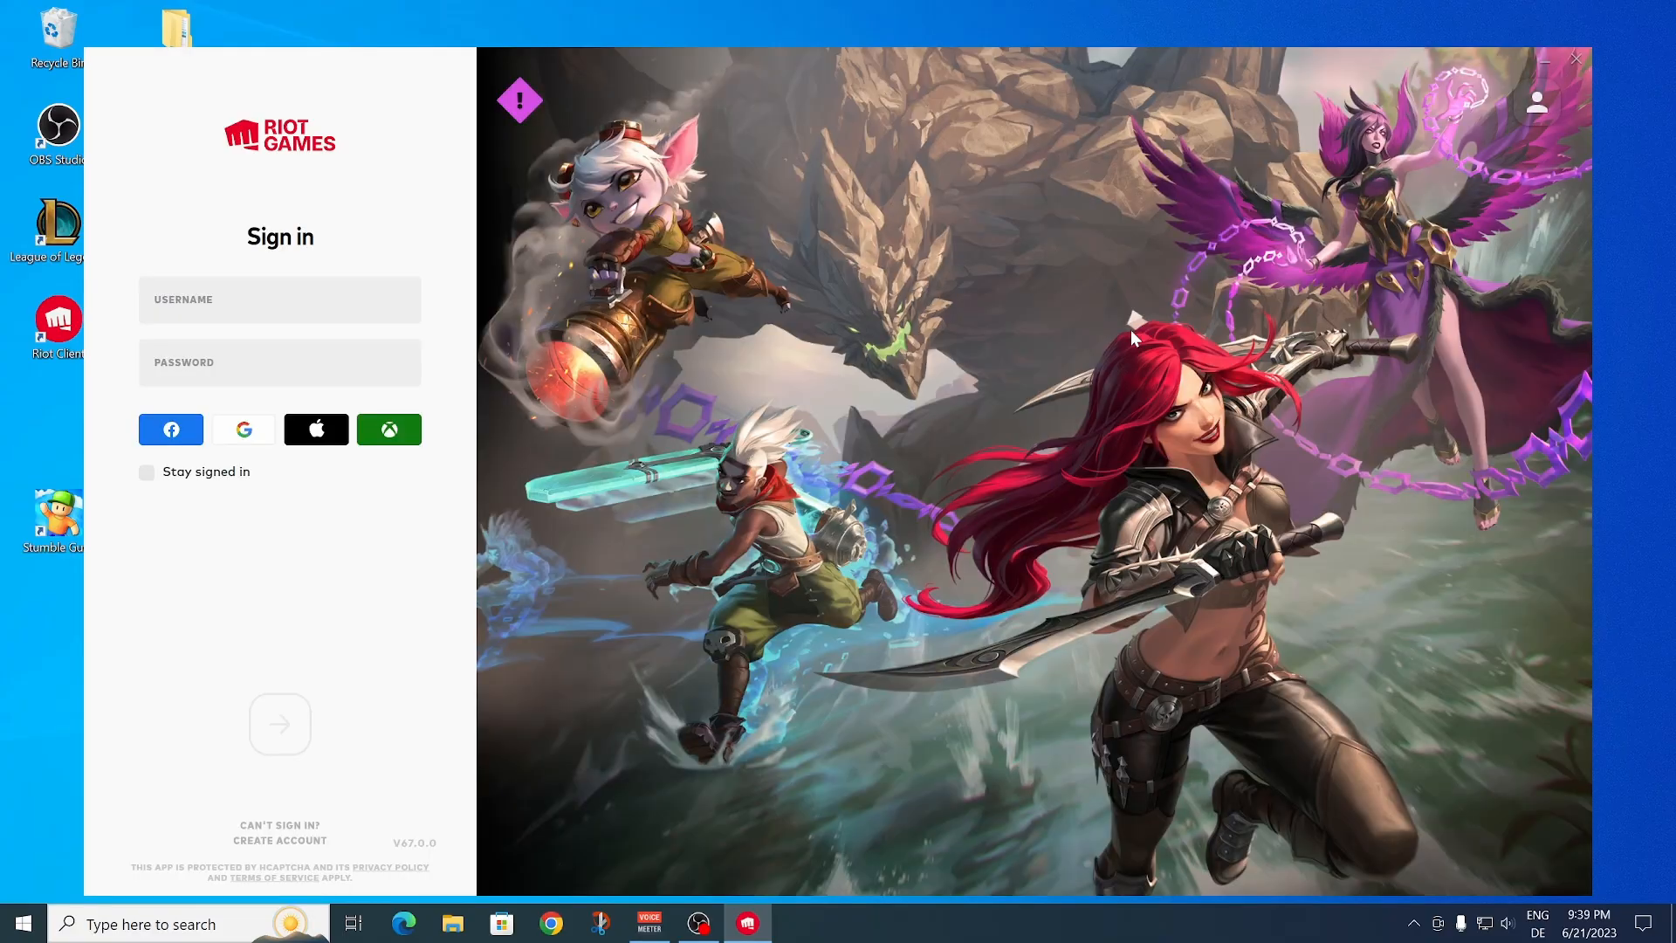
pyautogui.click(1575, 60)
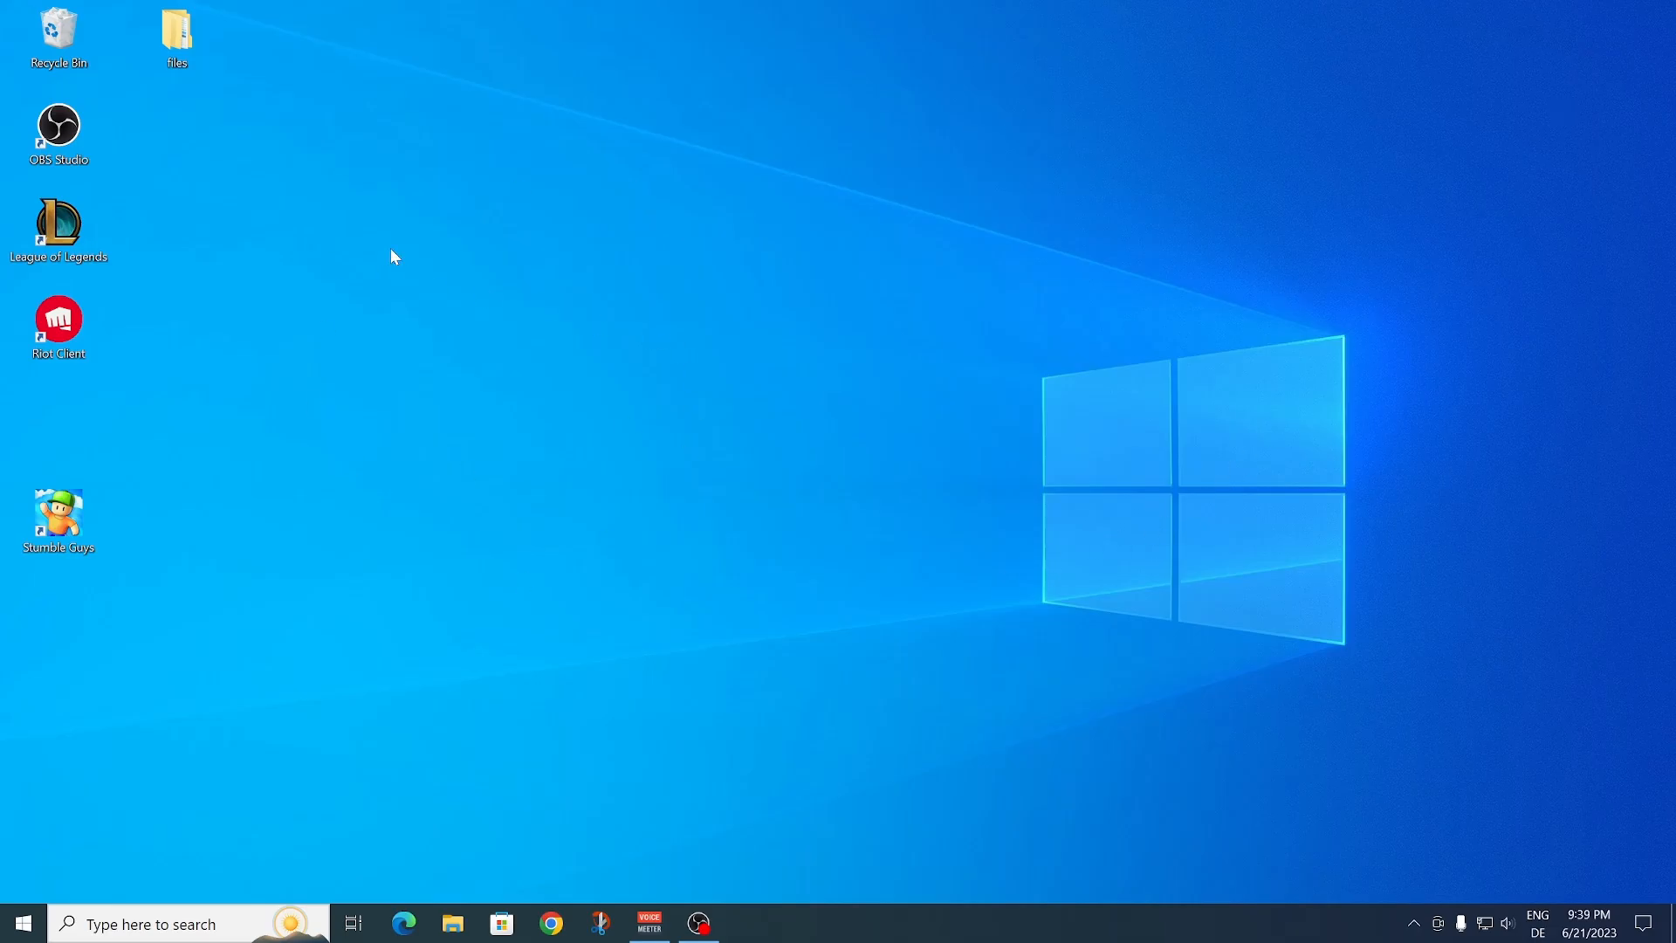
pyautogui.moveTo(436, 249)
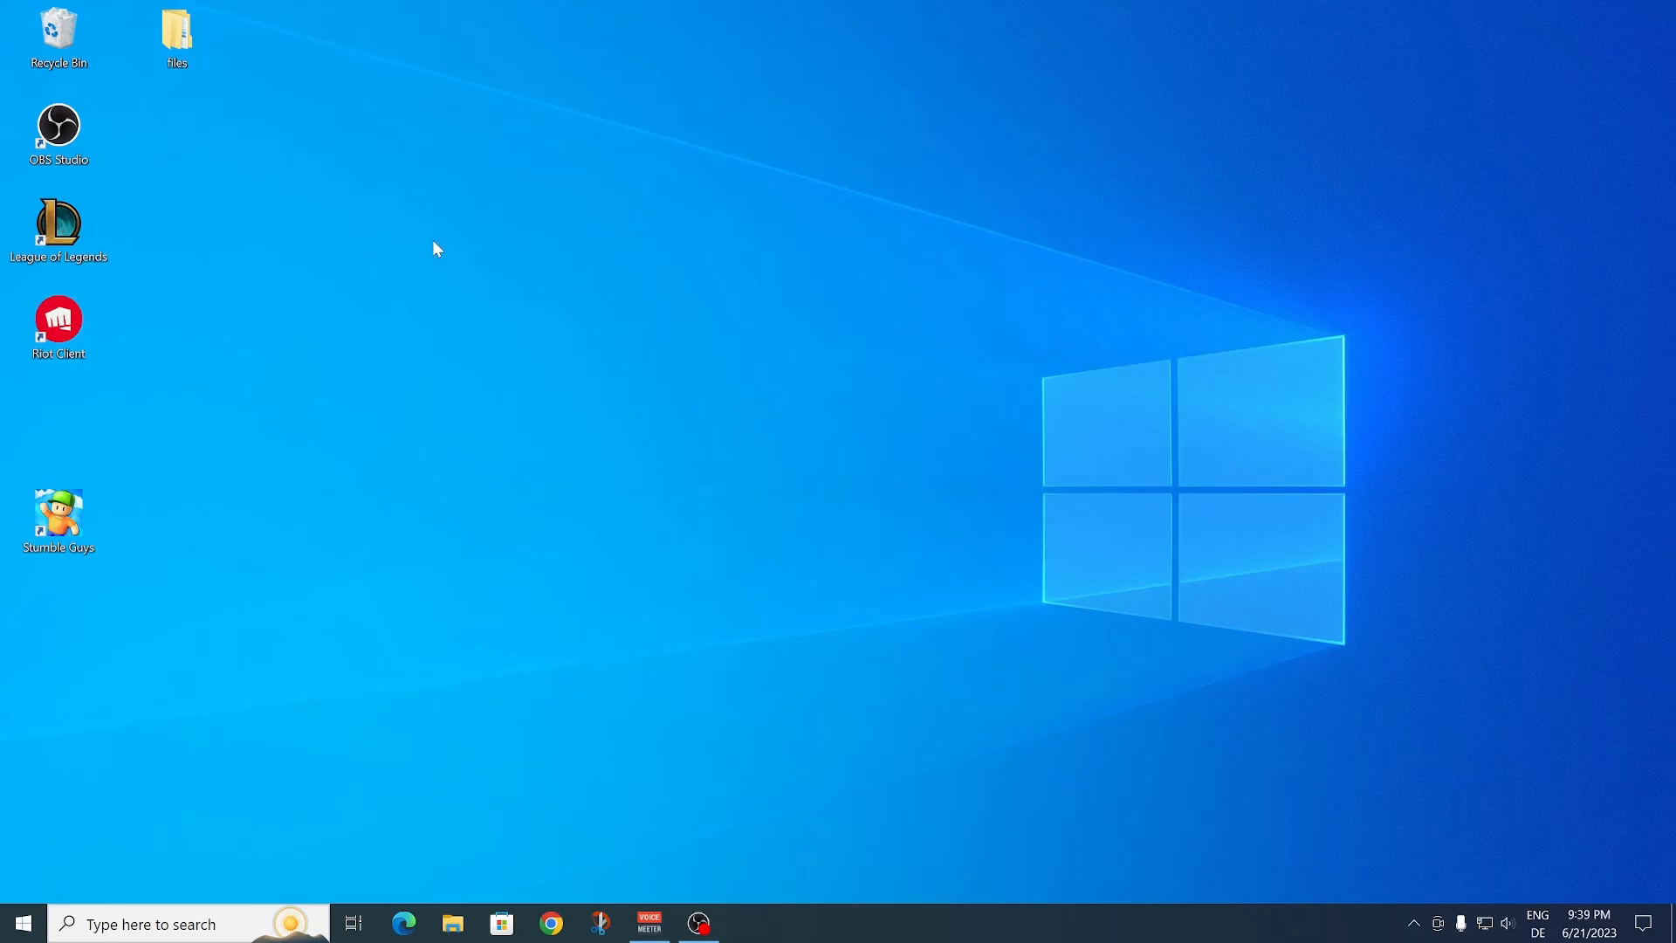
pyautogui.moveTo(97, 275)
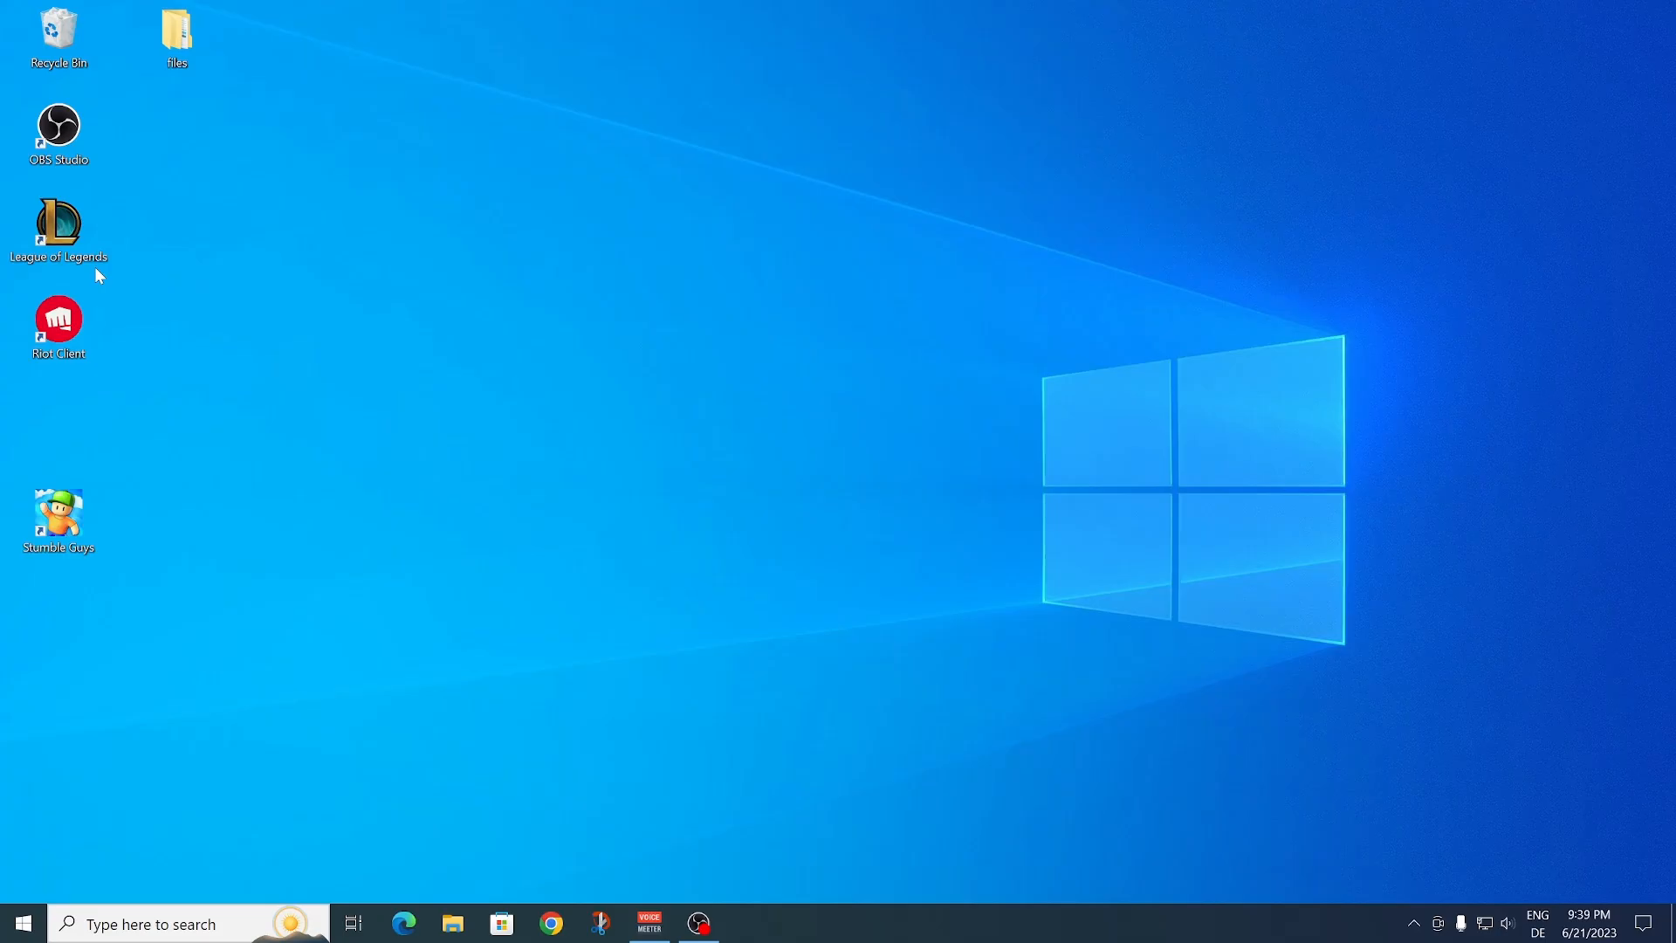
pyautogui.moveTo(60, 227)
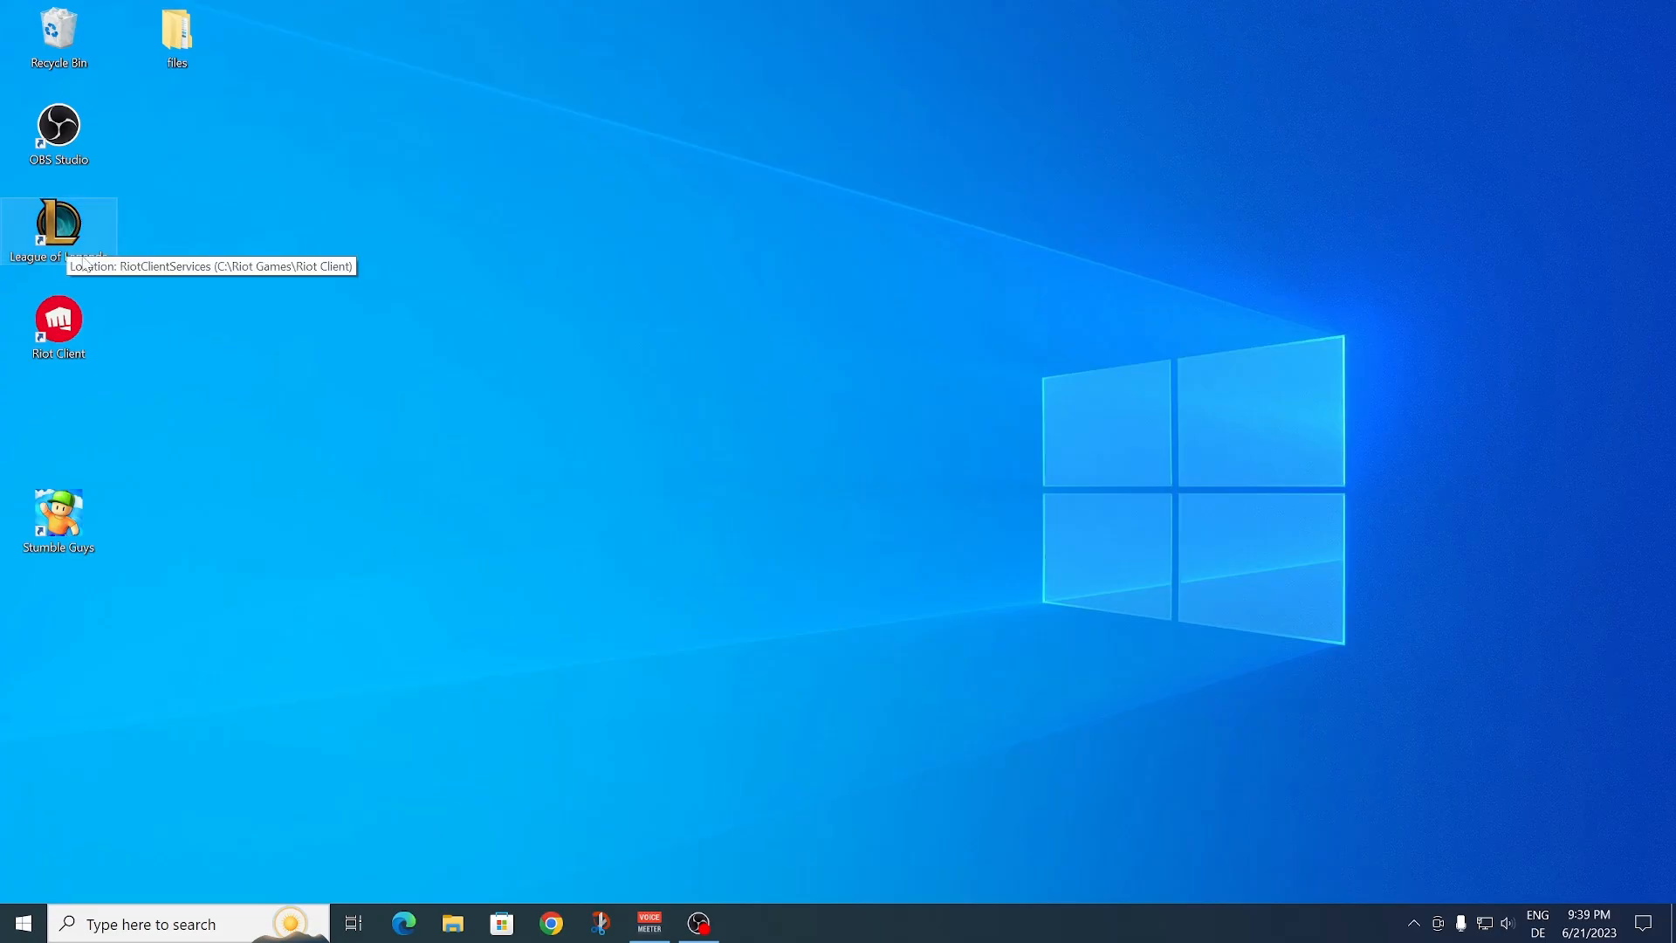
# - From the League shortcut's file location, go via Riot Games into League of Legends and select LeagueClient
pyautogui.rightClick(59, 213)
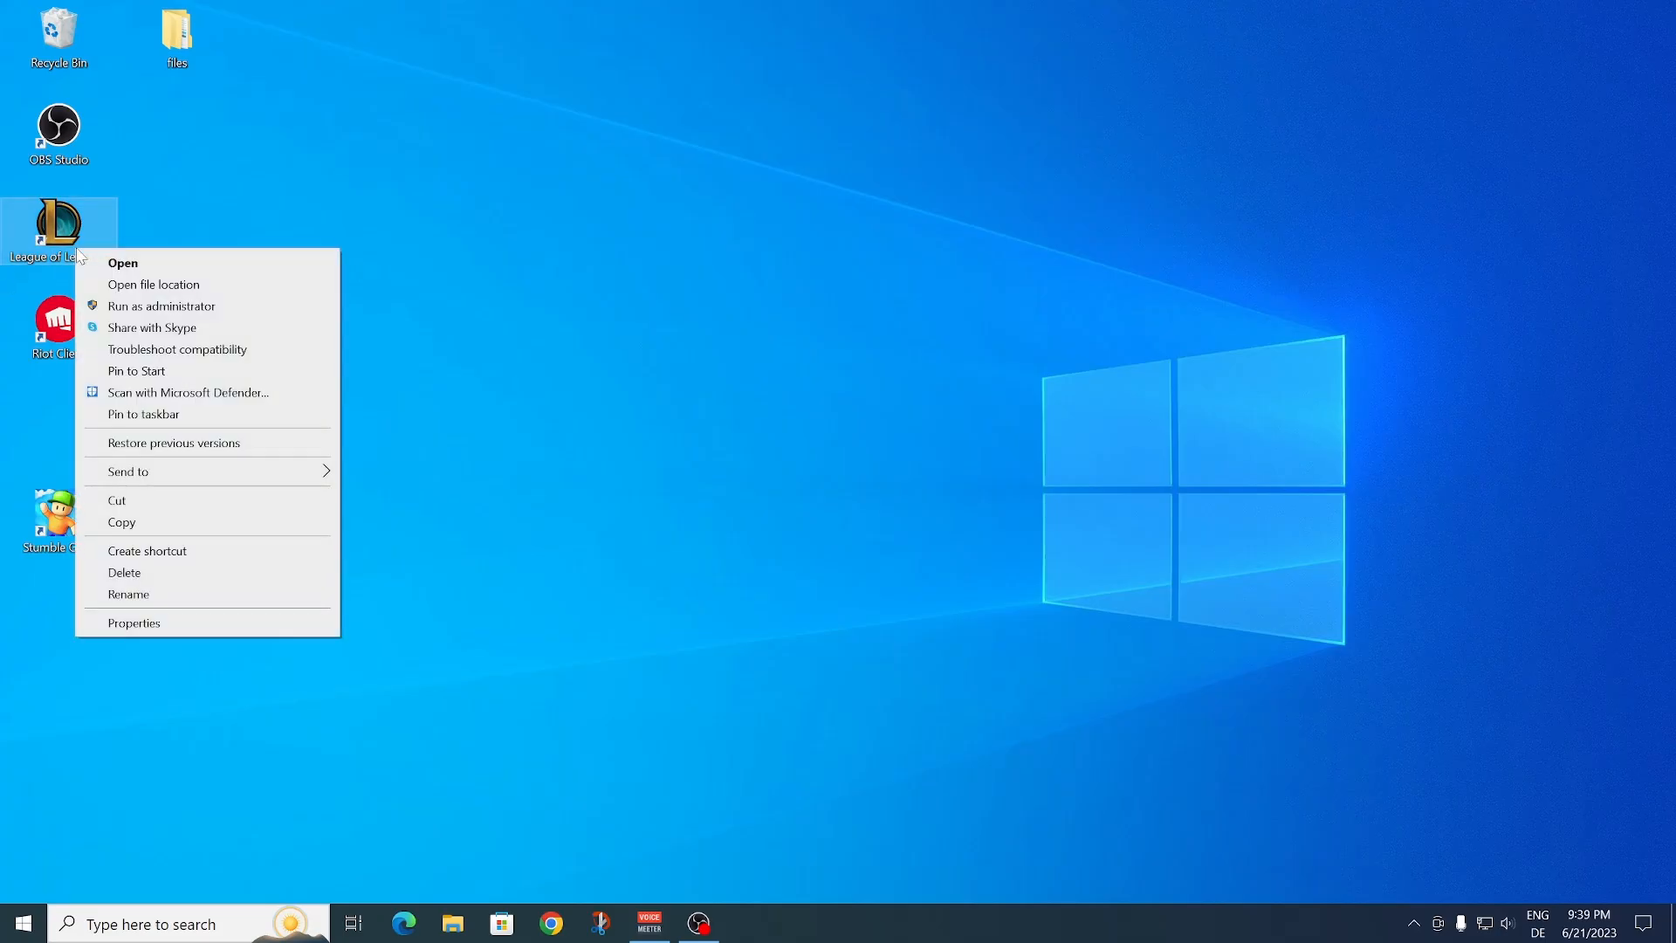
pyautogui.moveTo(148, 295)
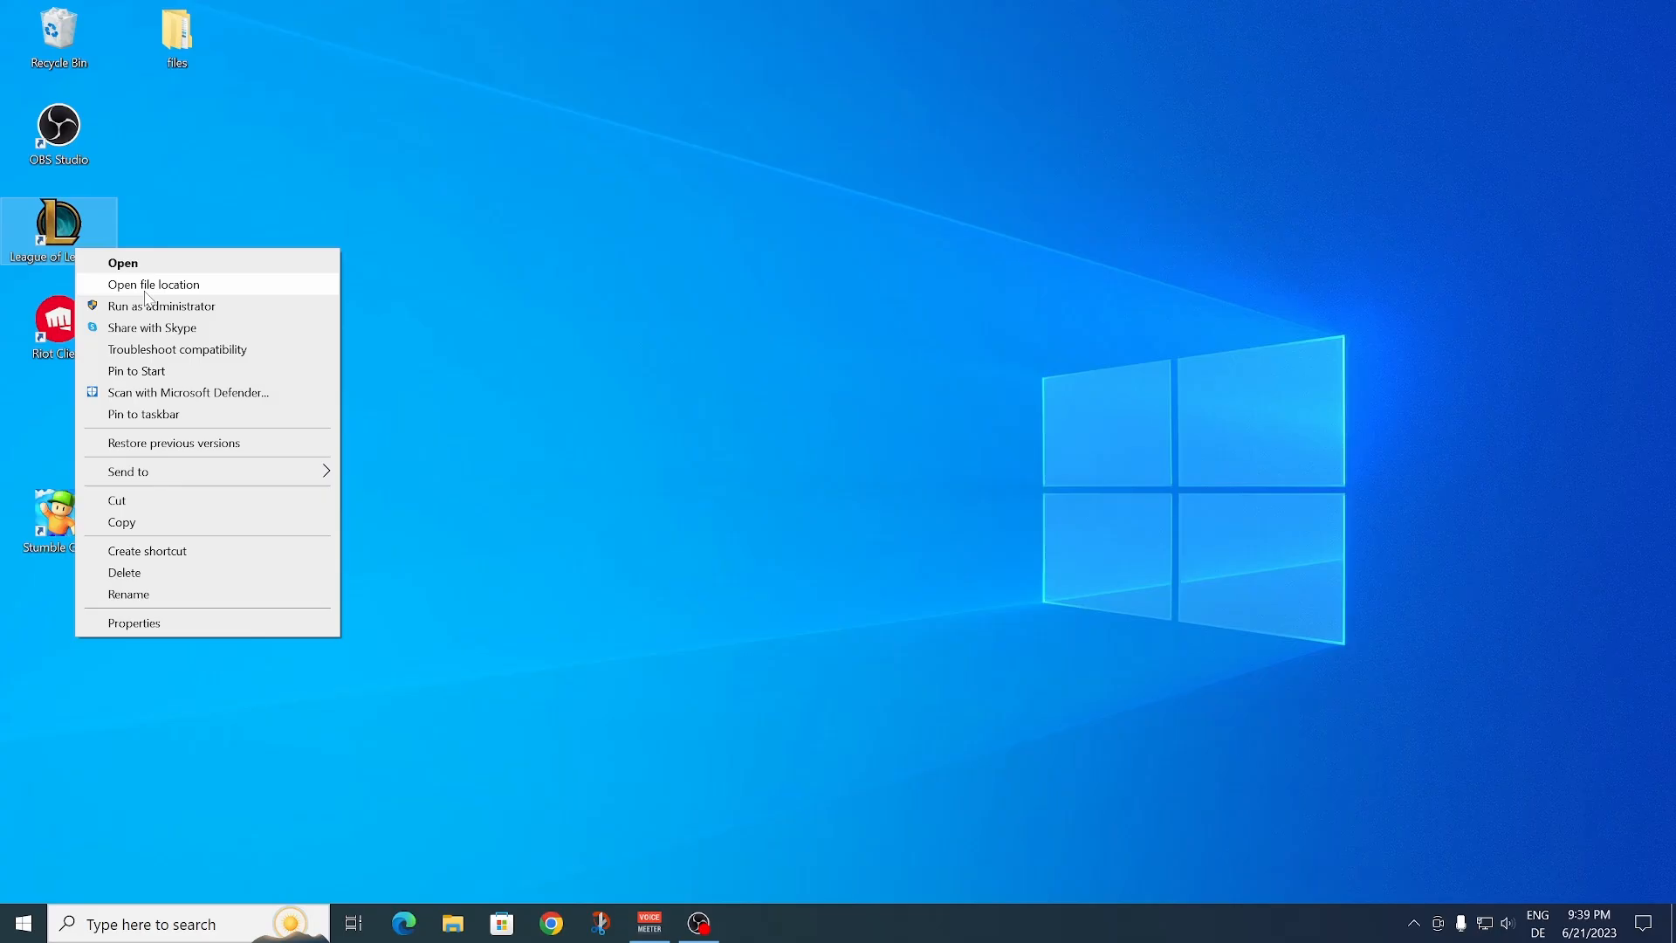
pyautogui.click(154, 285)
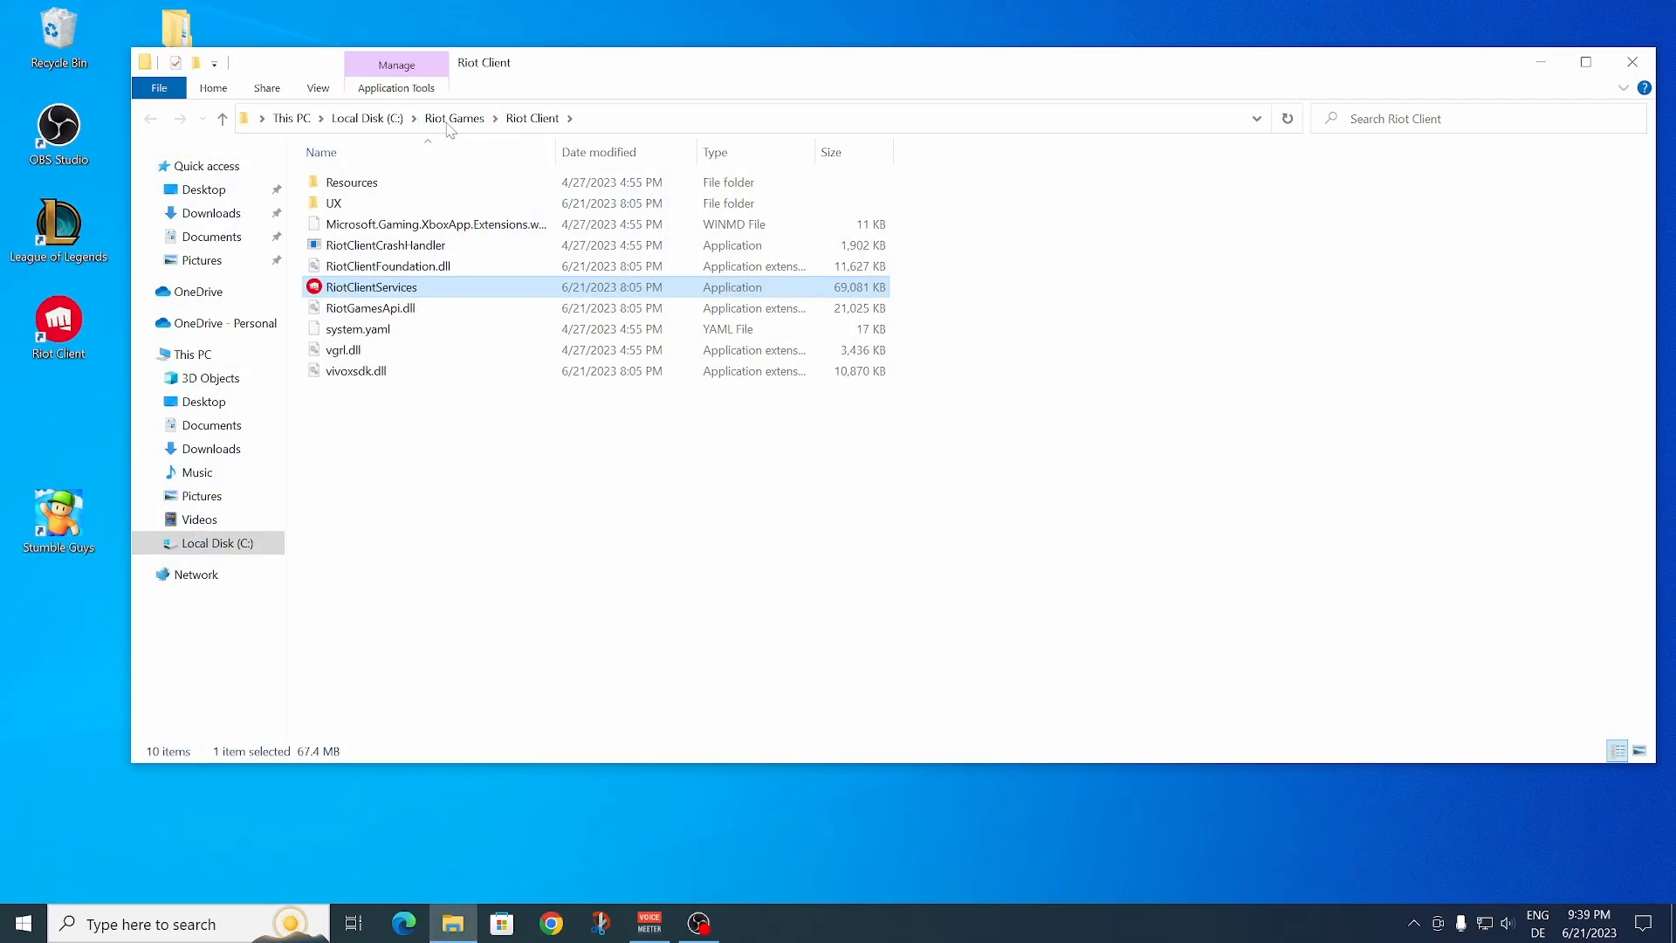
pyautogui.click(454, 119)
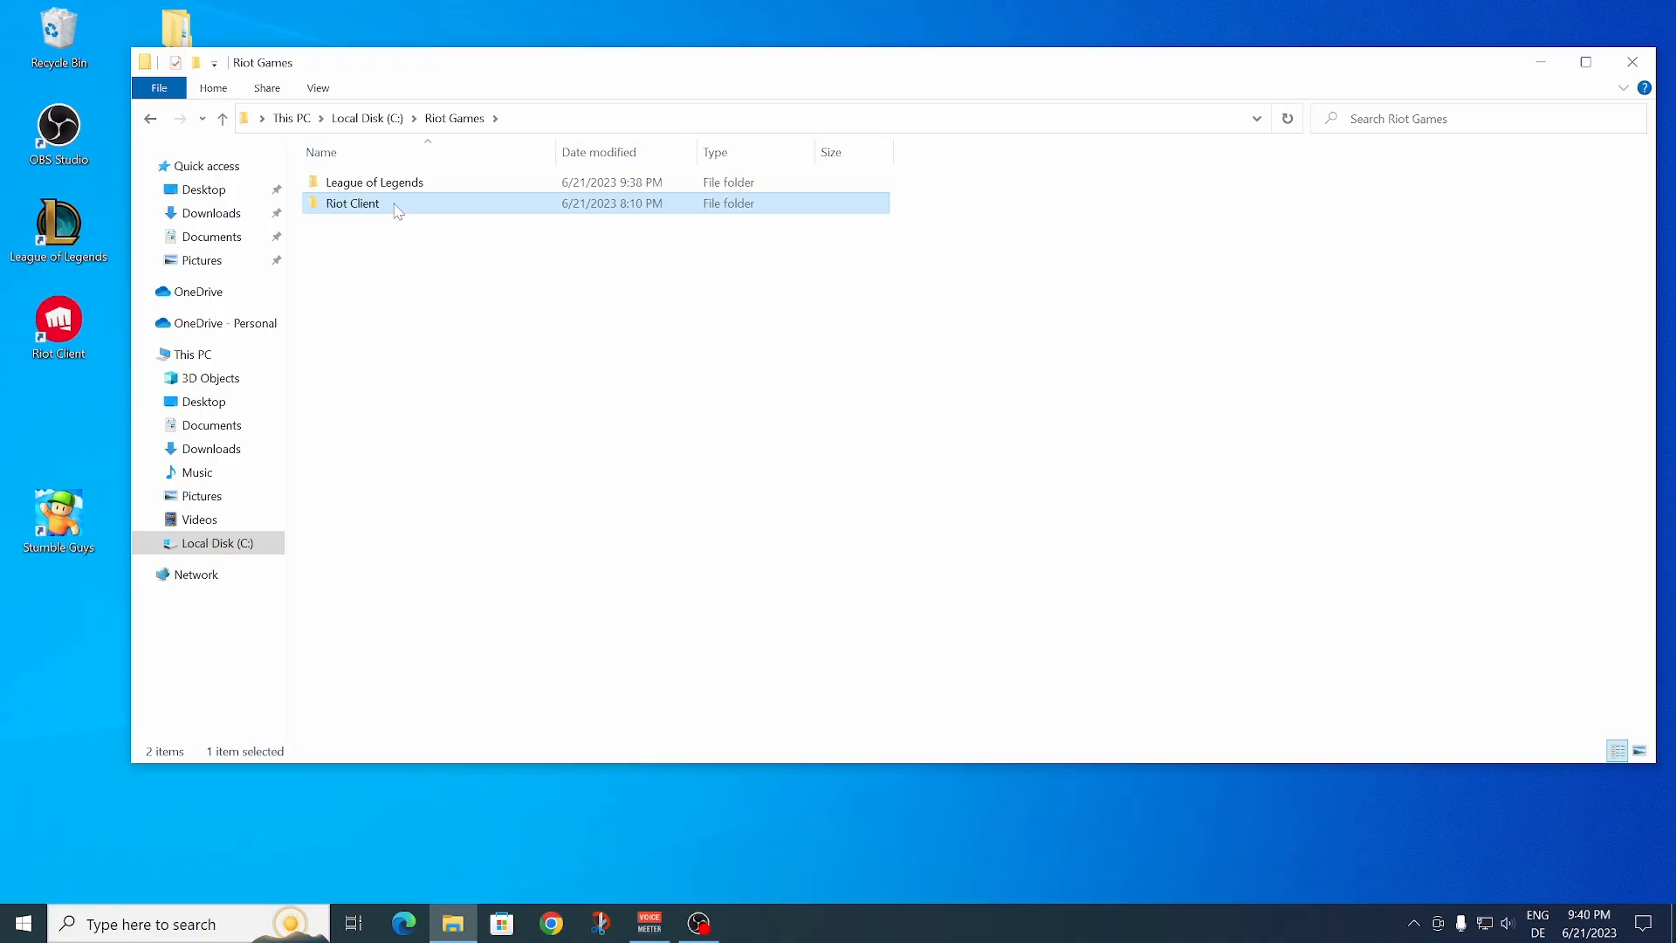
pyautogui.doubleClick(372, 182)
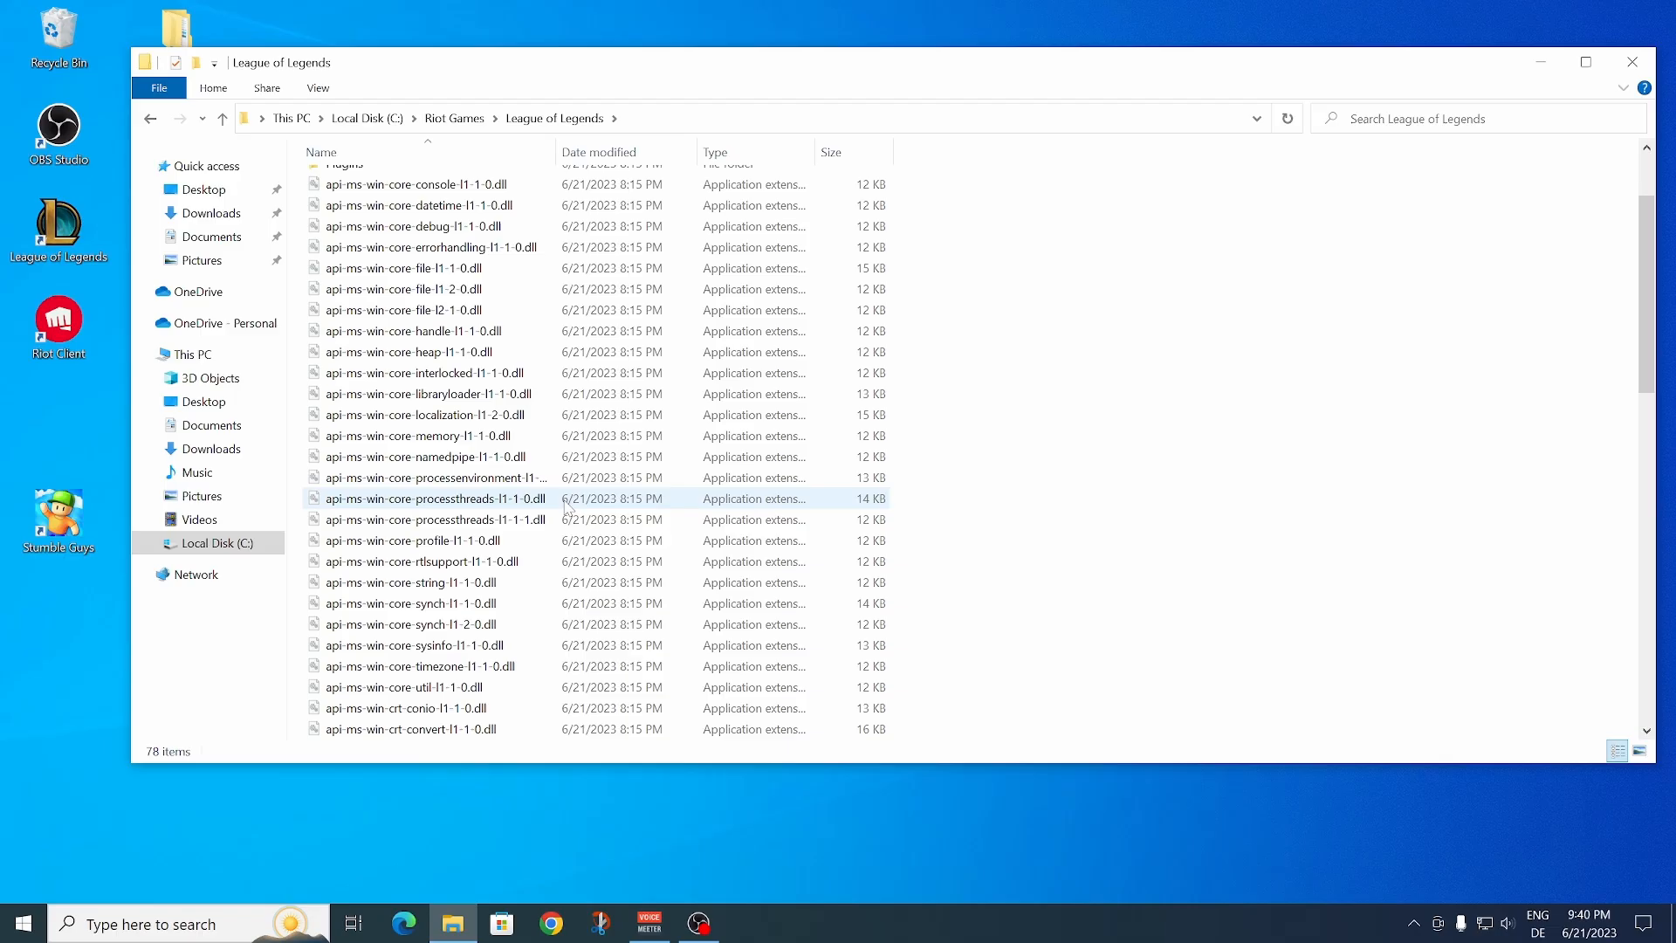
pyautogui.scroll(-3)
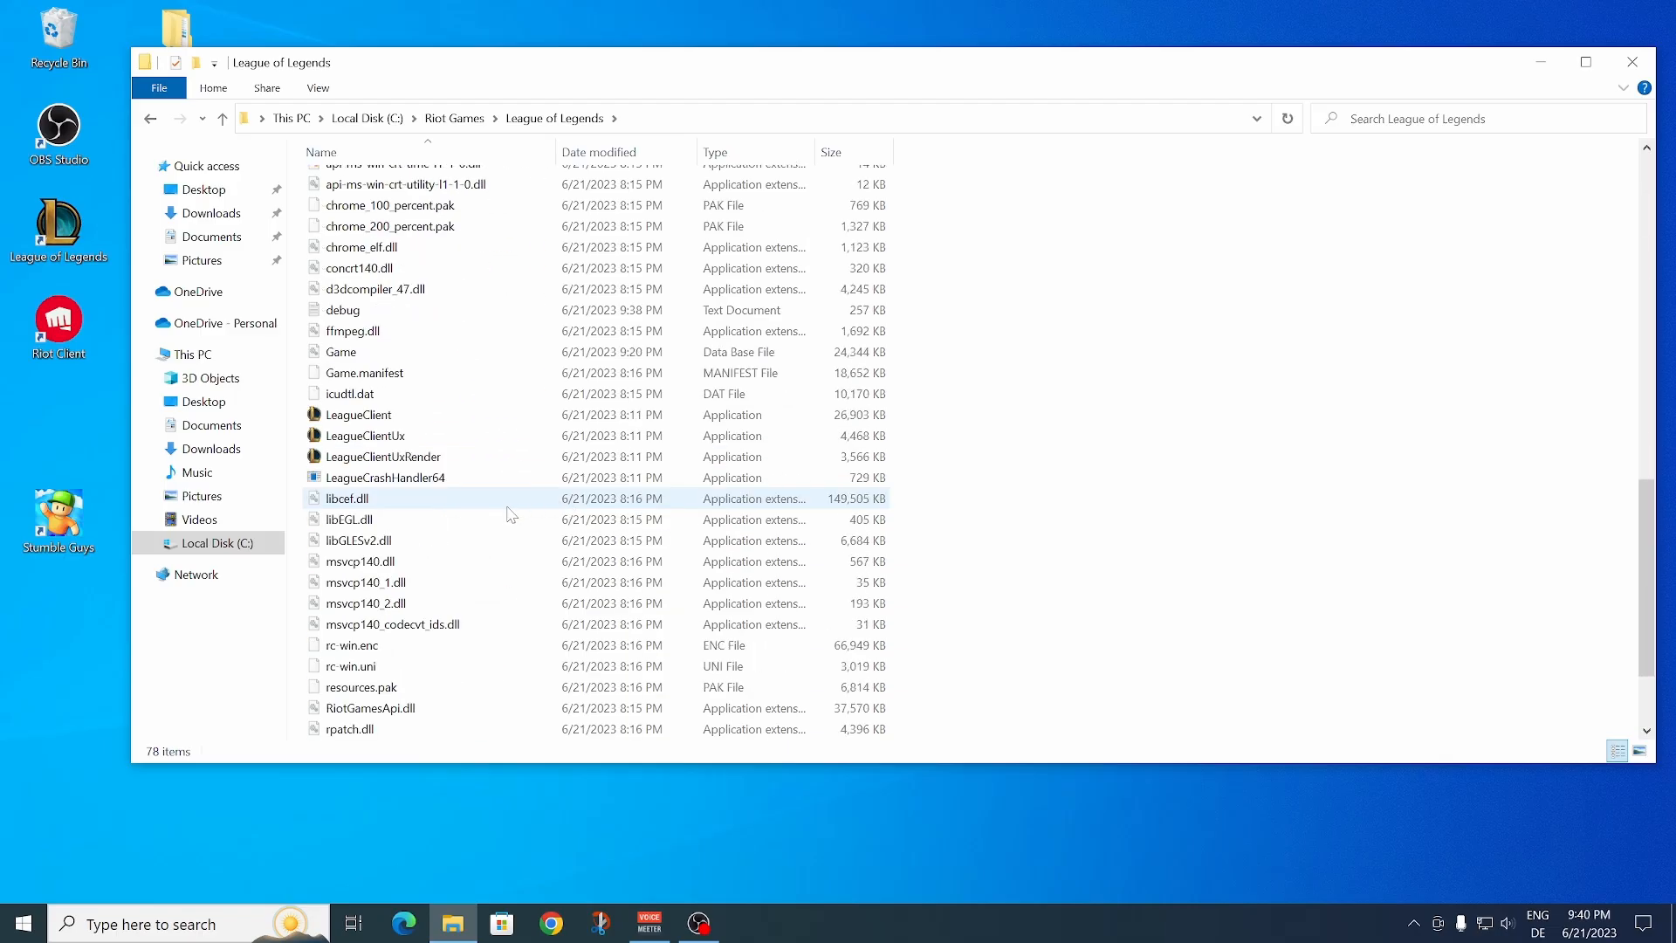
pyautogui.moveTo(395, 415)
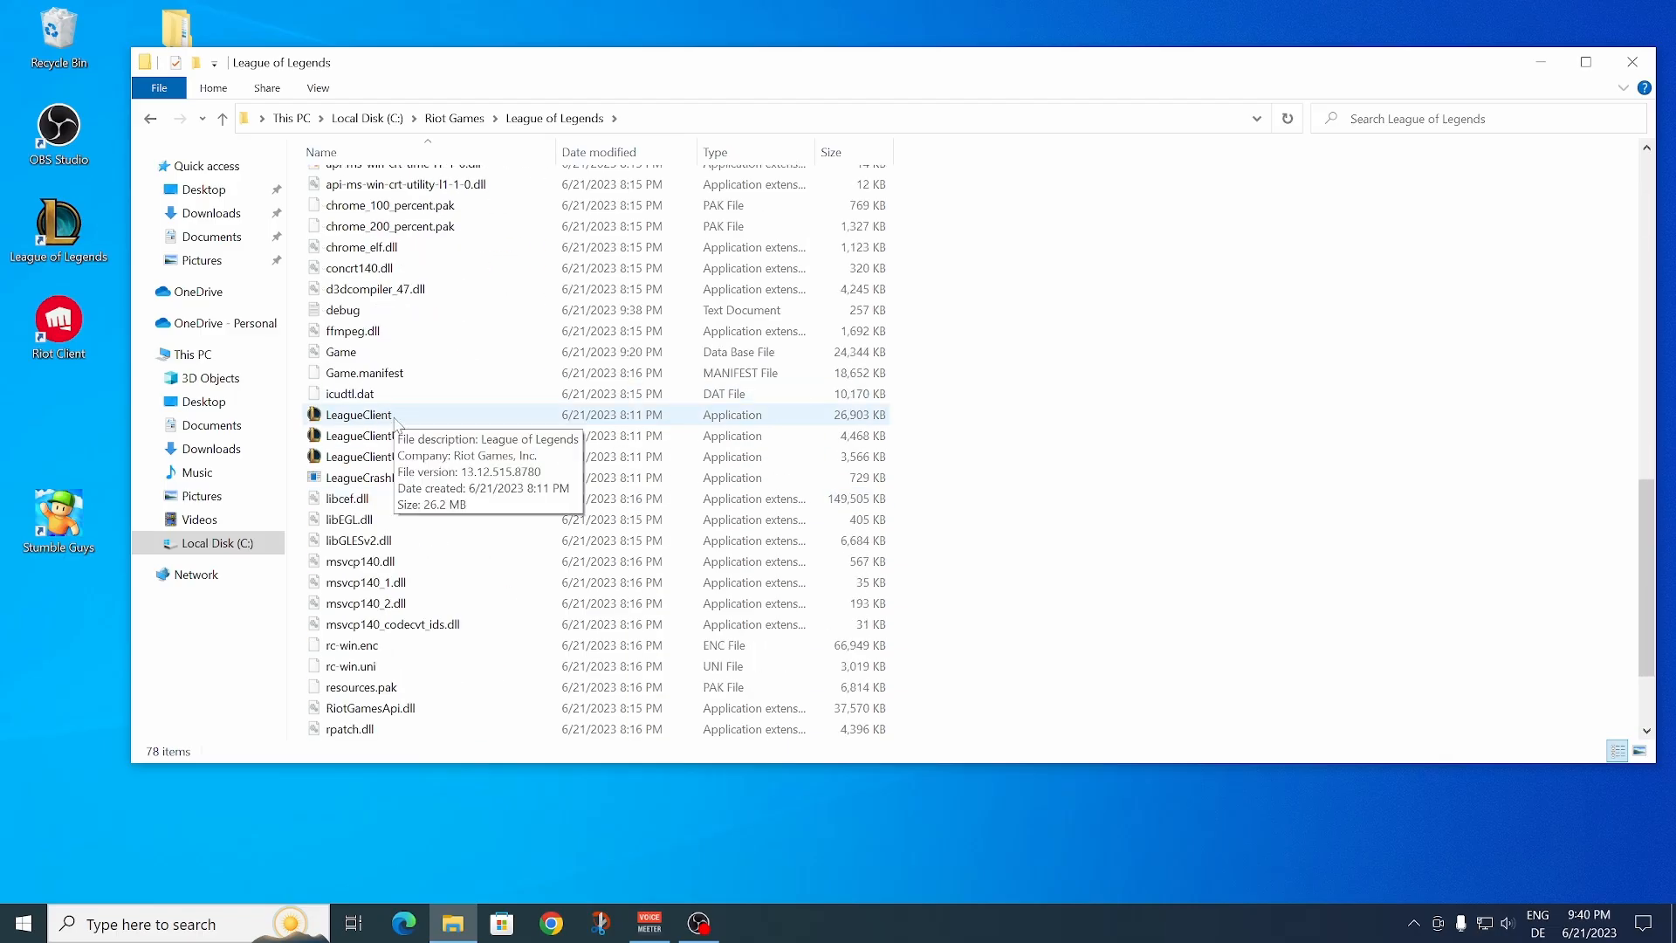
pyautogui.click(358, 416)
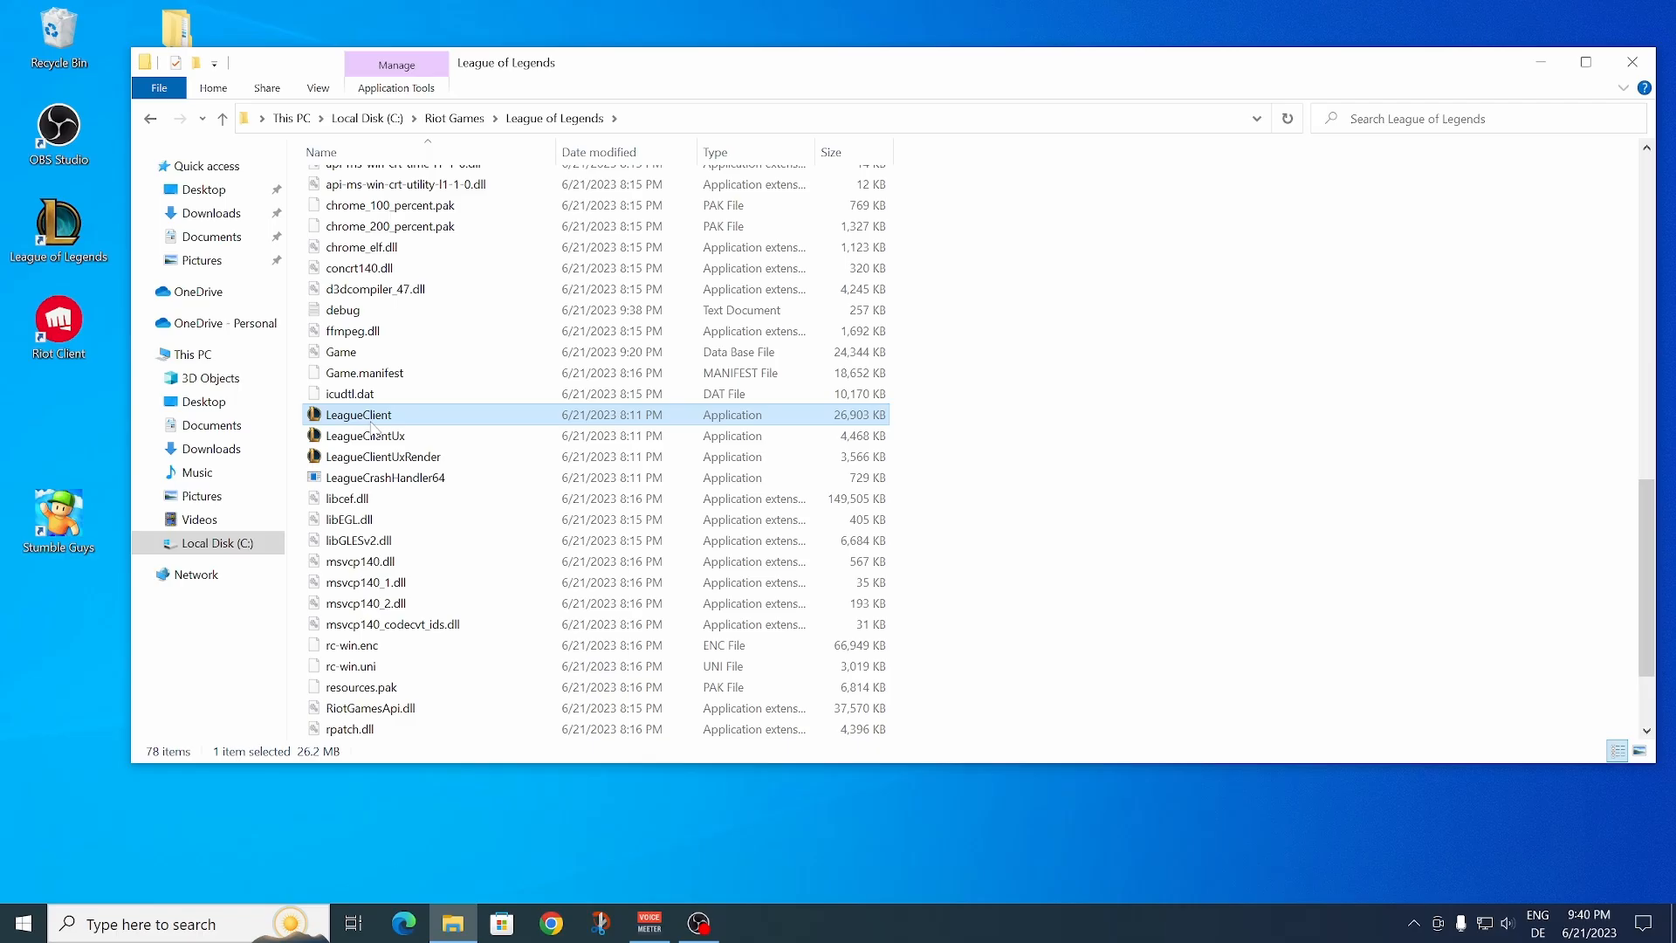
# - Send LeagueClient to Desktop (create shortcut) and close the Explorer window
pyautogui.rightClick(358, 415)
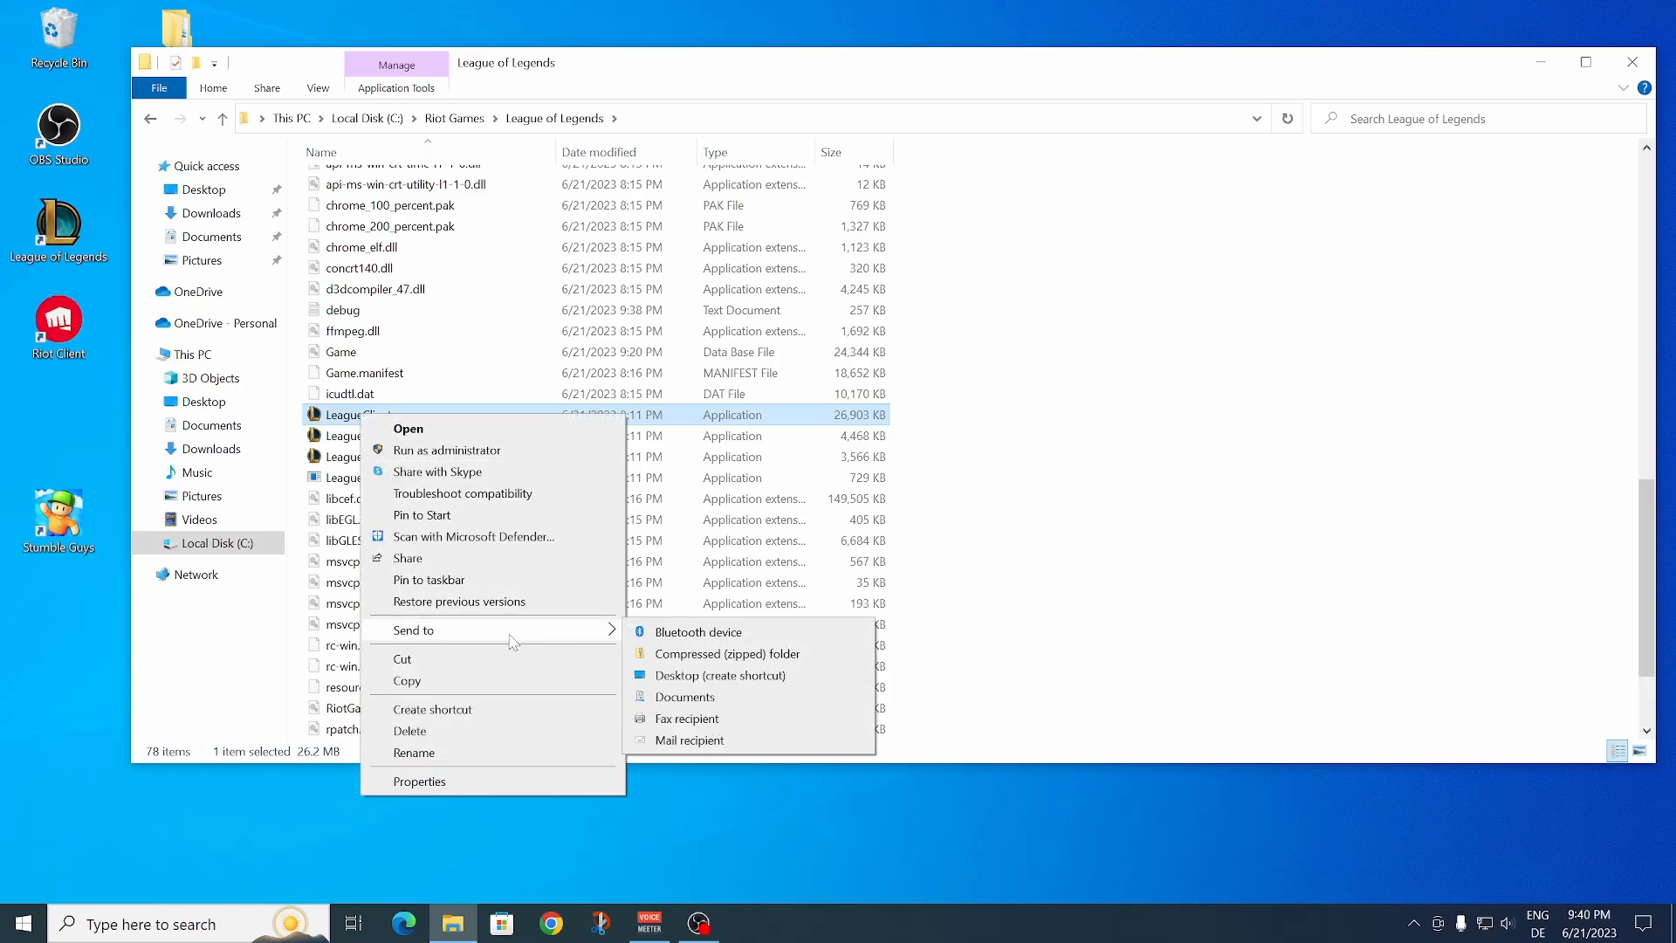
pyautogui.moveTo(698, 688)
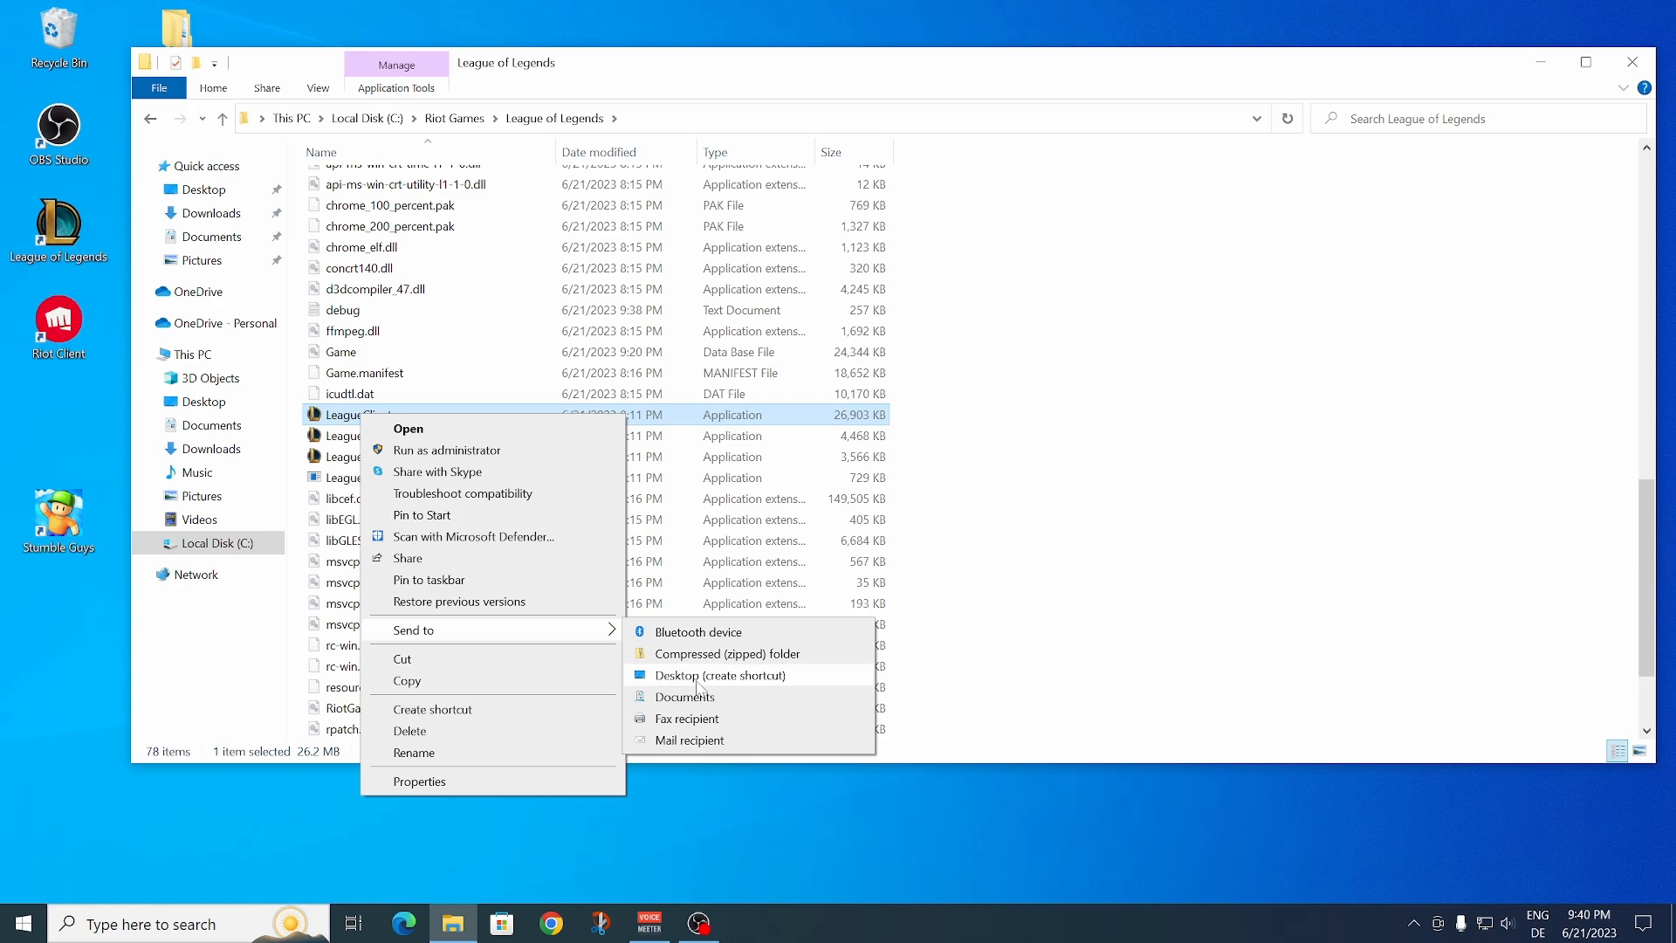
pyautogui.click(719, 674)
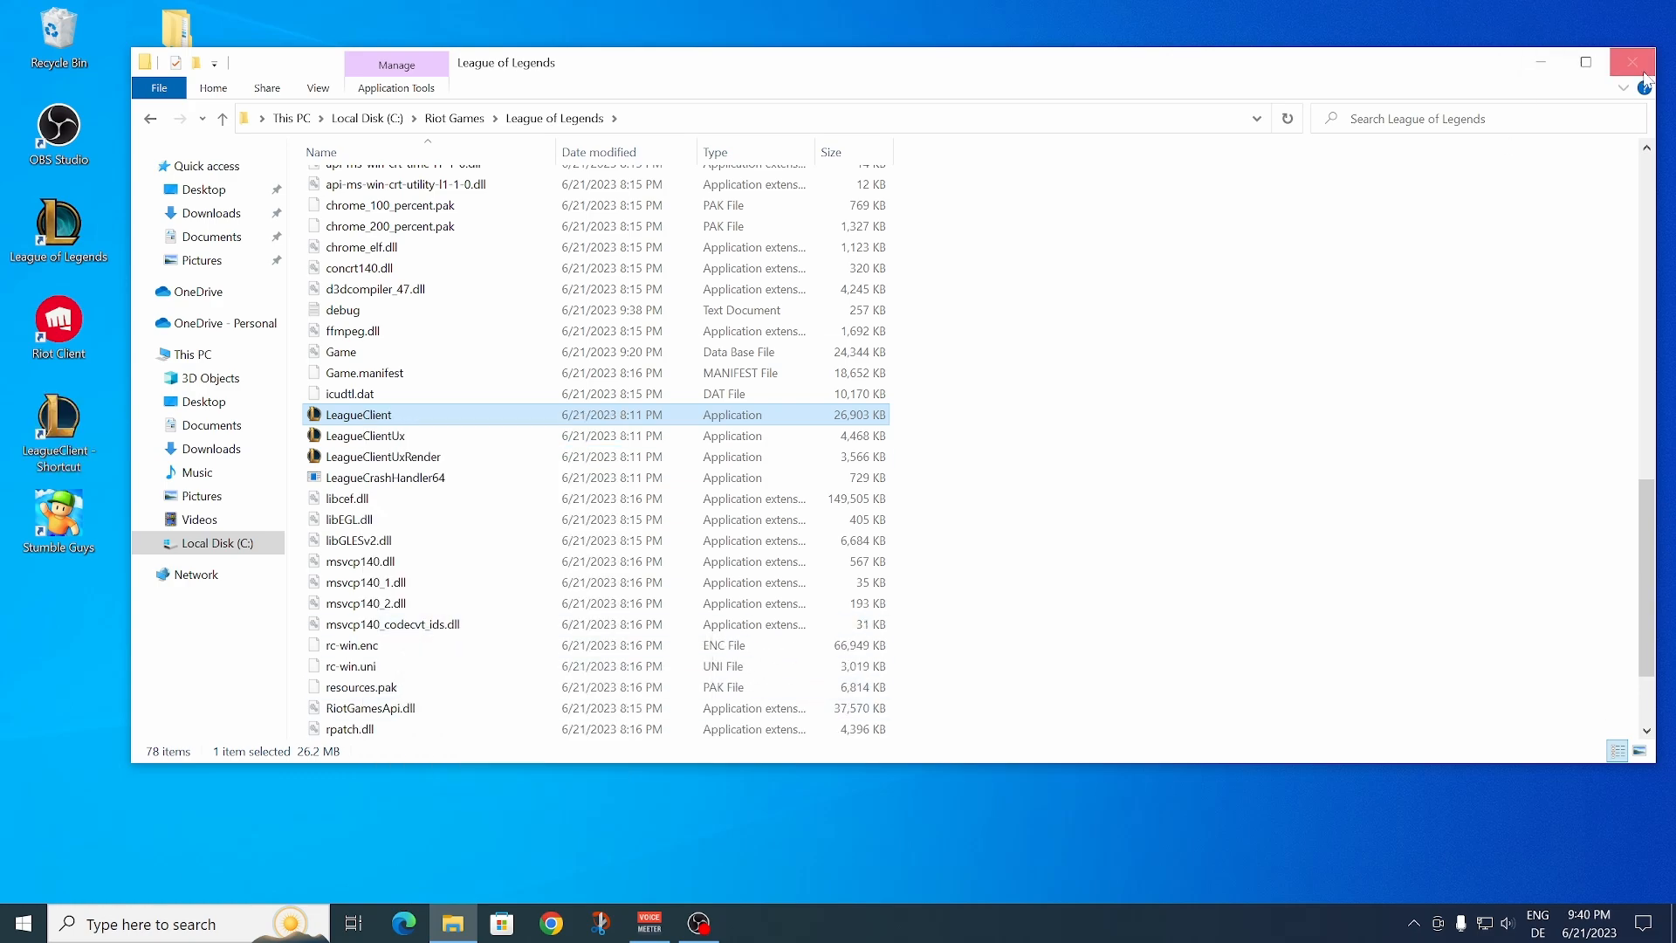
pyautogui.click(1632, 63)
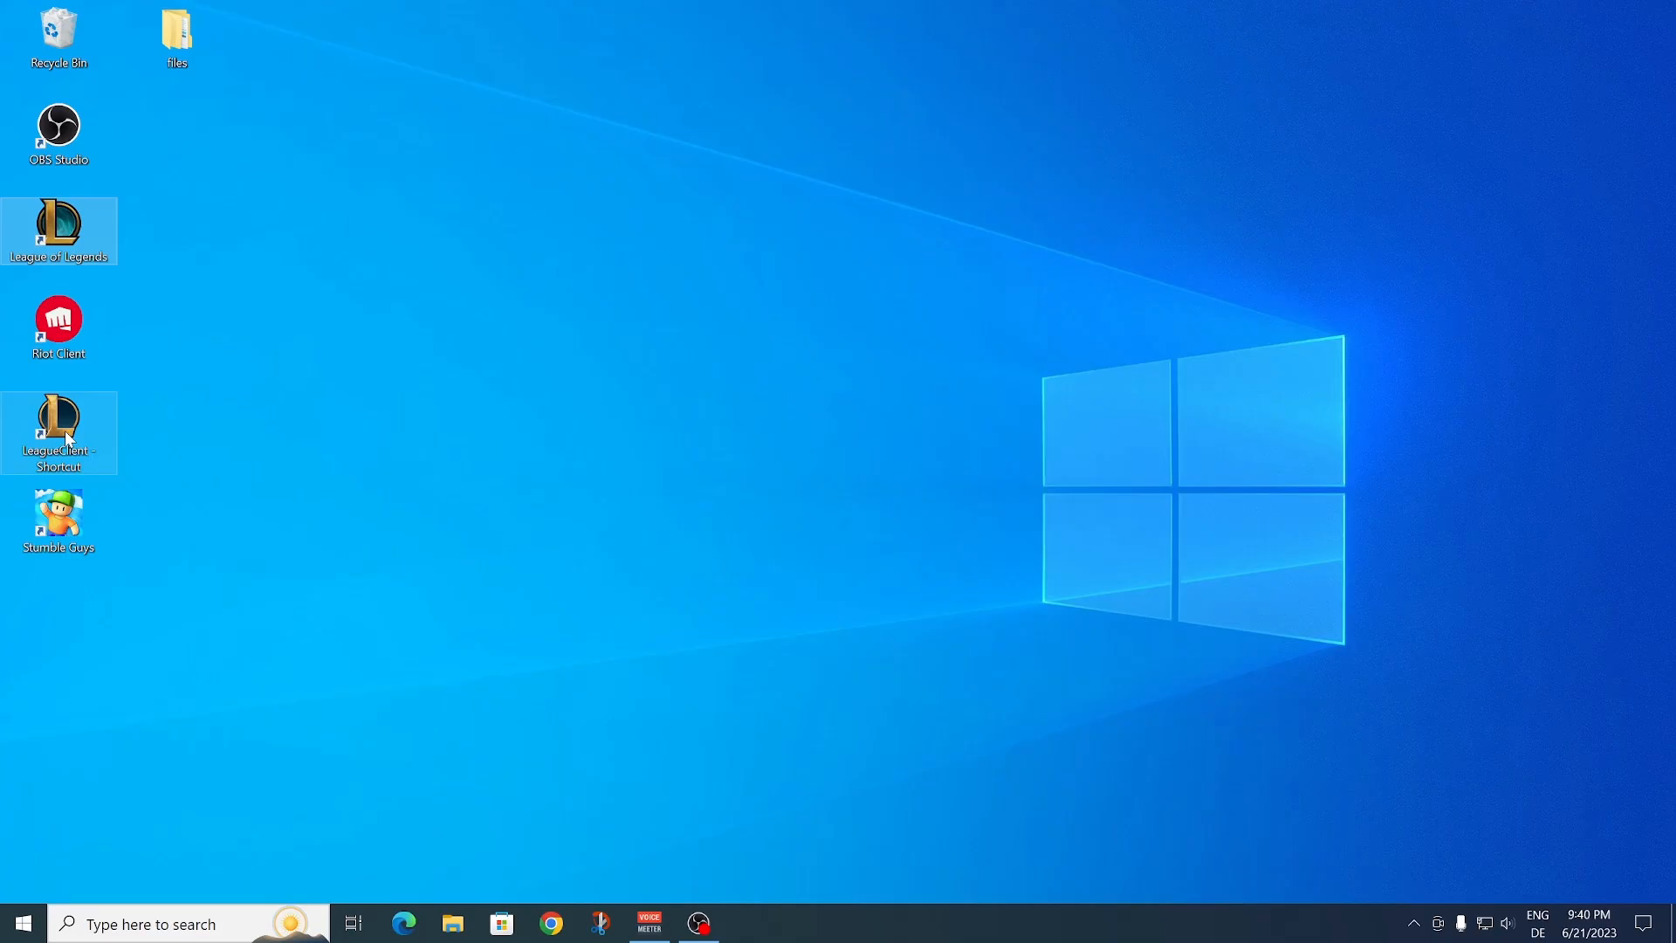
# - Move the shortcut to the desktop centre and append --locale=en_US to its Target in Properties, applying it
pyautogui.moveTo(60, 431); pyautogui.dragTo(532, 337)
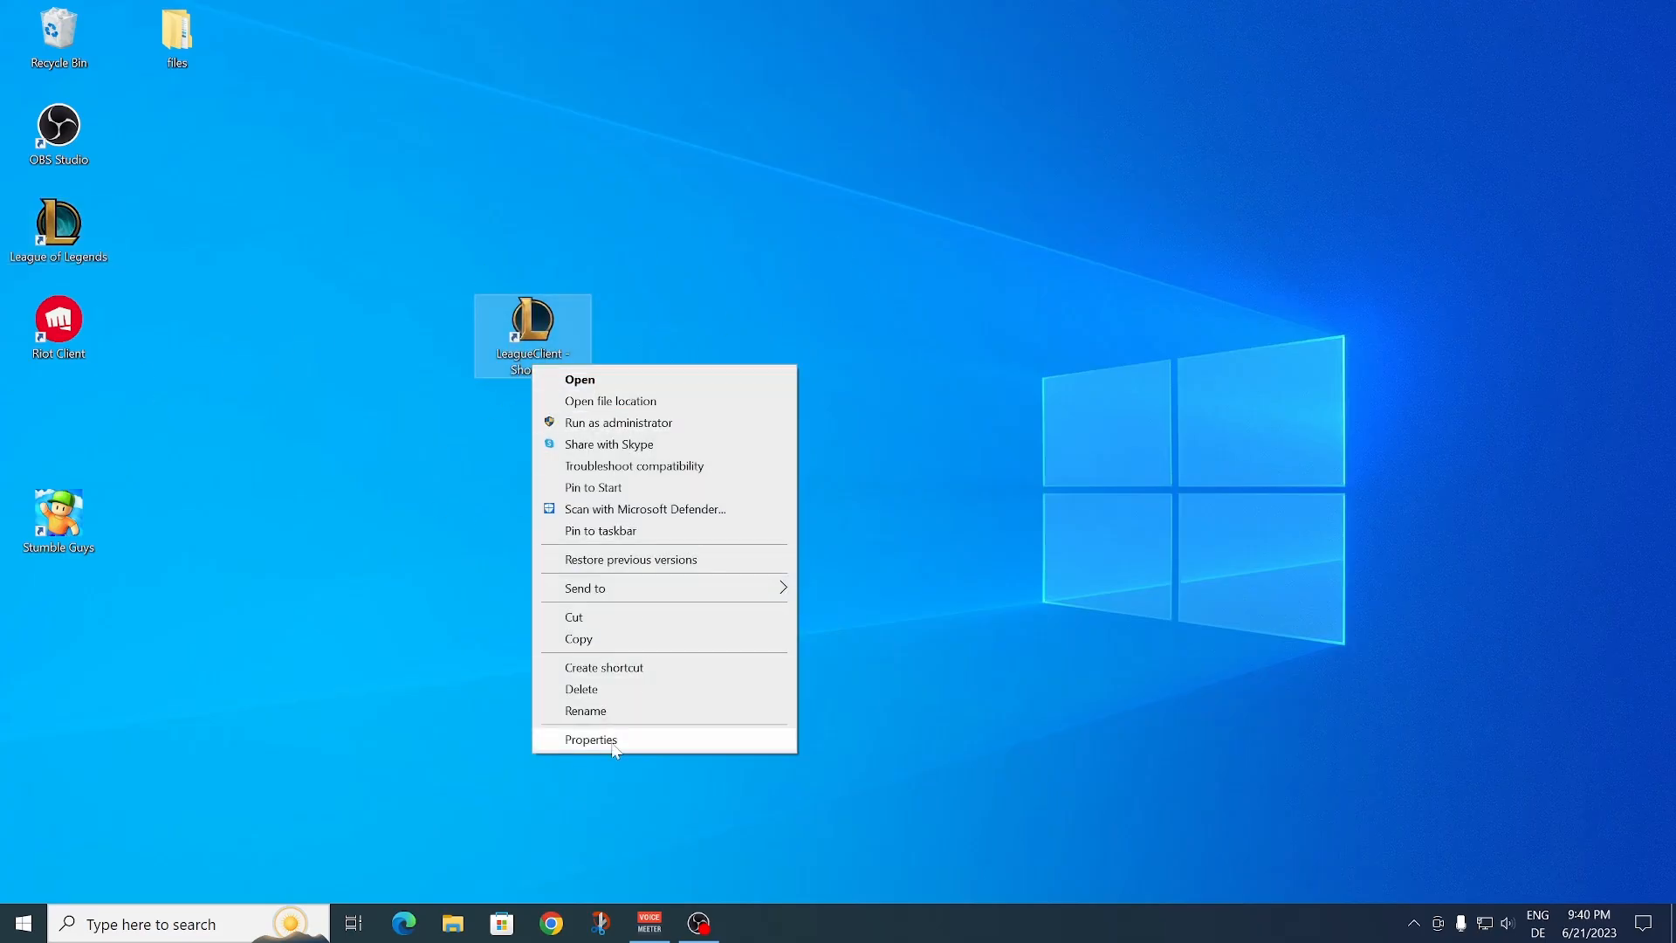
pyautogui.click(591, 740)
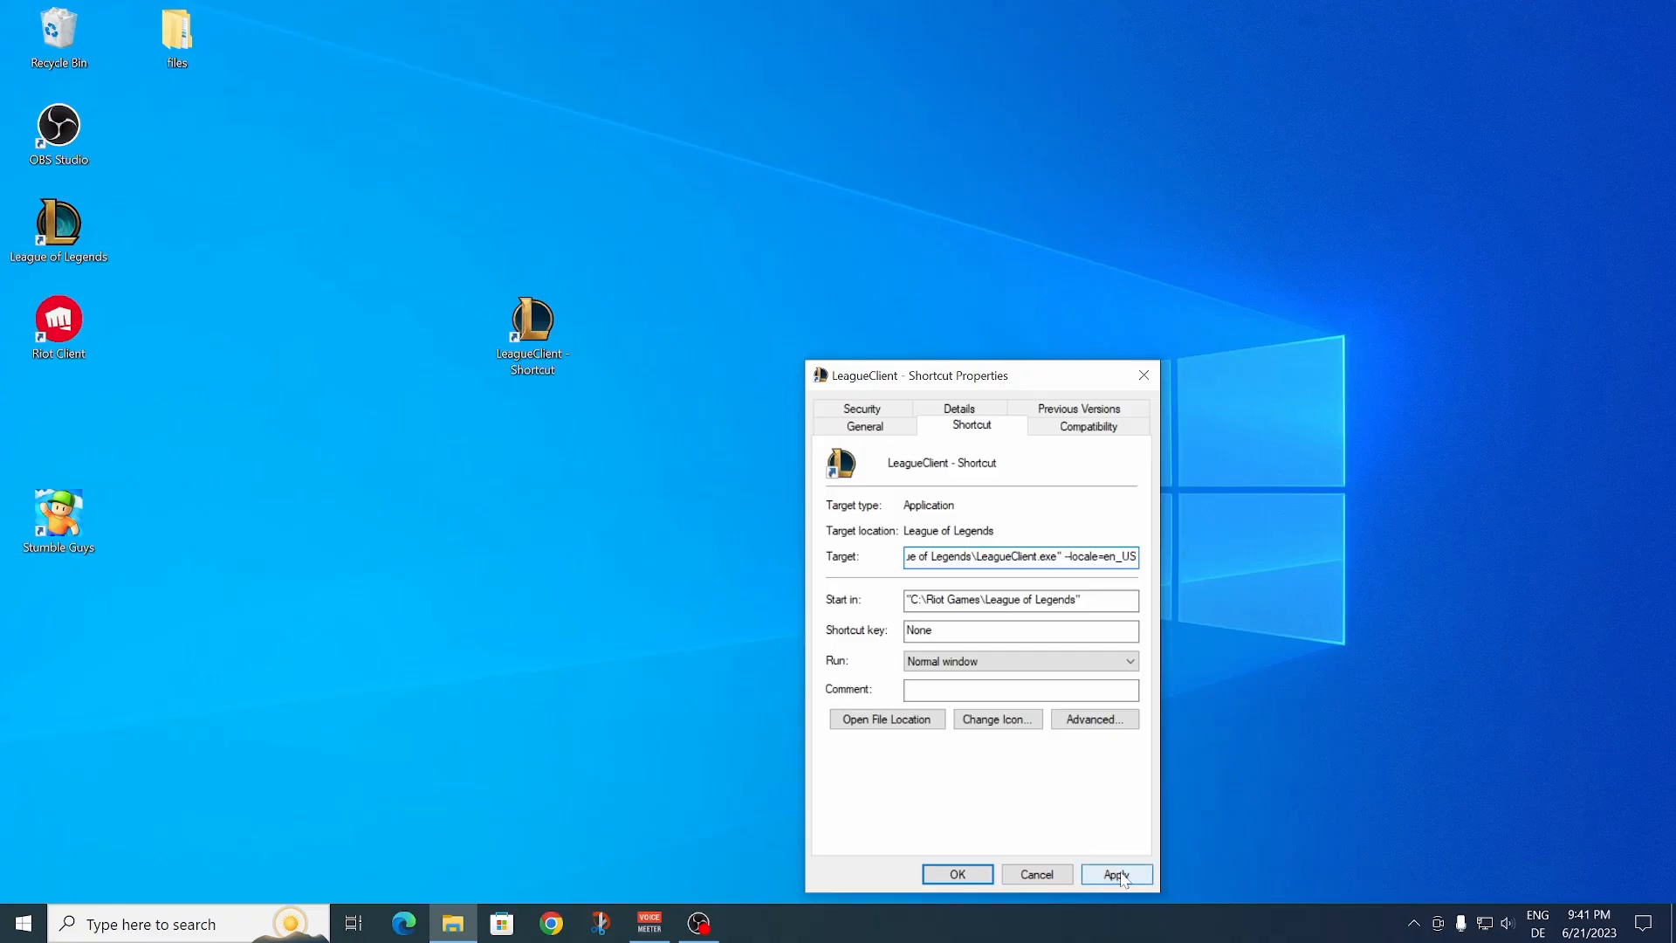
pyautogui.click(1117, 873)
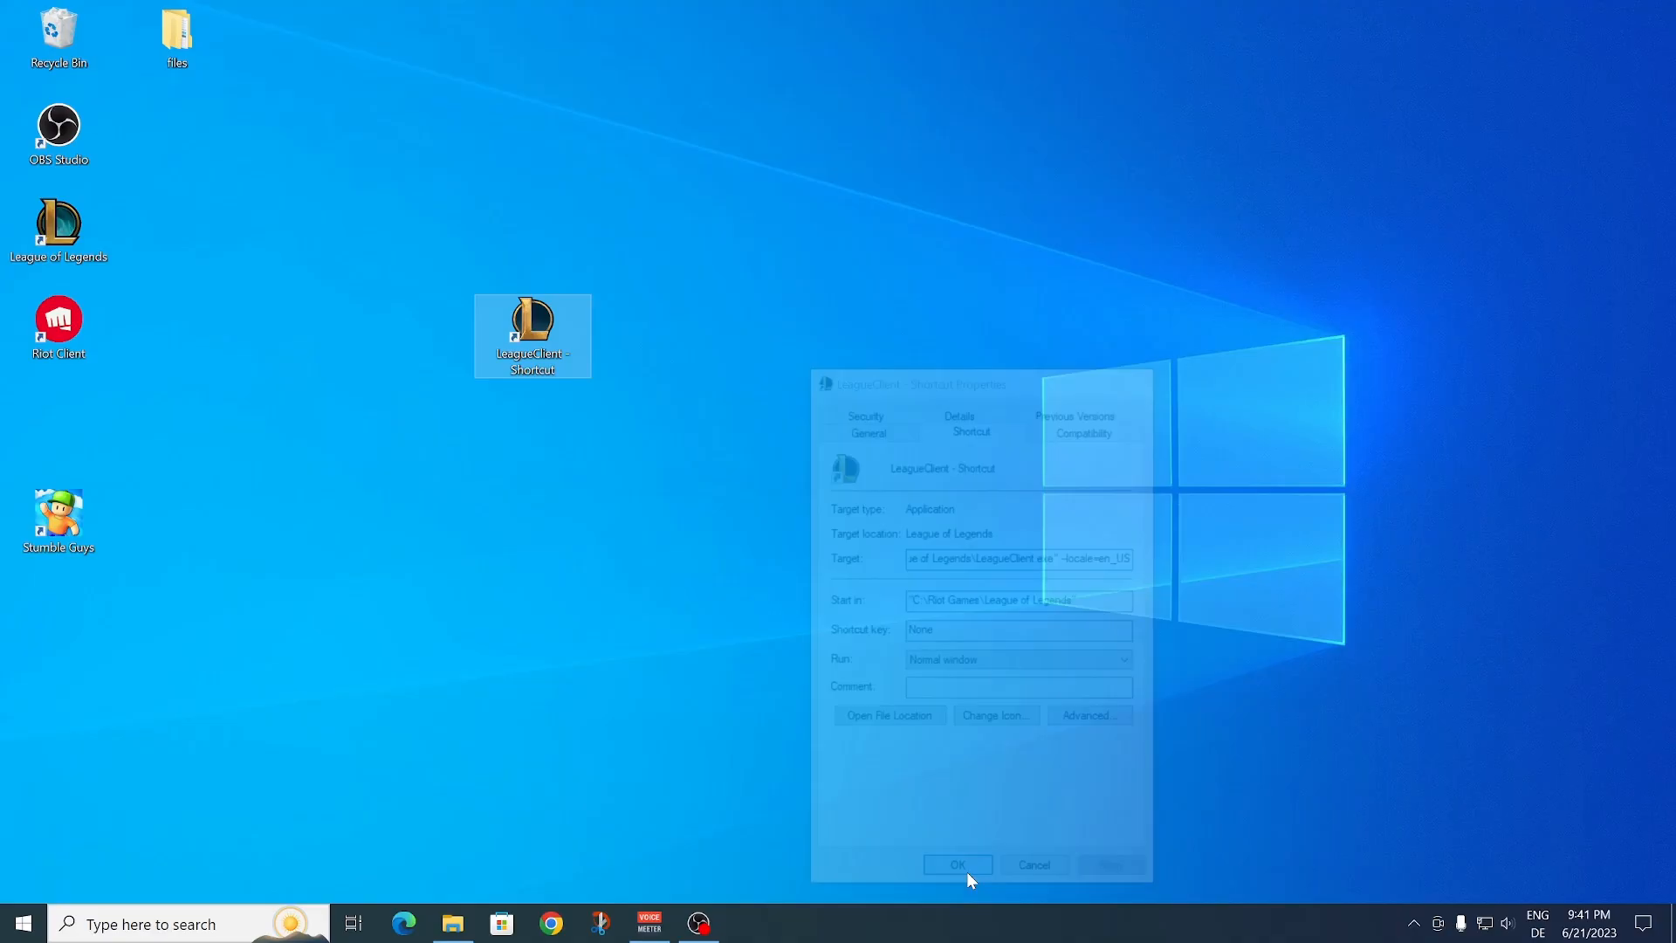
pyautogui.click(956, 864)
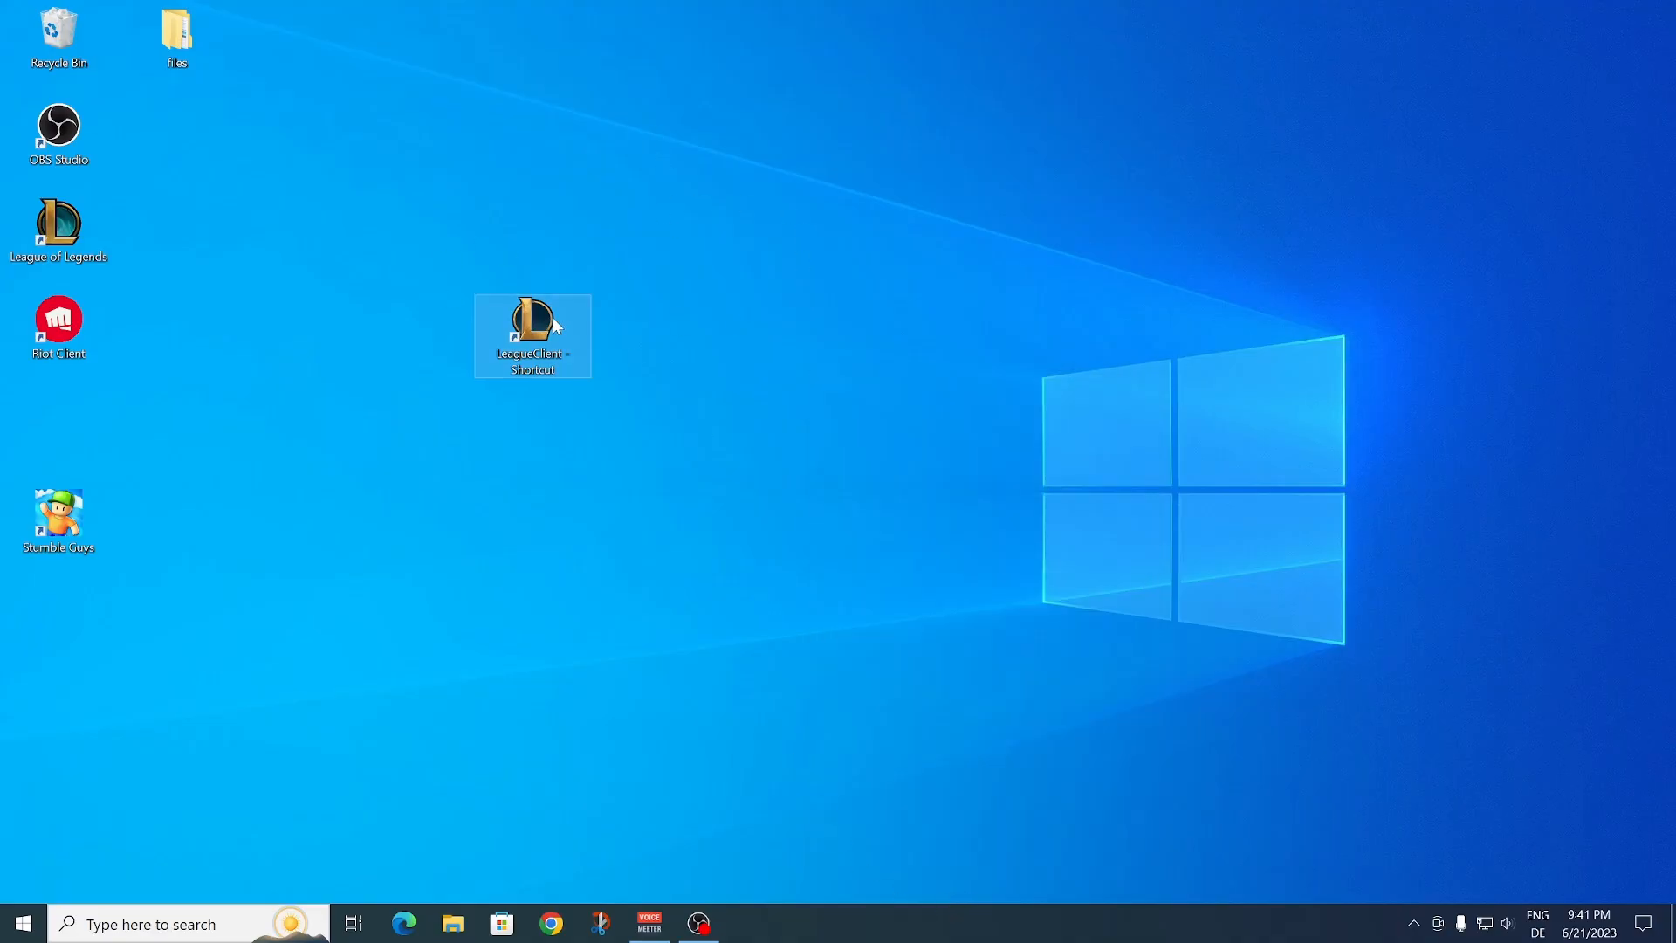
pyautogui.moveTo(733, 489)
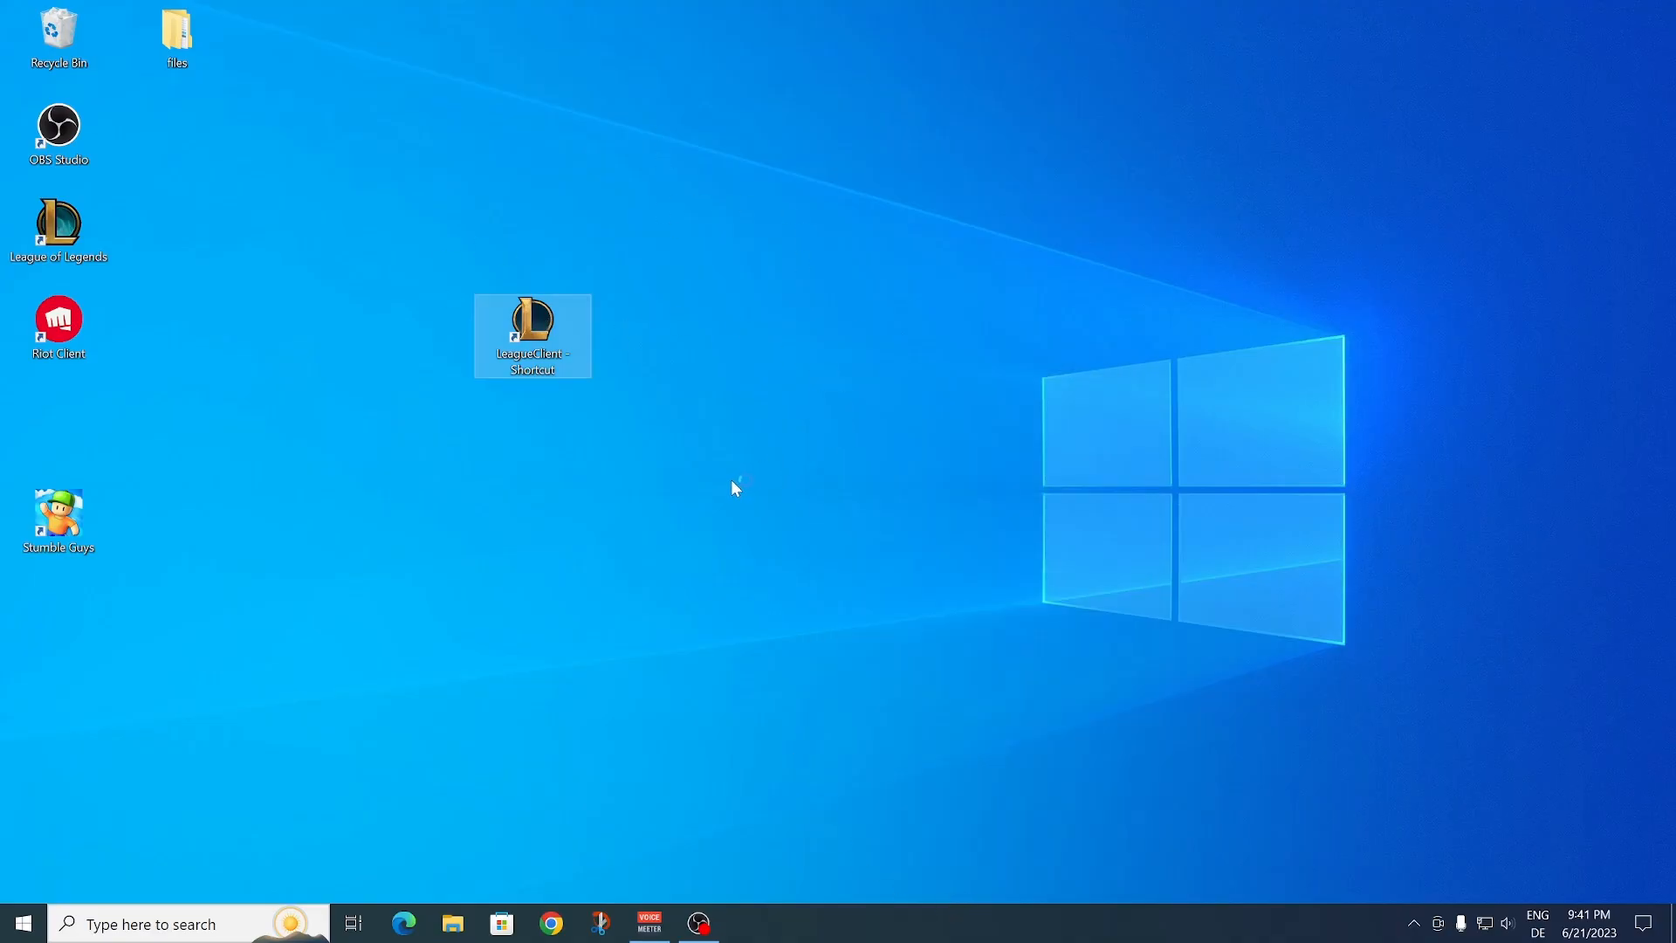
pyautogui.moveTo(725, 492)
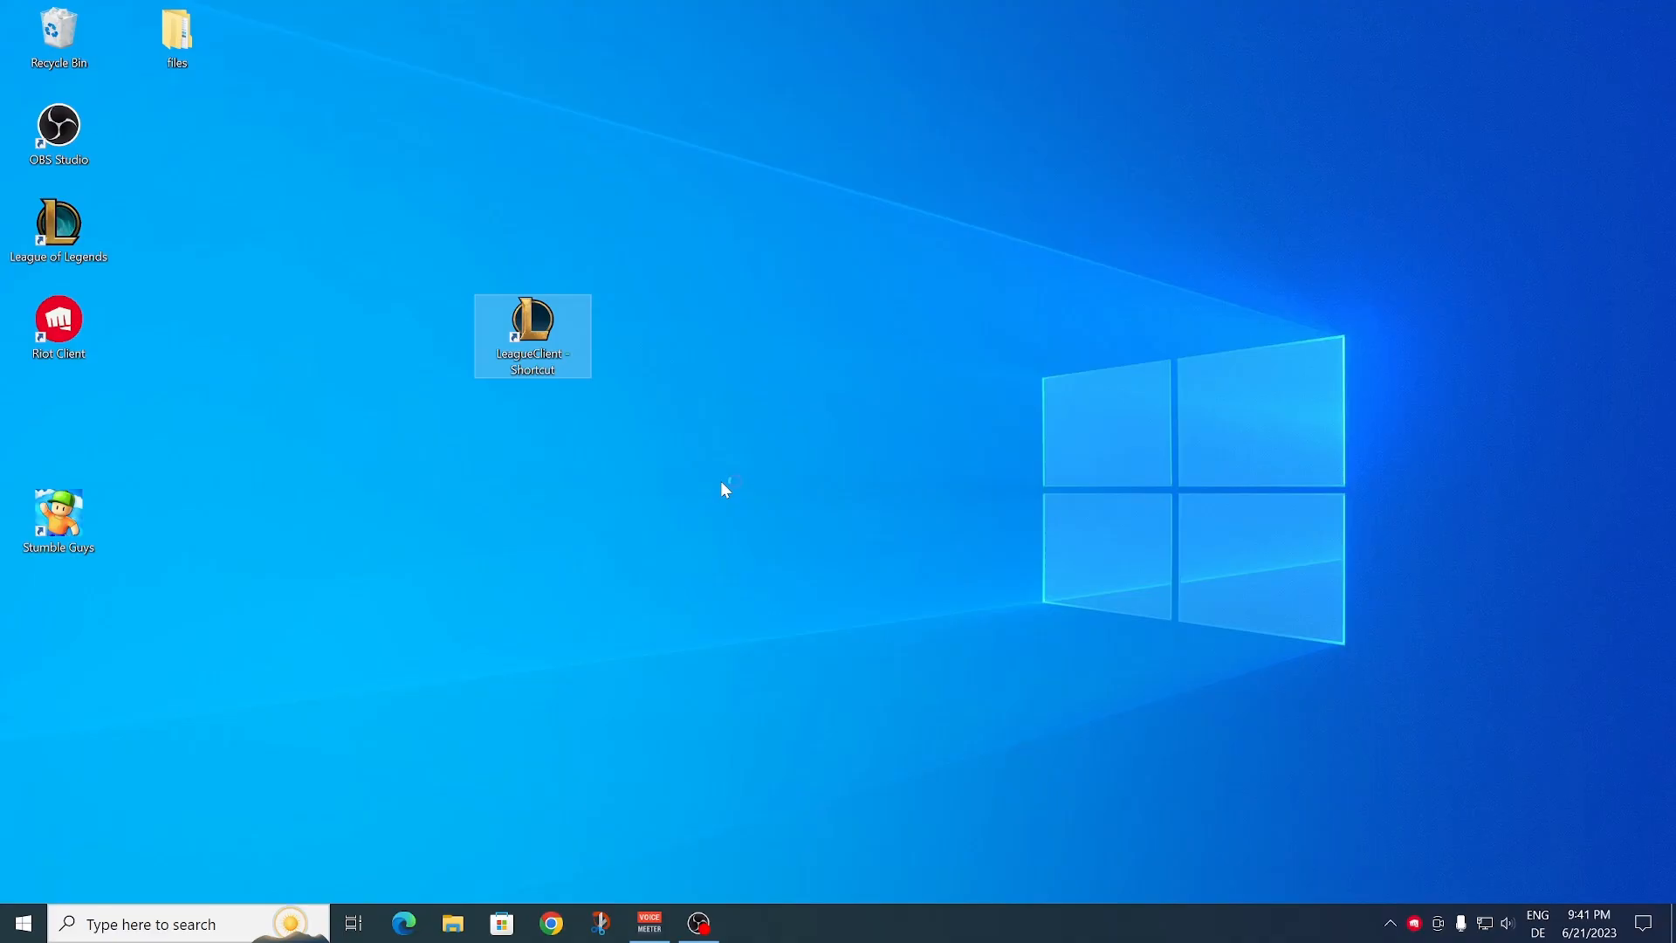
# - Launch the new LeagueClient shortcut and sign in with the filled credentials
pyautogui.doubleClick(531, 336)
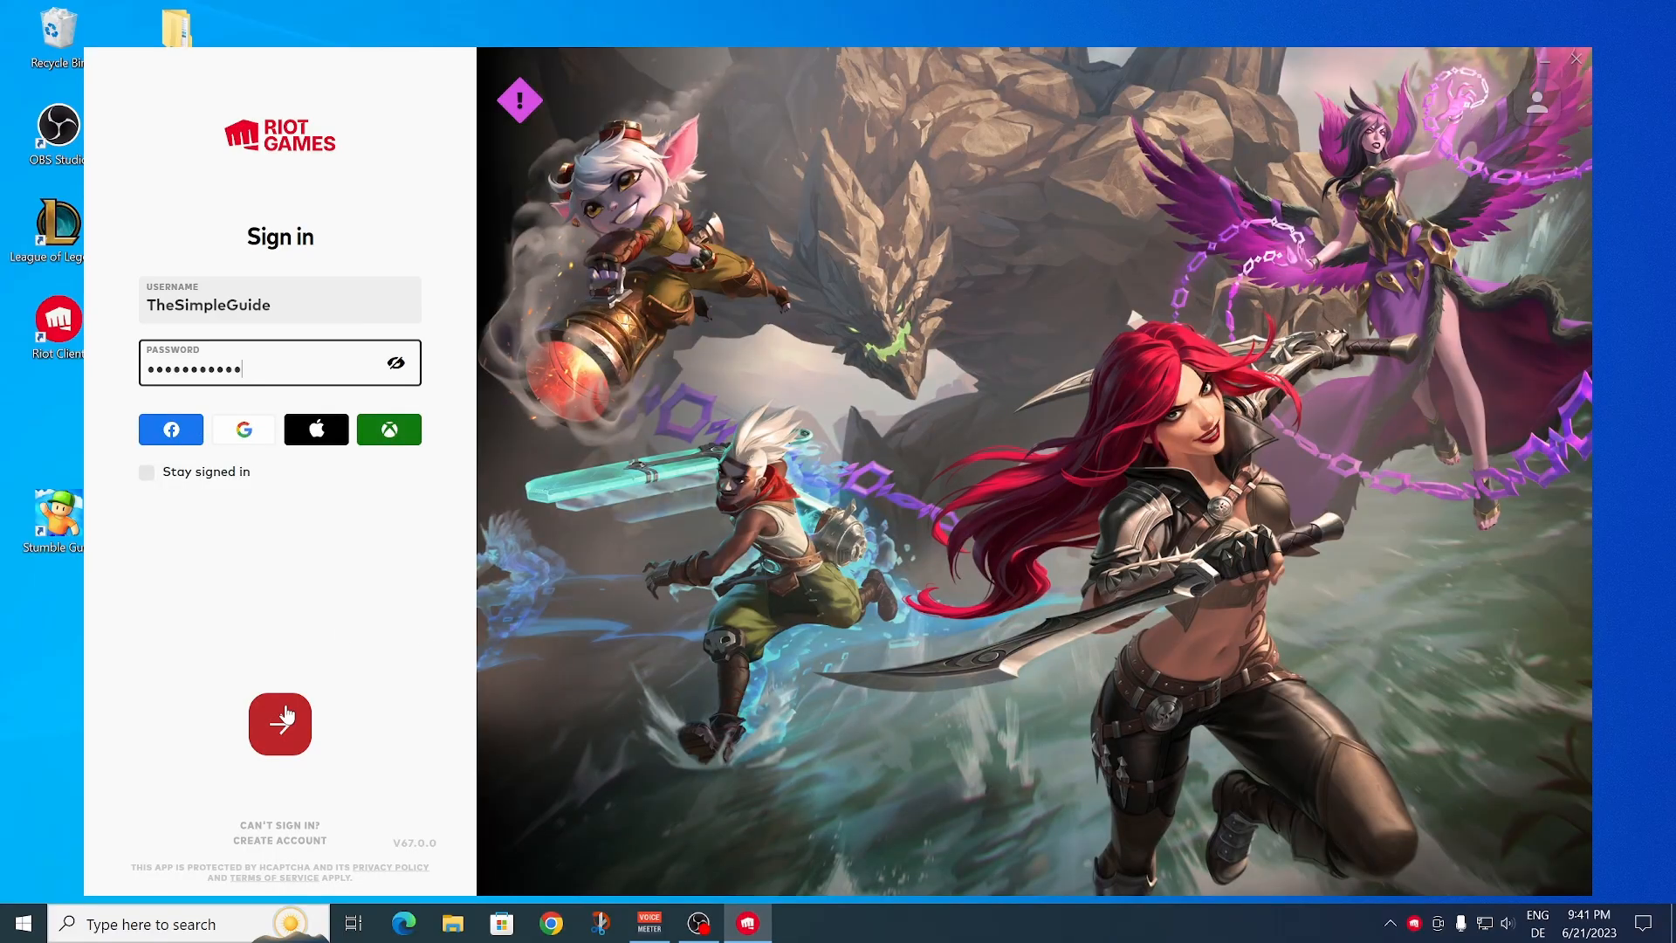
pyautogui.click(280, 723)
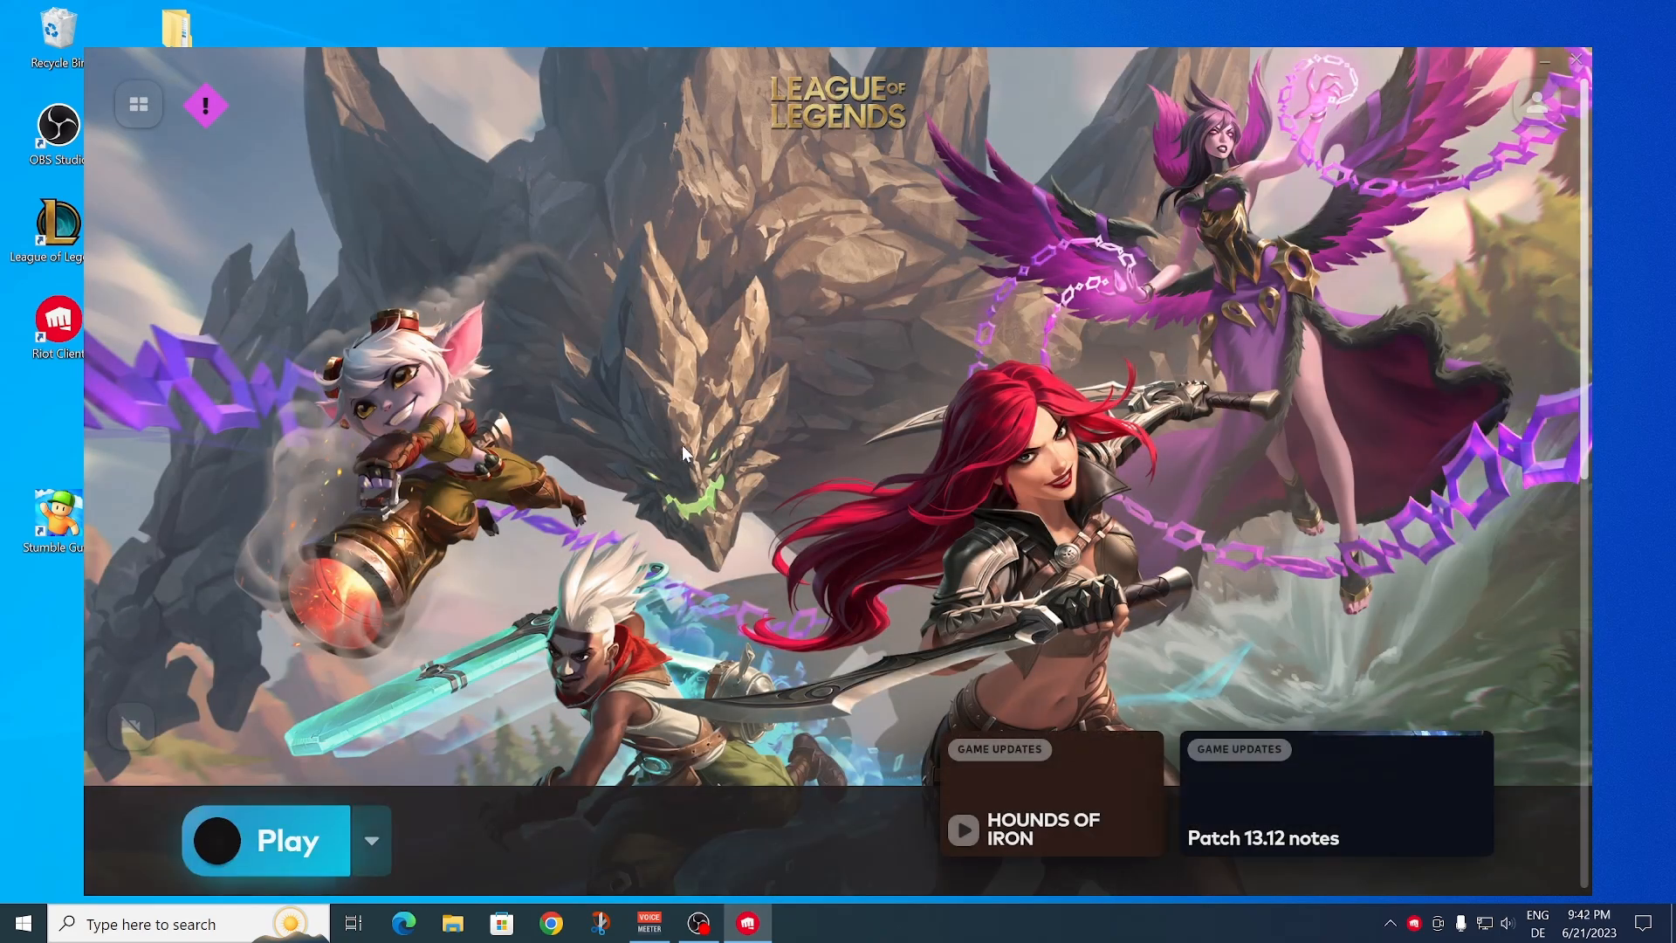
# - Start League of Legends from the Riot Client so it loads its English home page
pyautogui.click(1576, 59)
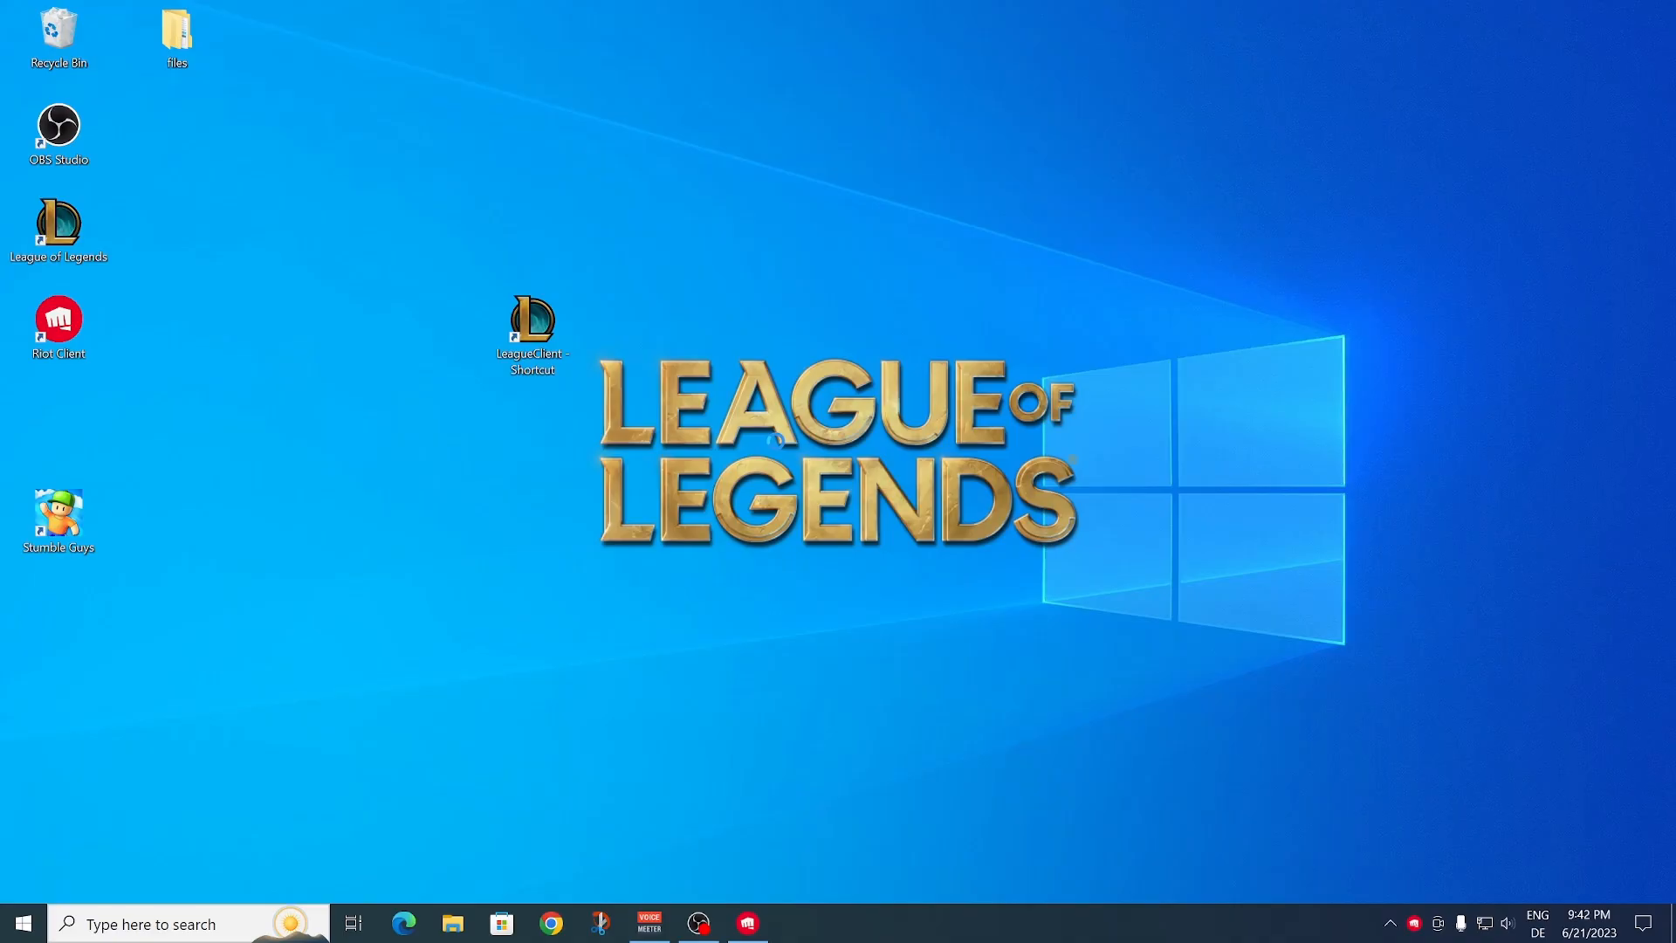
pyautogui.doubleClick(534, 321)
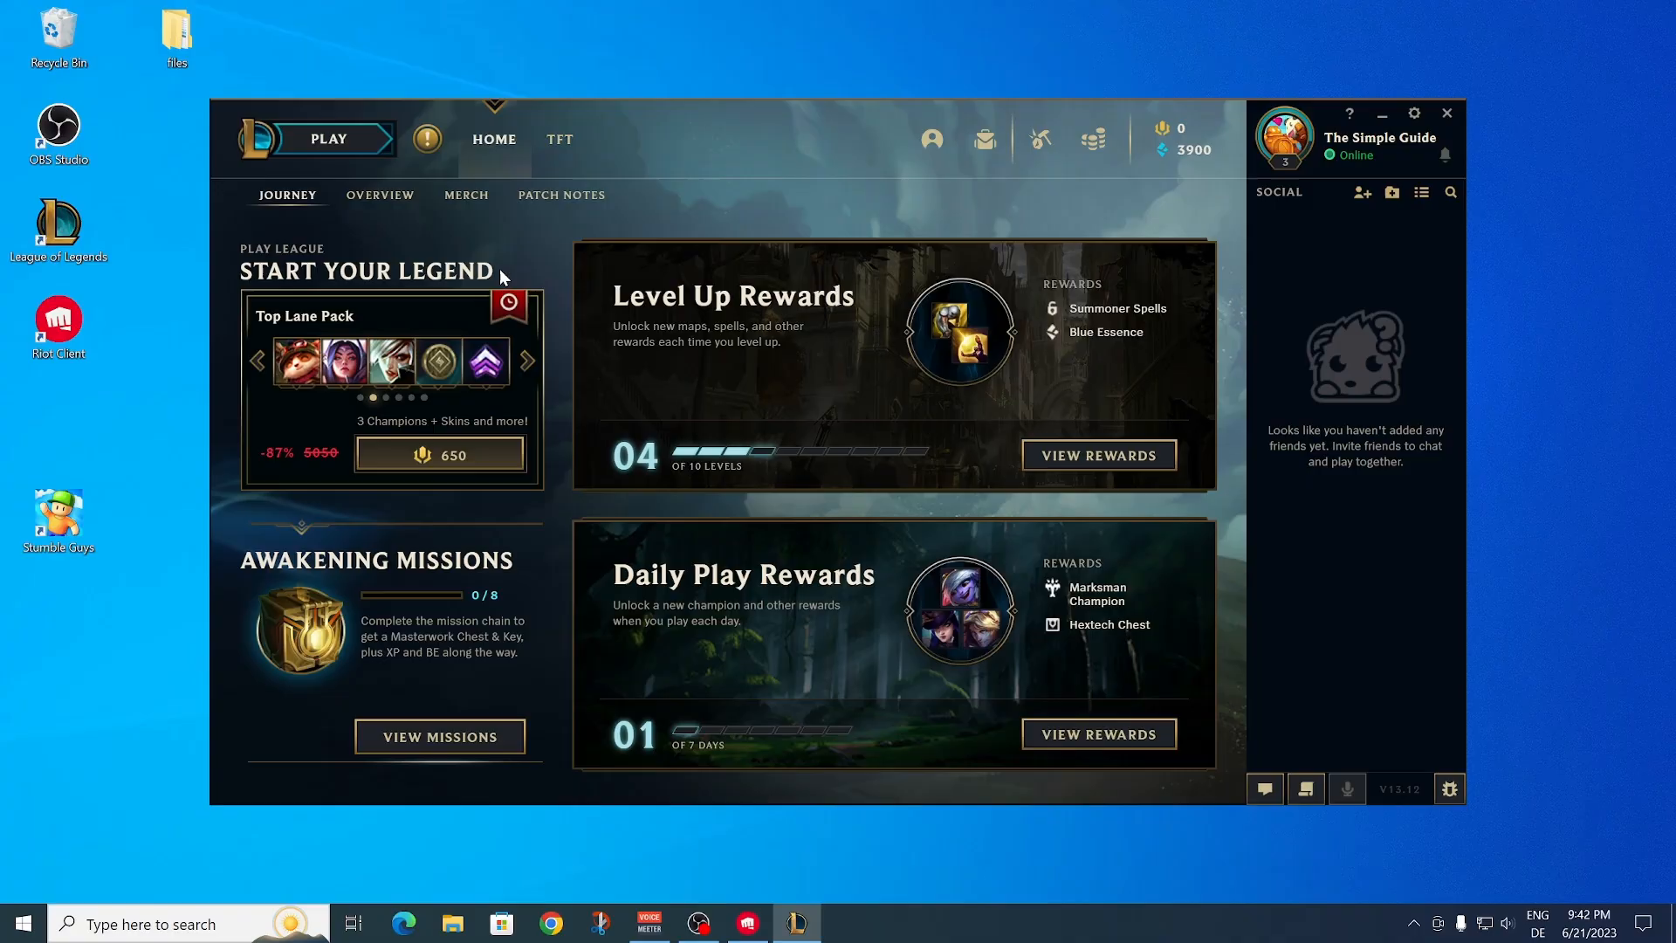
pyautogui.click(525, 360)
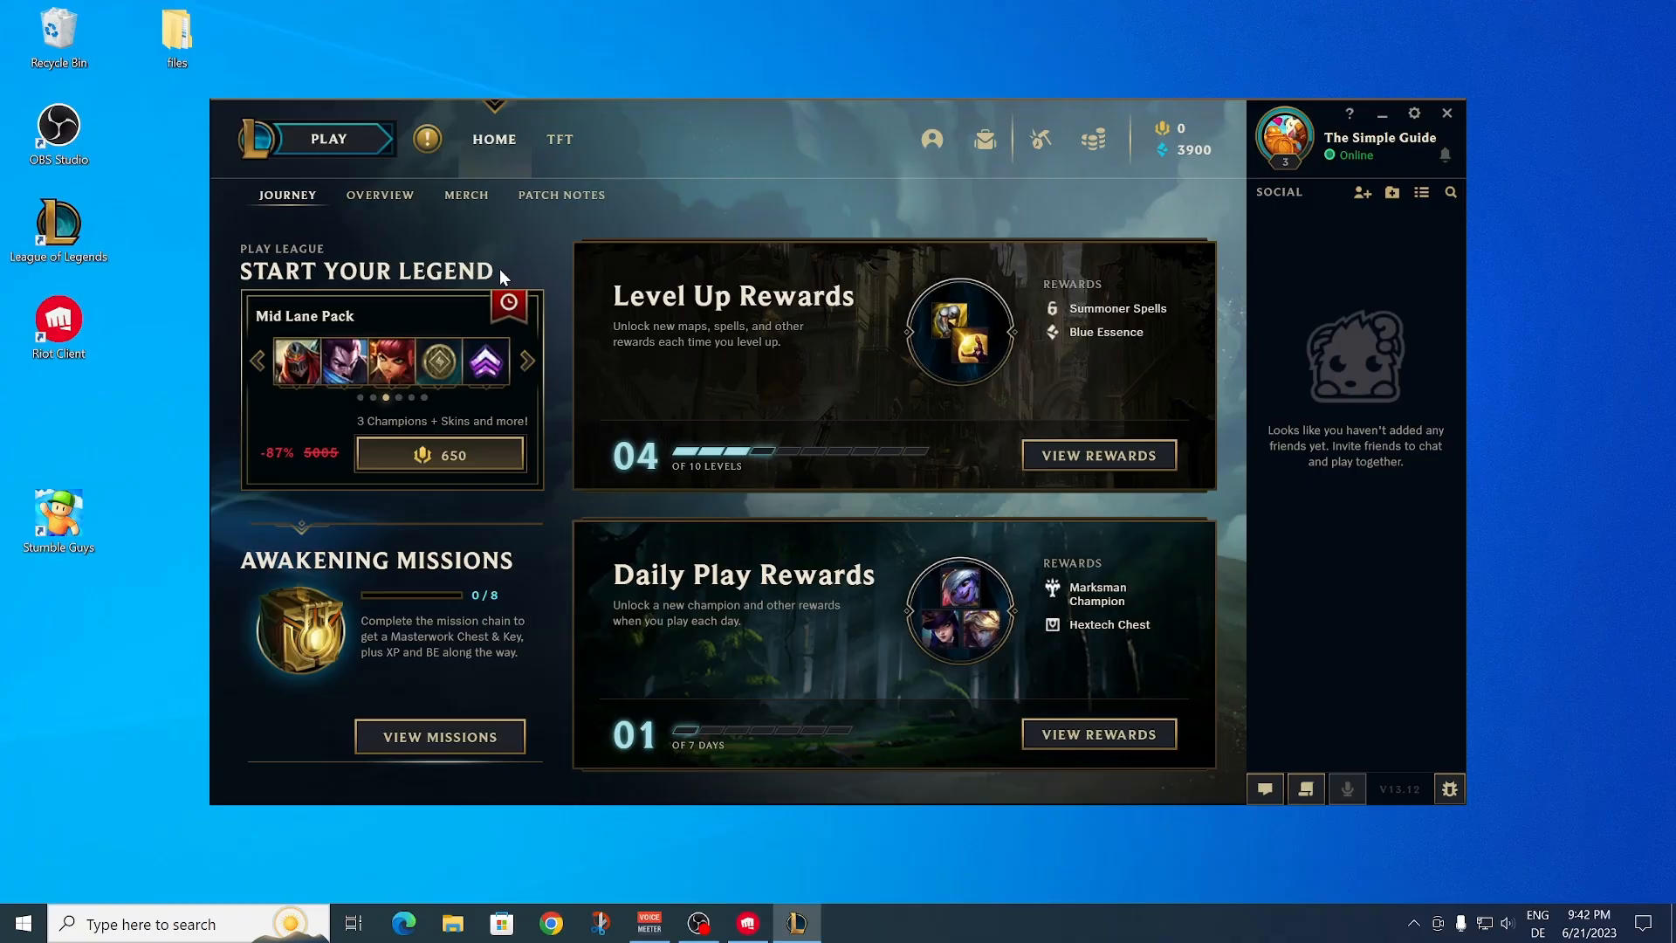
pyautogui.click(525, 360)
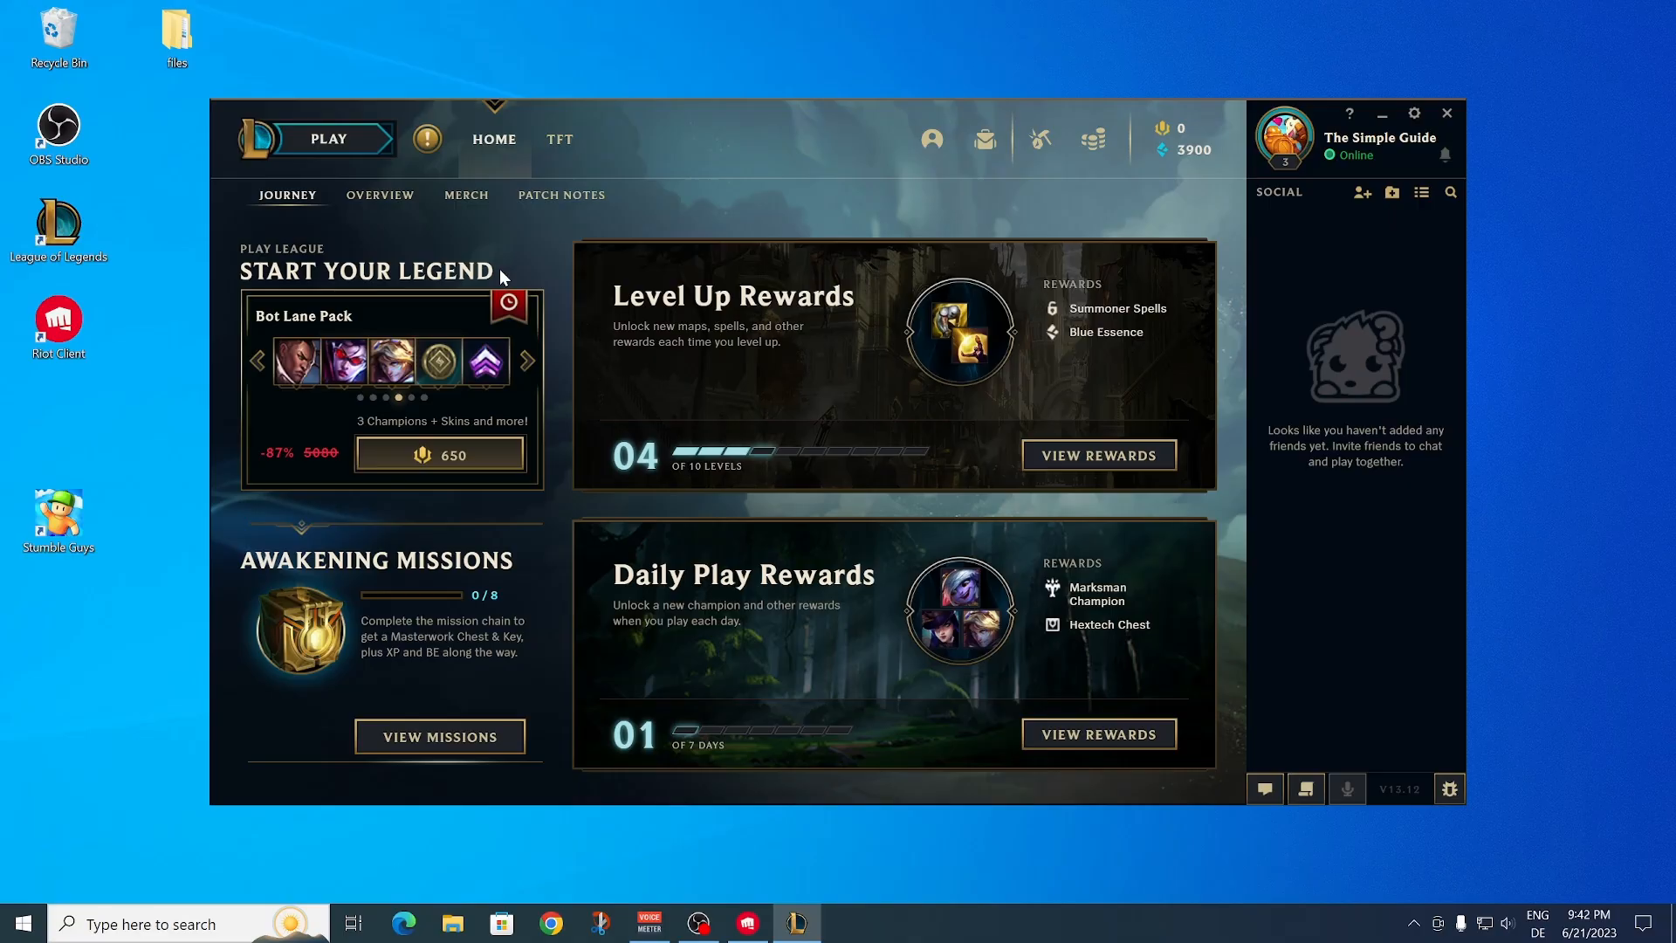
pyautogui.click(523, 360)
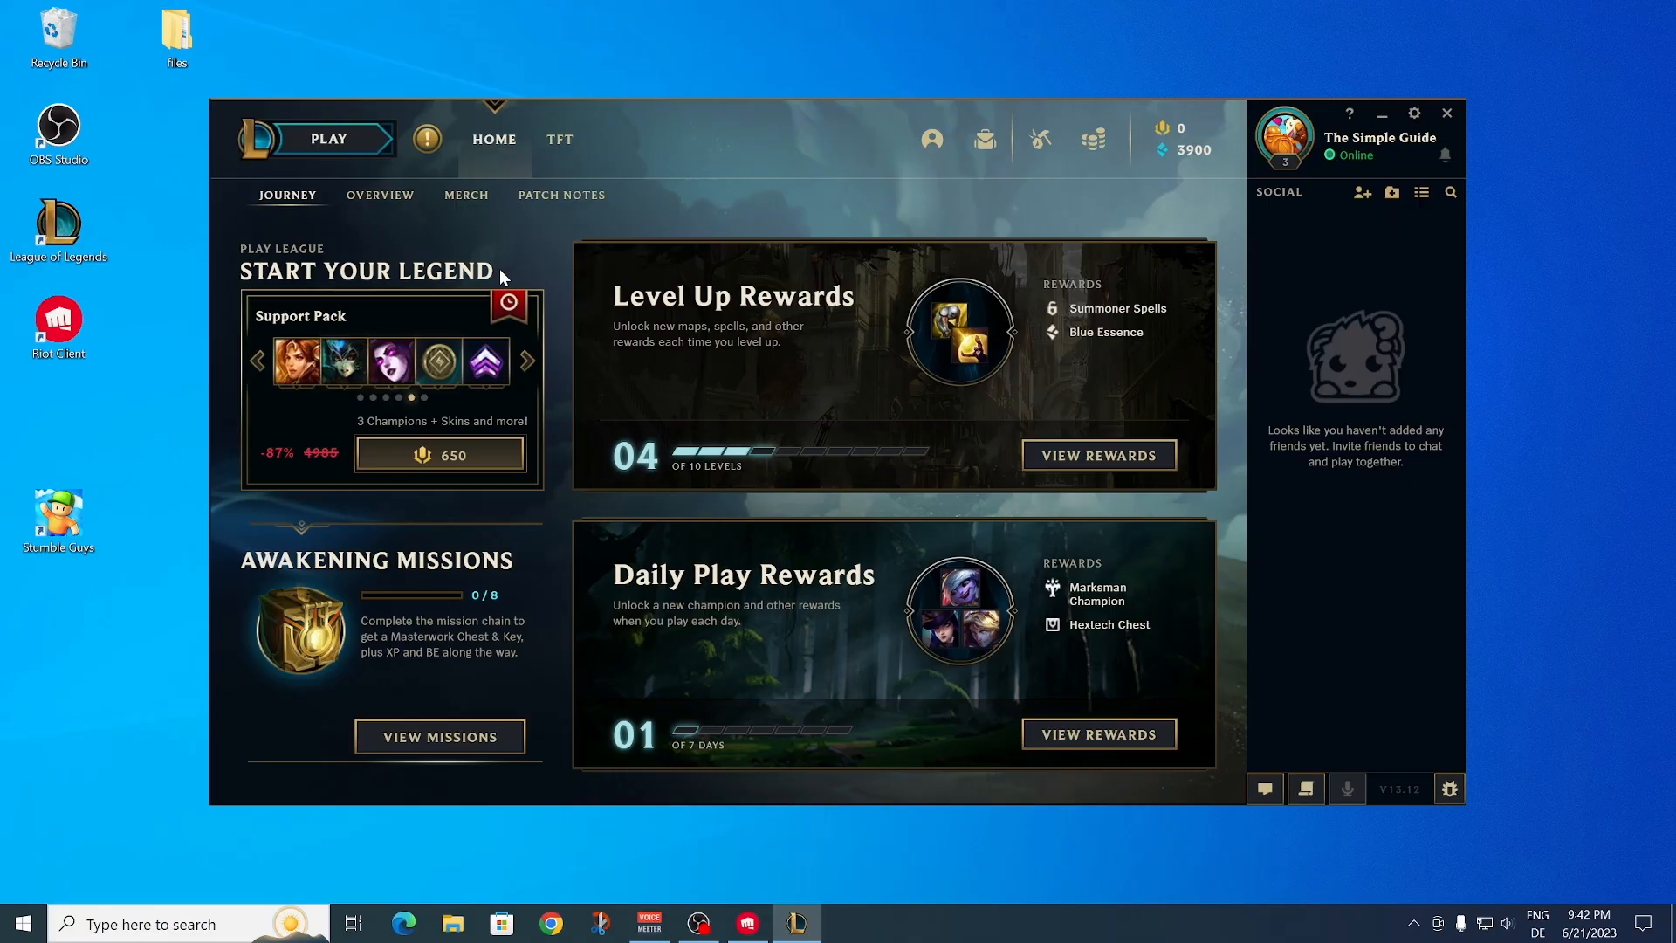